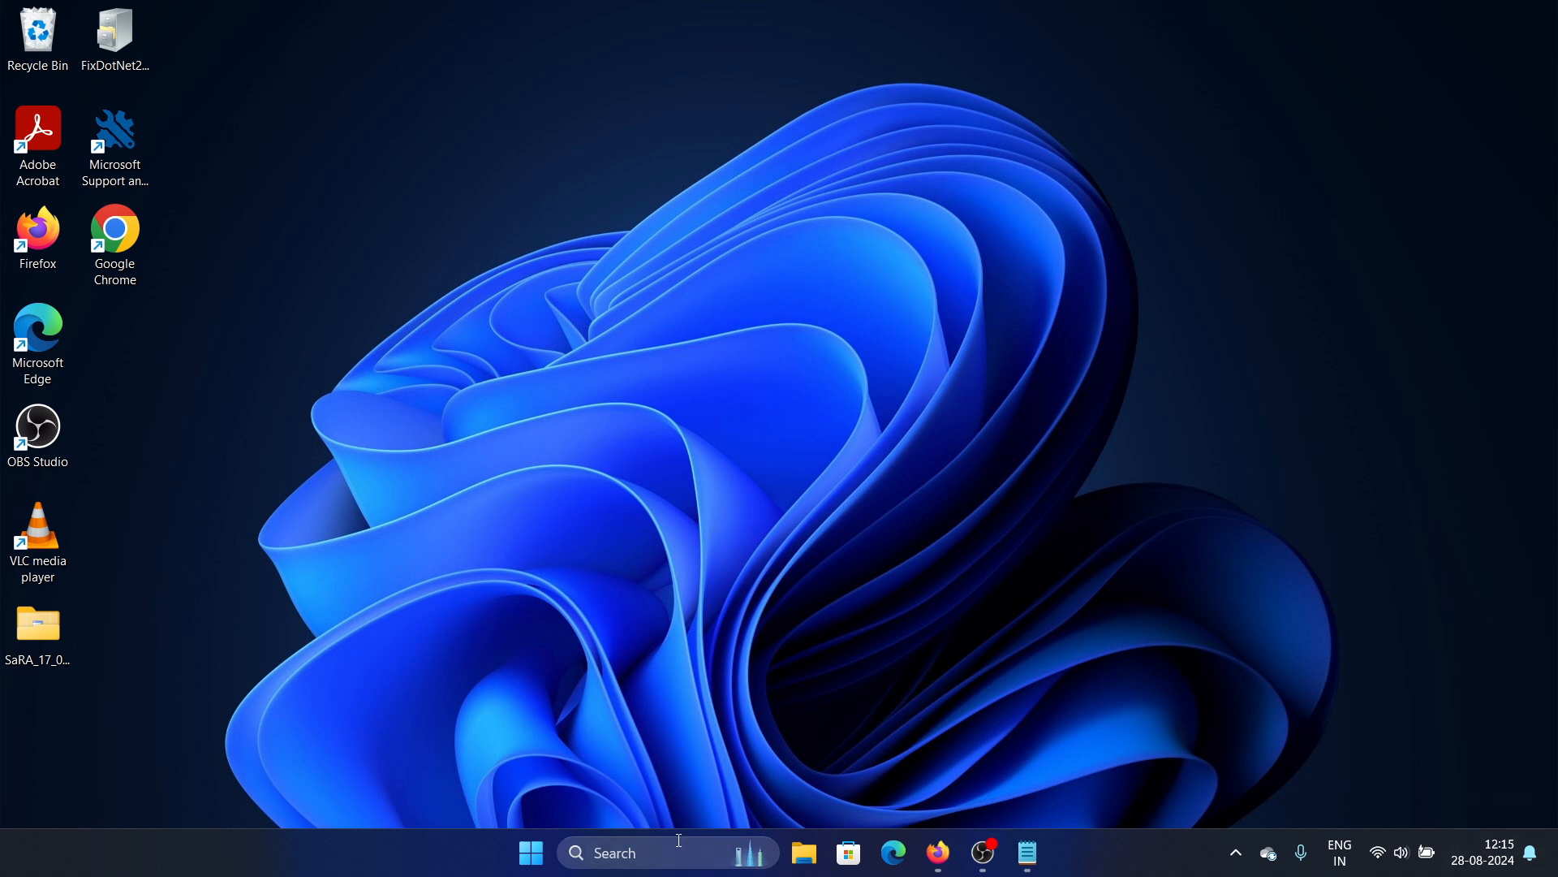
Find Task Manager via search and restart the Windows Explorer process from its list
type("task Manager")
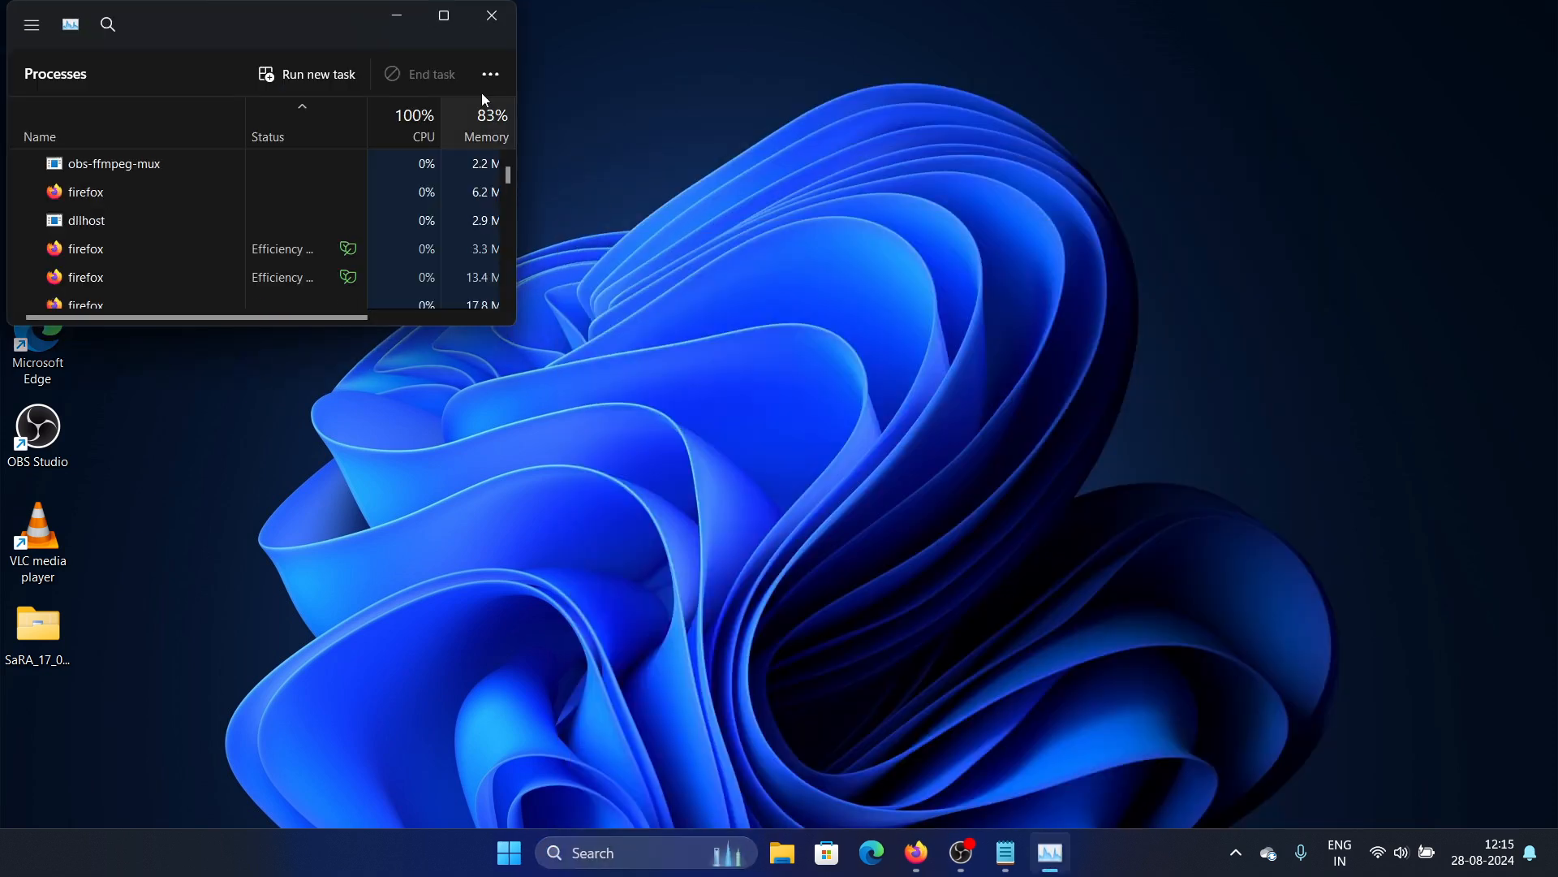
left_click(443, 16)
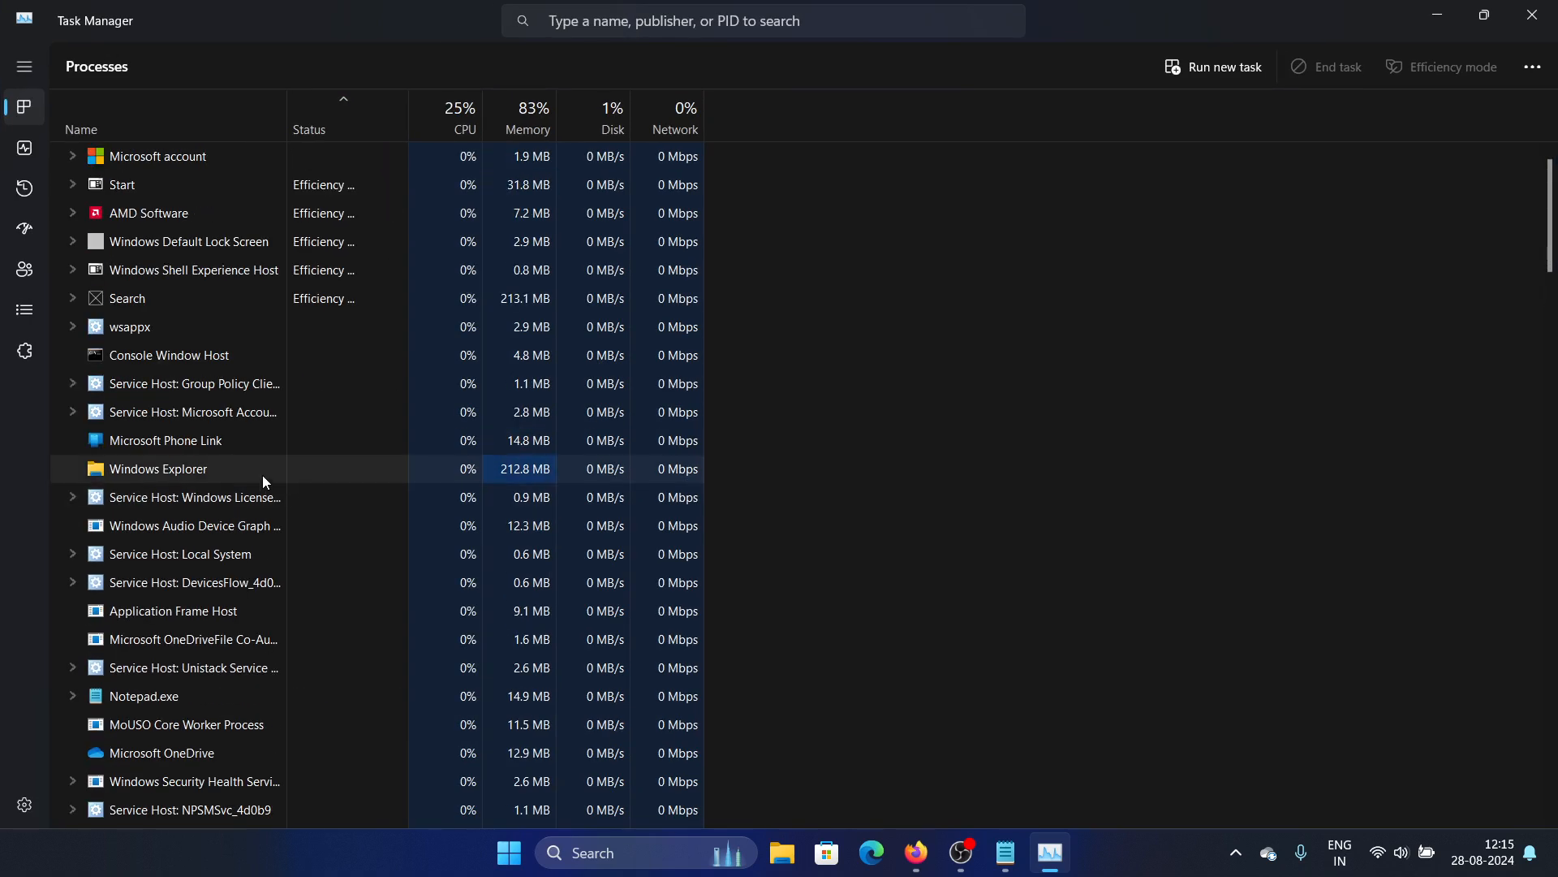
right_click(181, 467)
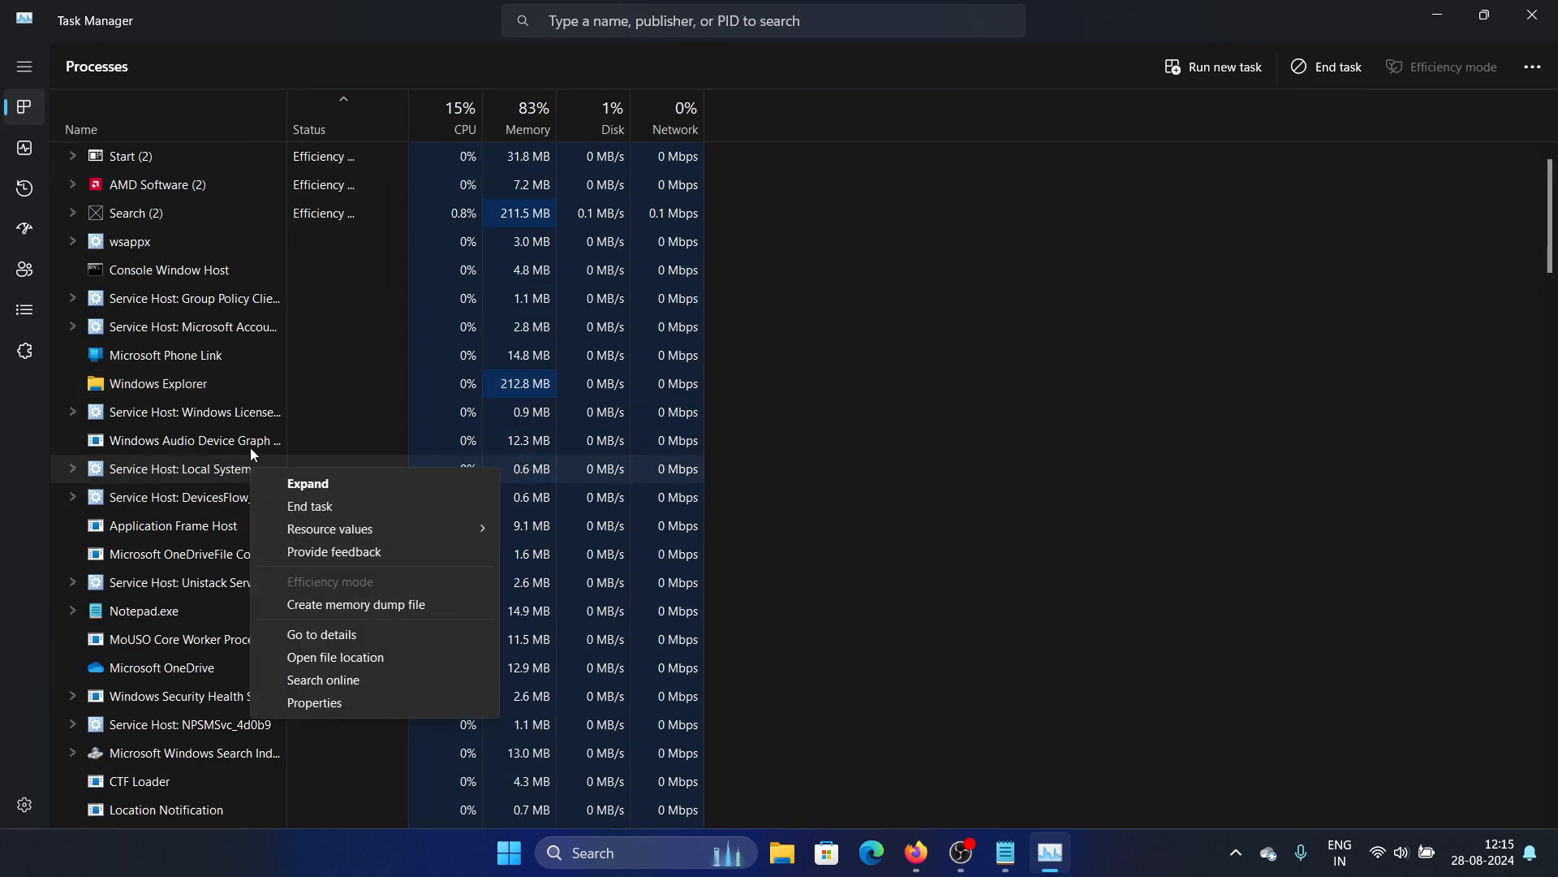
right_click(155, 383)
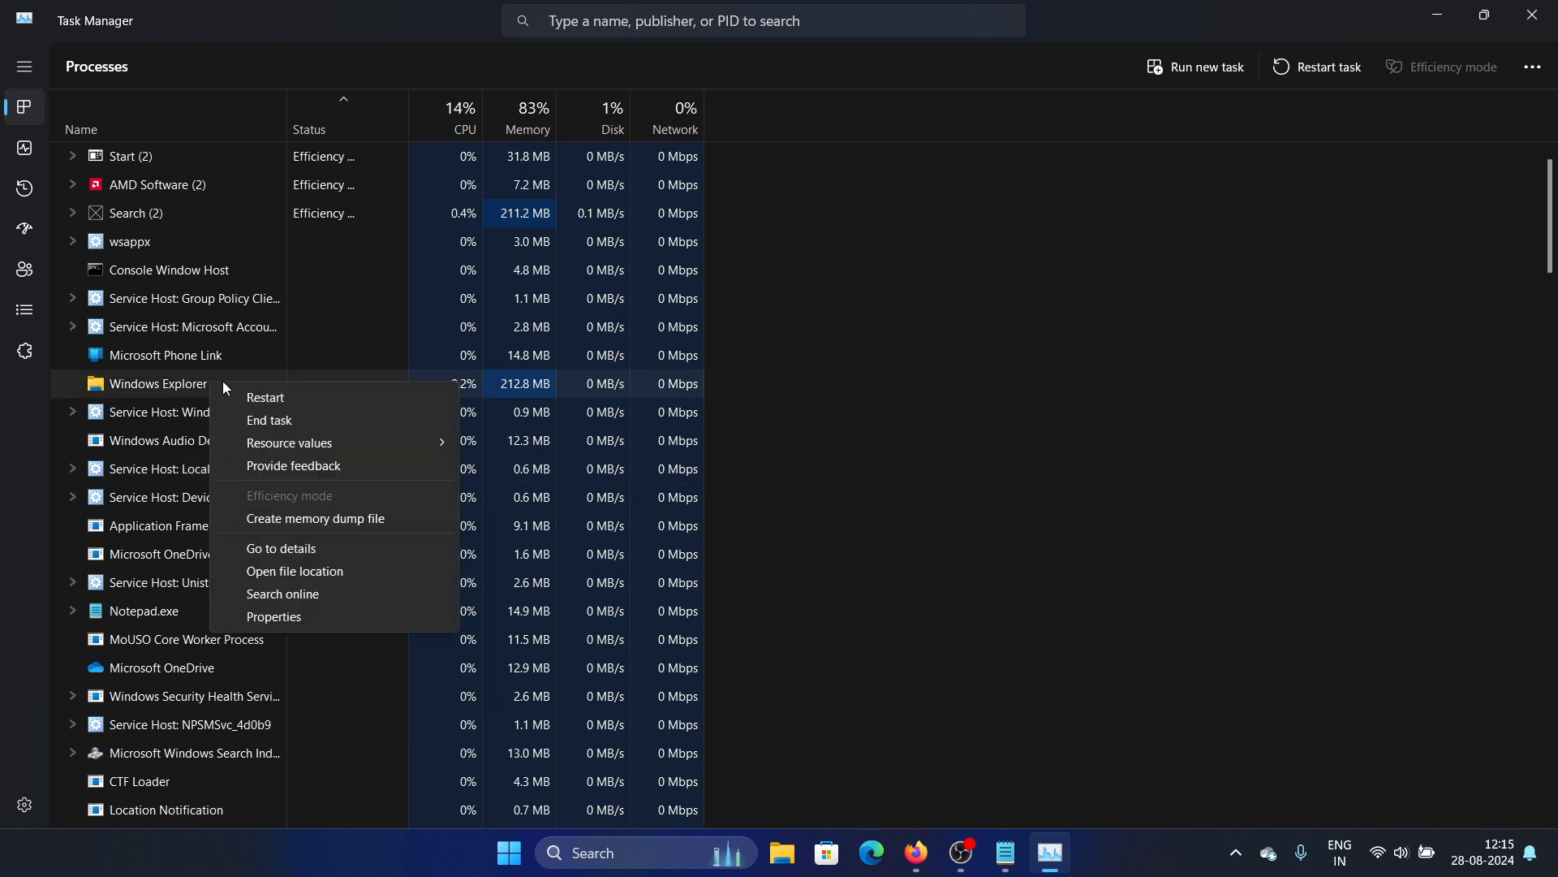
left_click(264, 396)
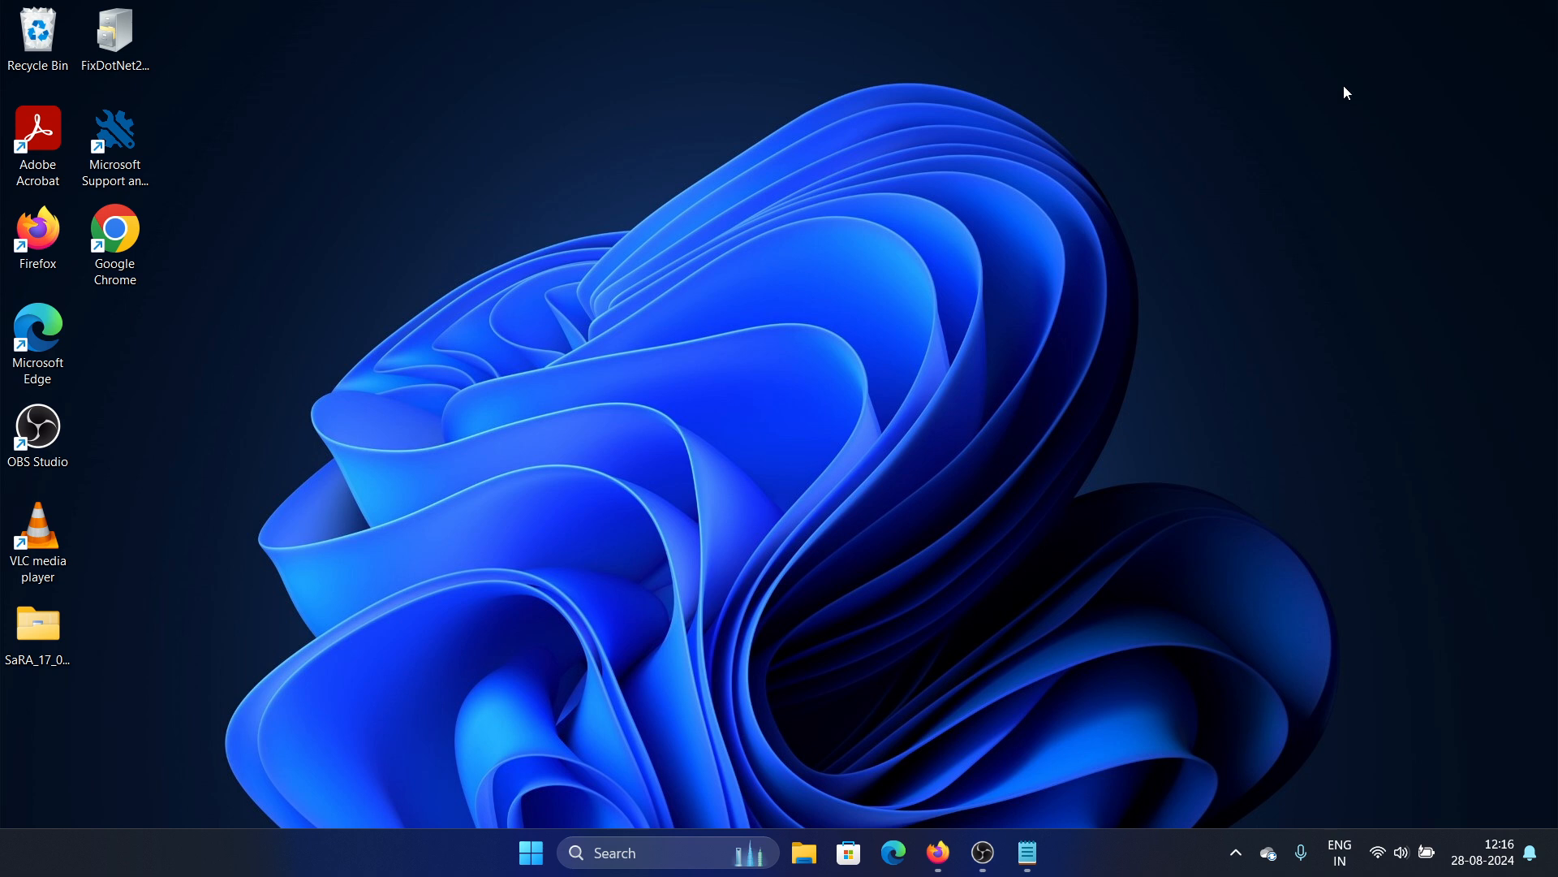
mouse_move(1375, 375)
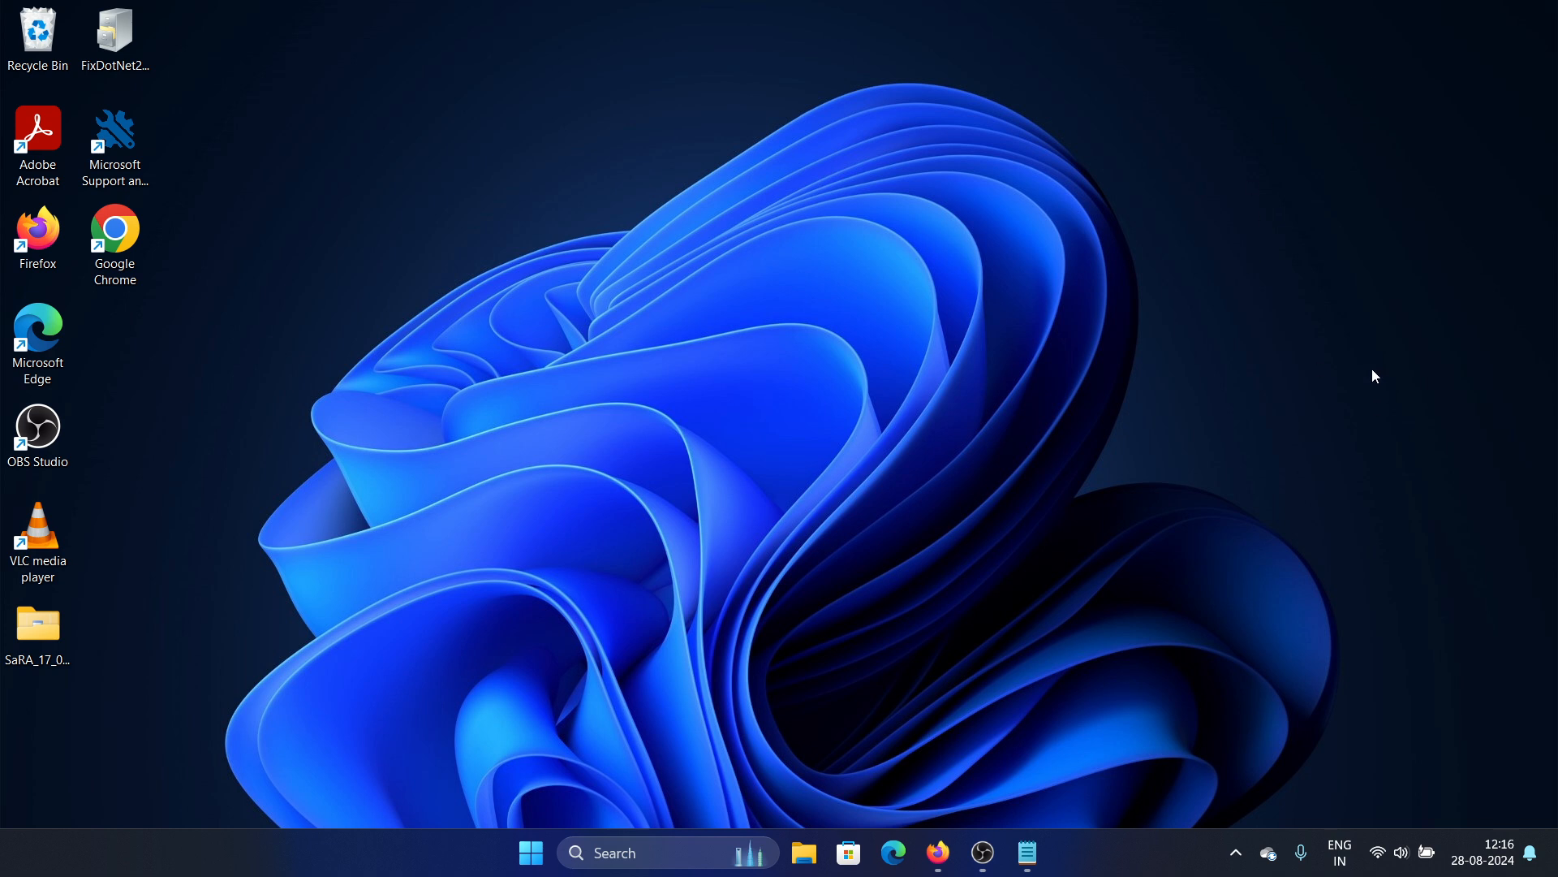
mouse_move(1344, 427)
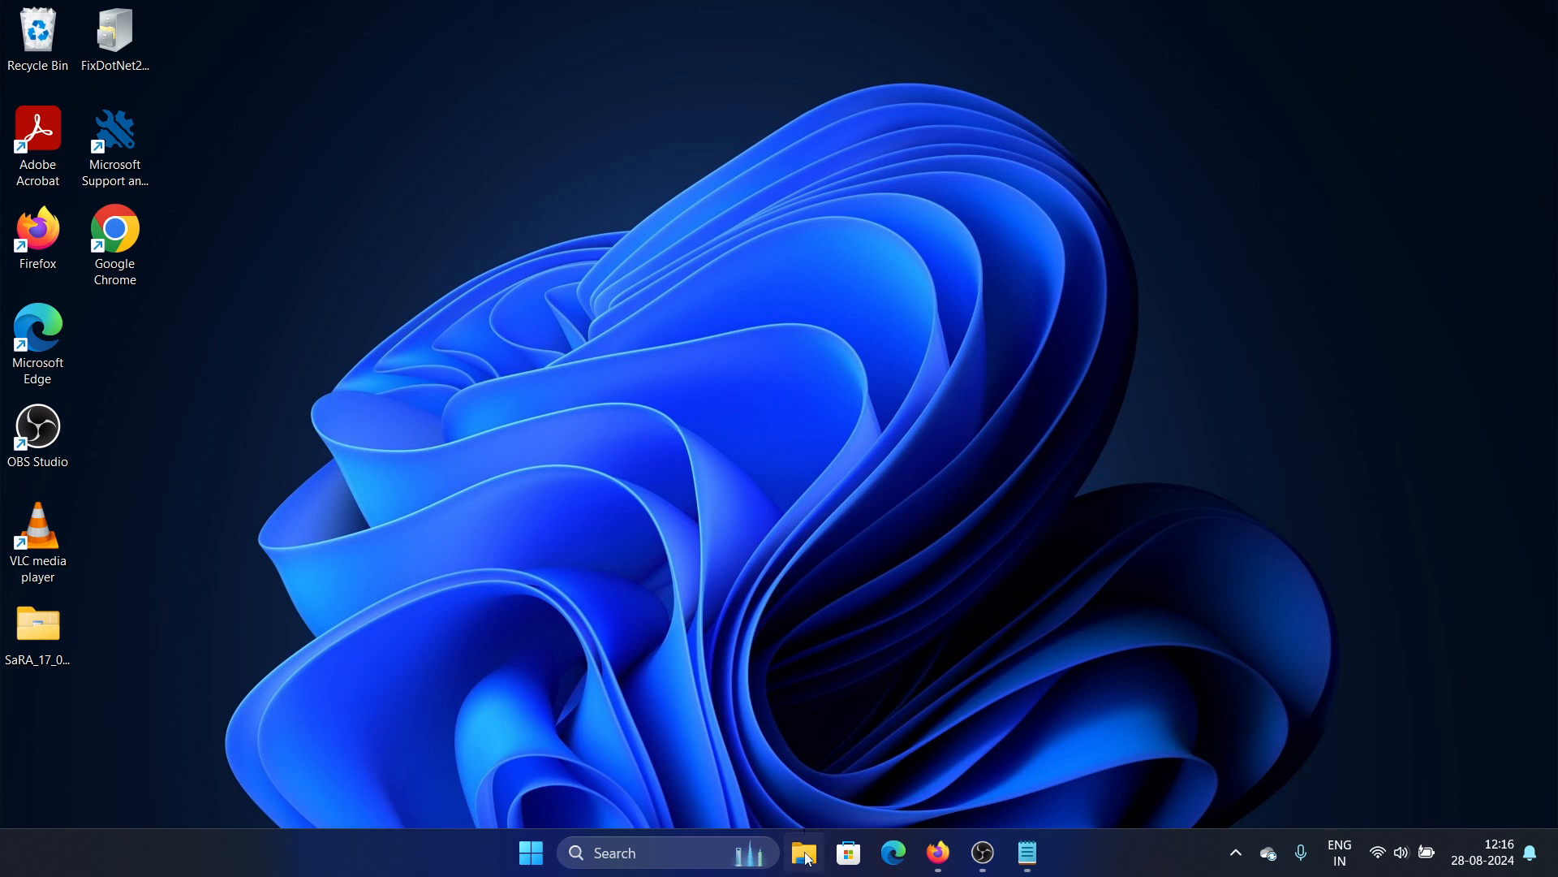
Browse File Explorer to OS (C:) > Program Files > obs-studio
left_click(804, 852)
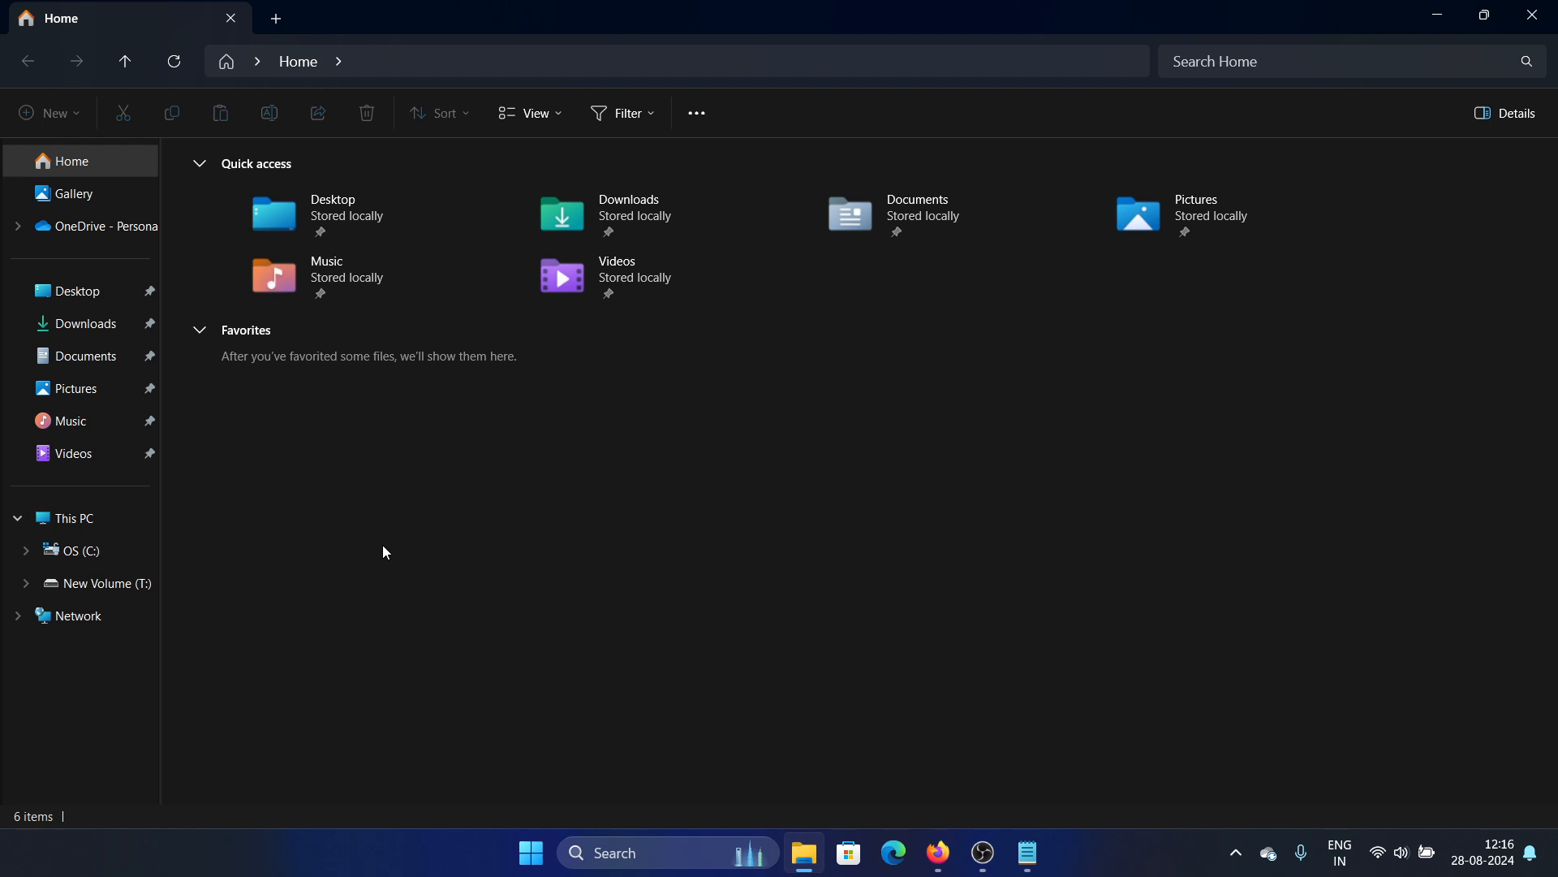
mouse_move(803, 853)
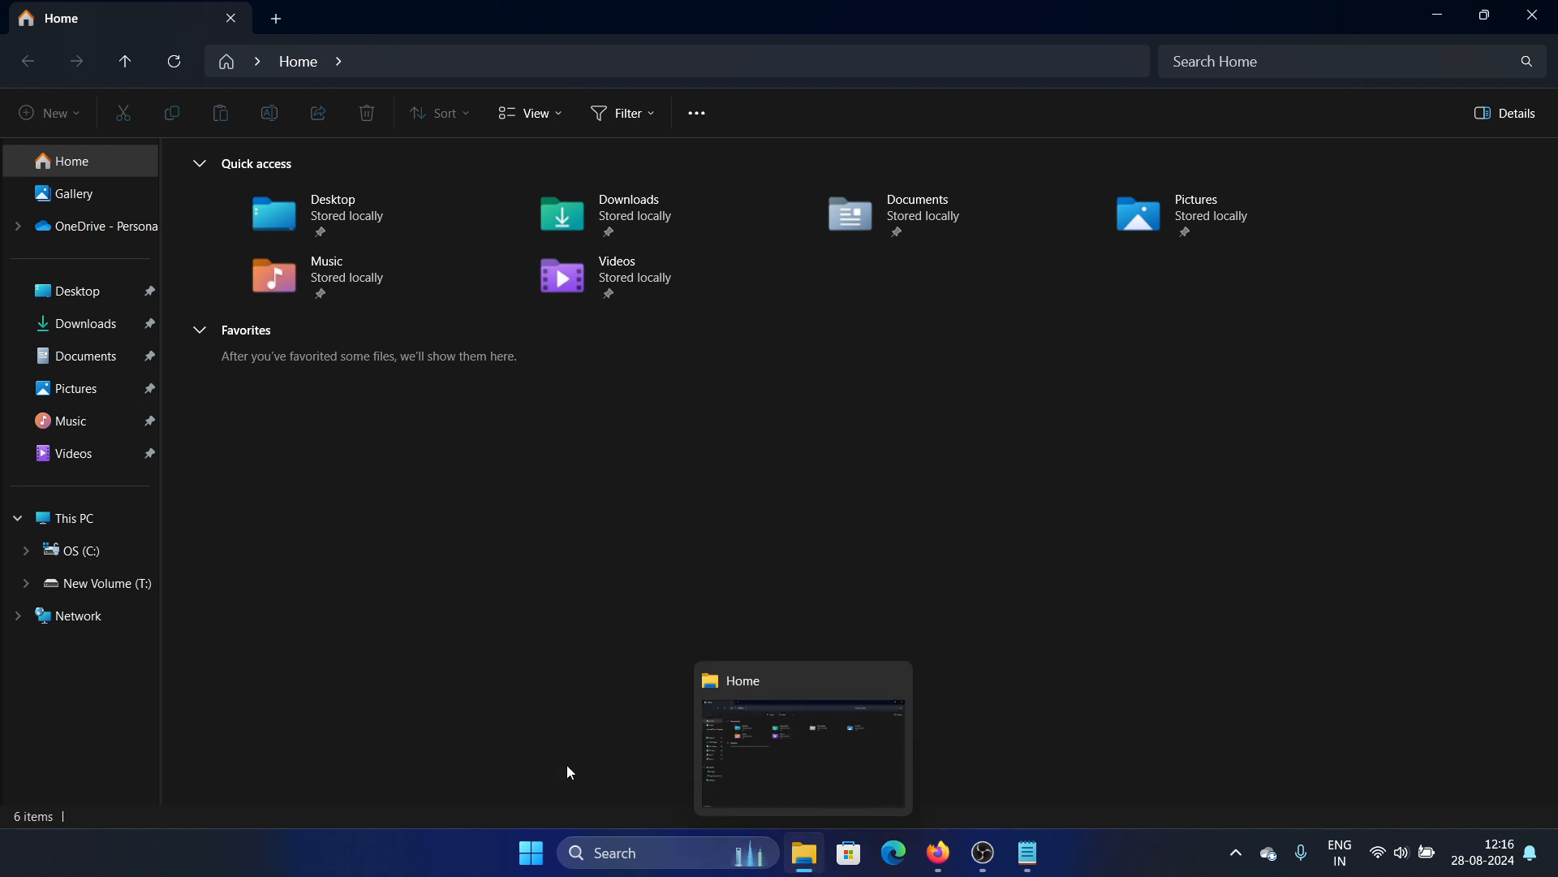
left_click(77, 550)
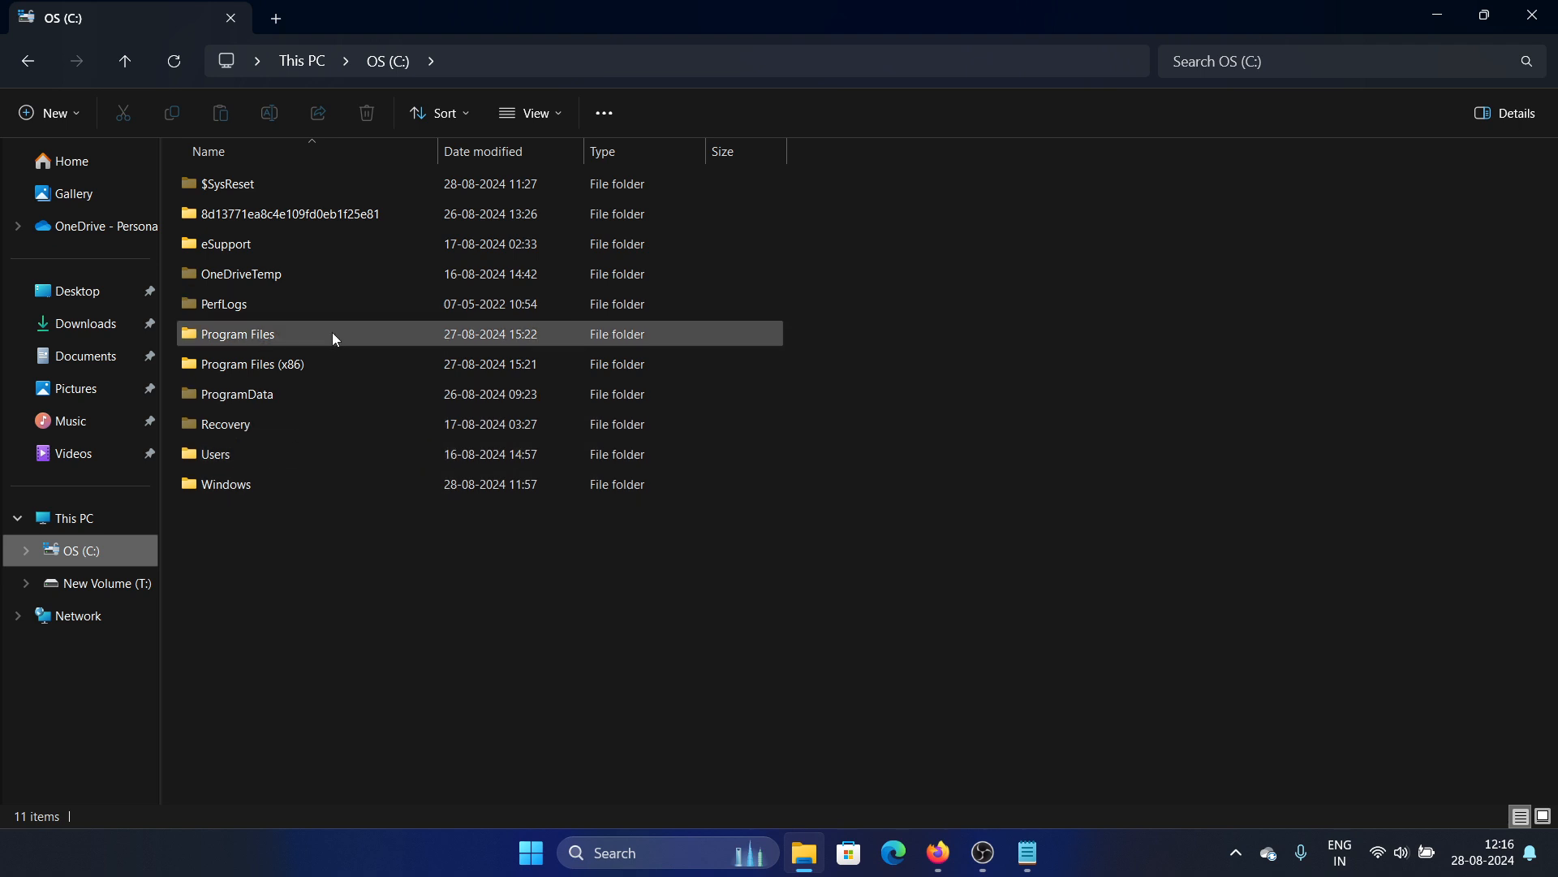
double_click(237, 333)
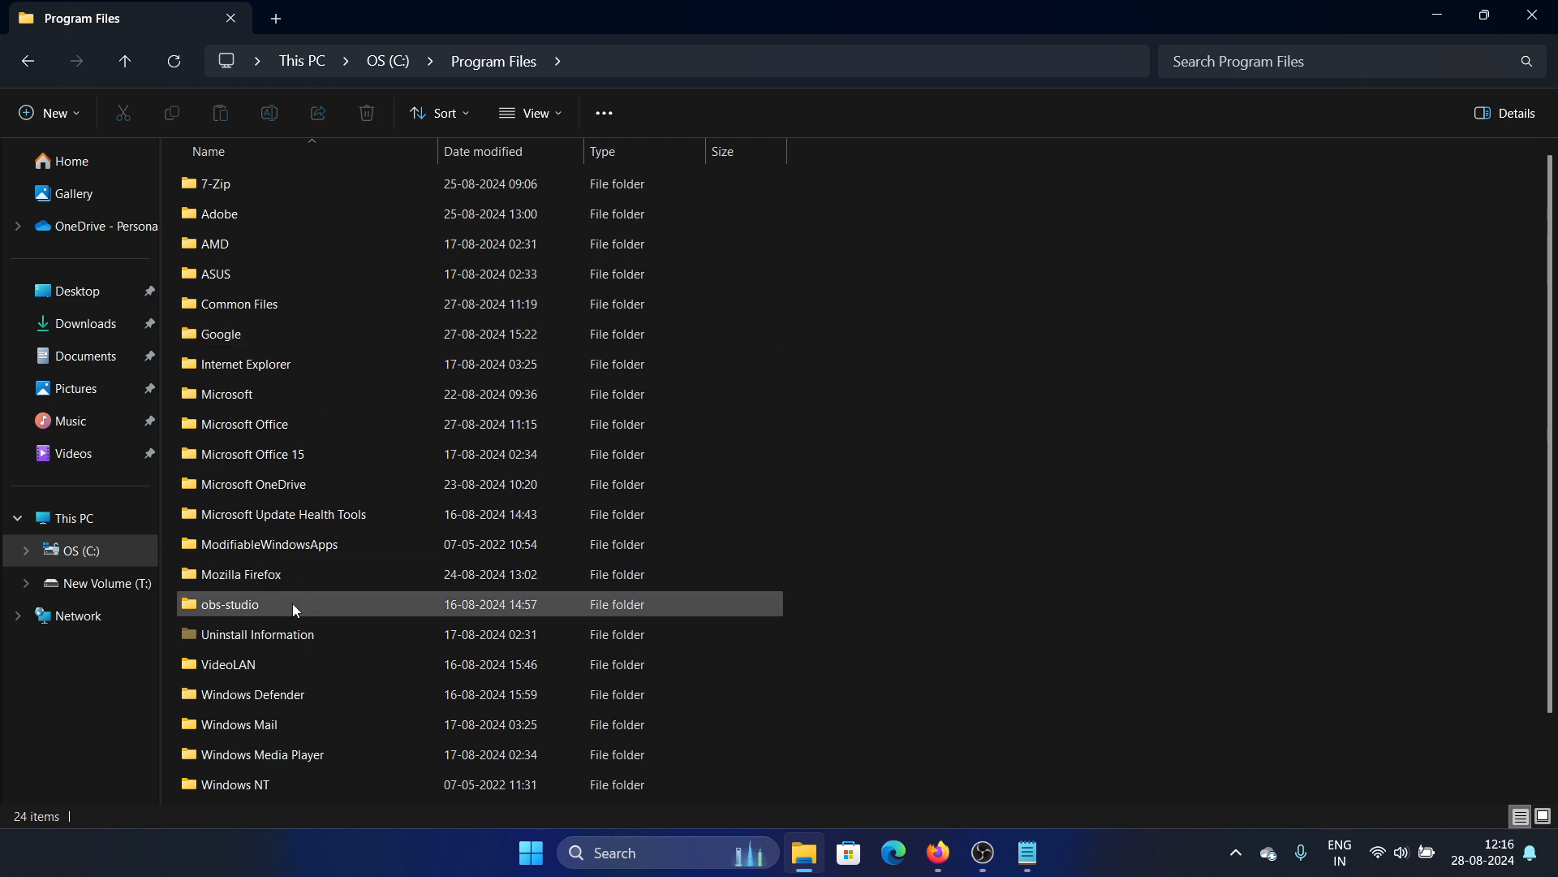
double_click(229, 604)
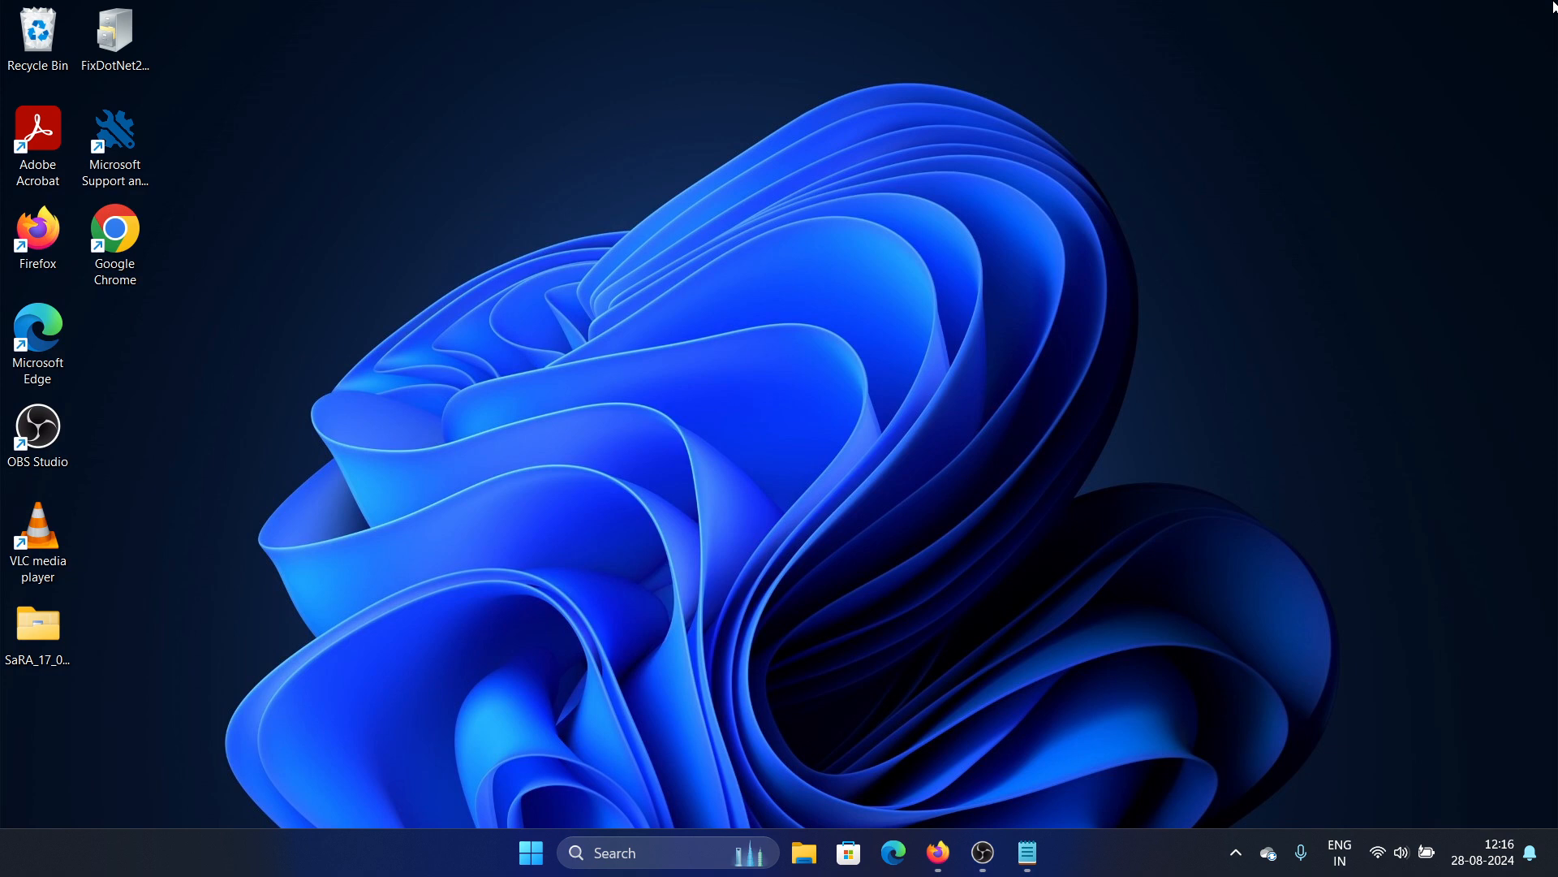
mouse_move(646, 556)
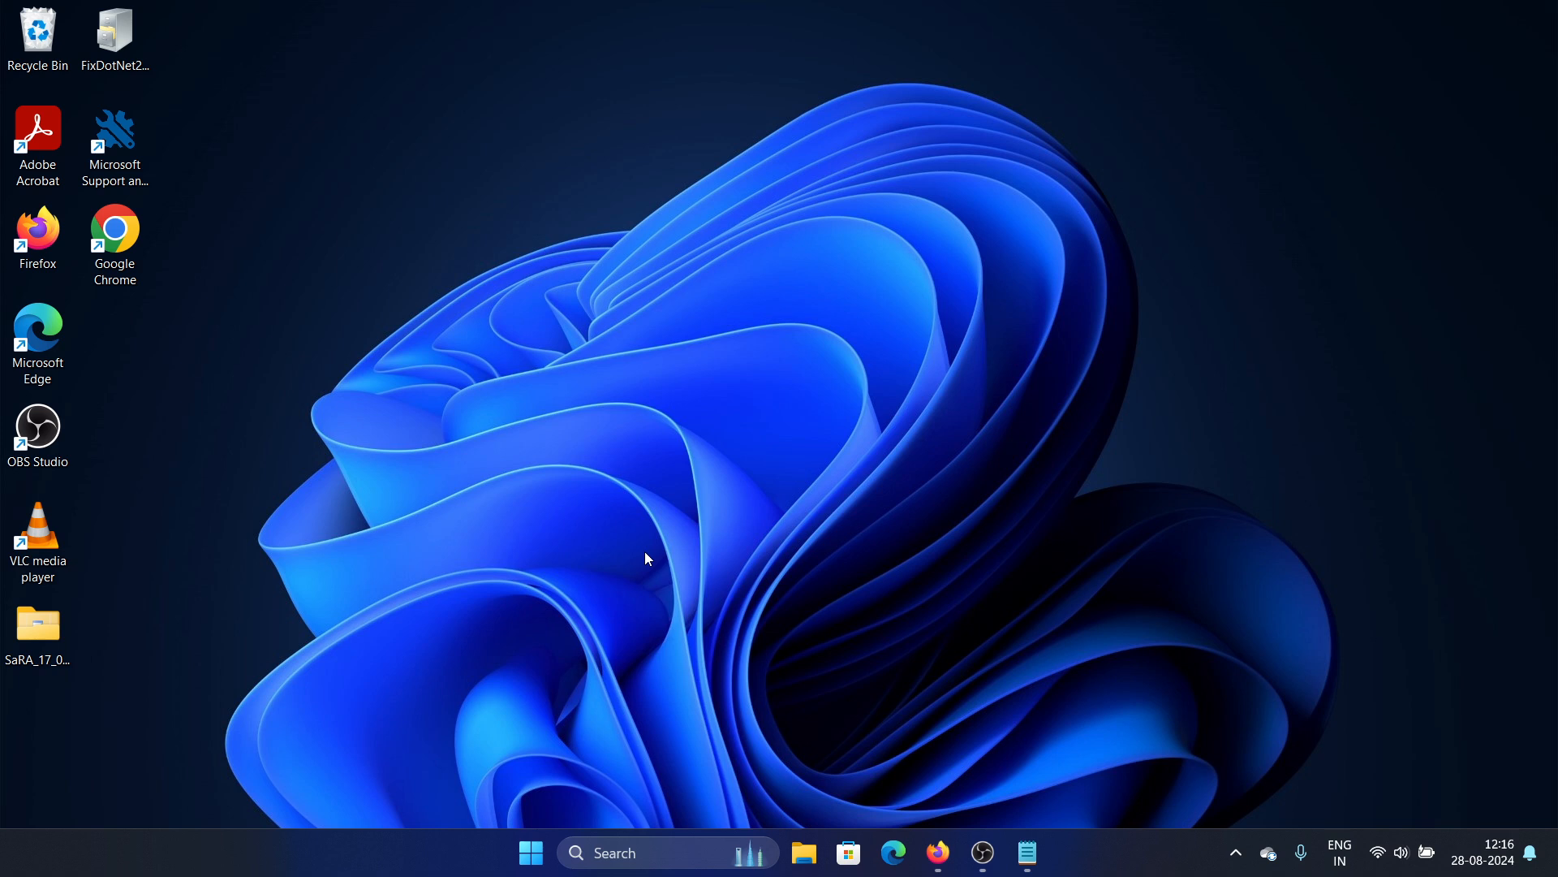
mouse_move(529, 852)
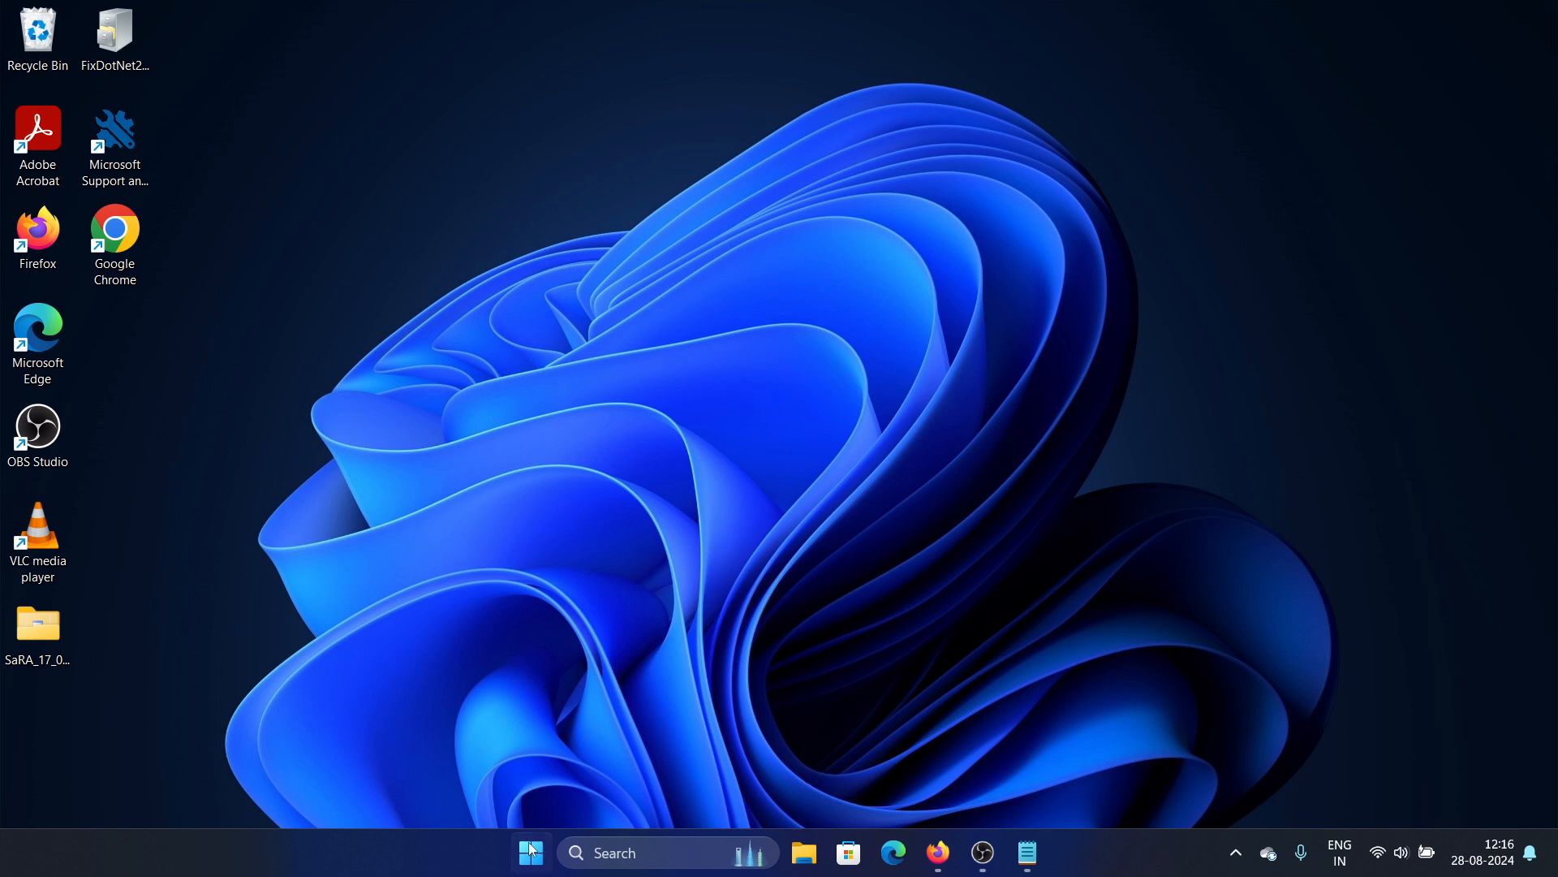
mouse_move(529, 852)
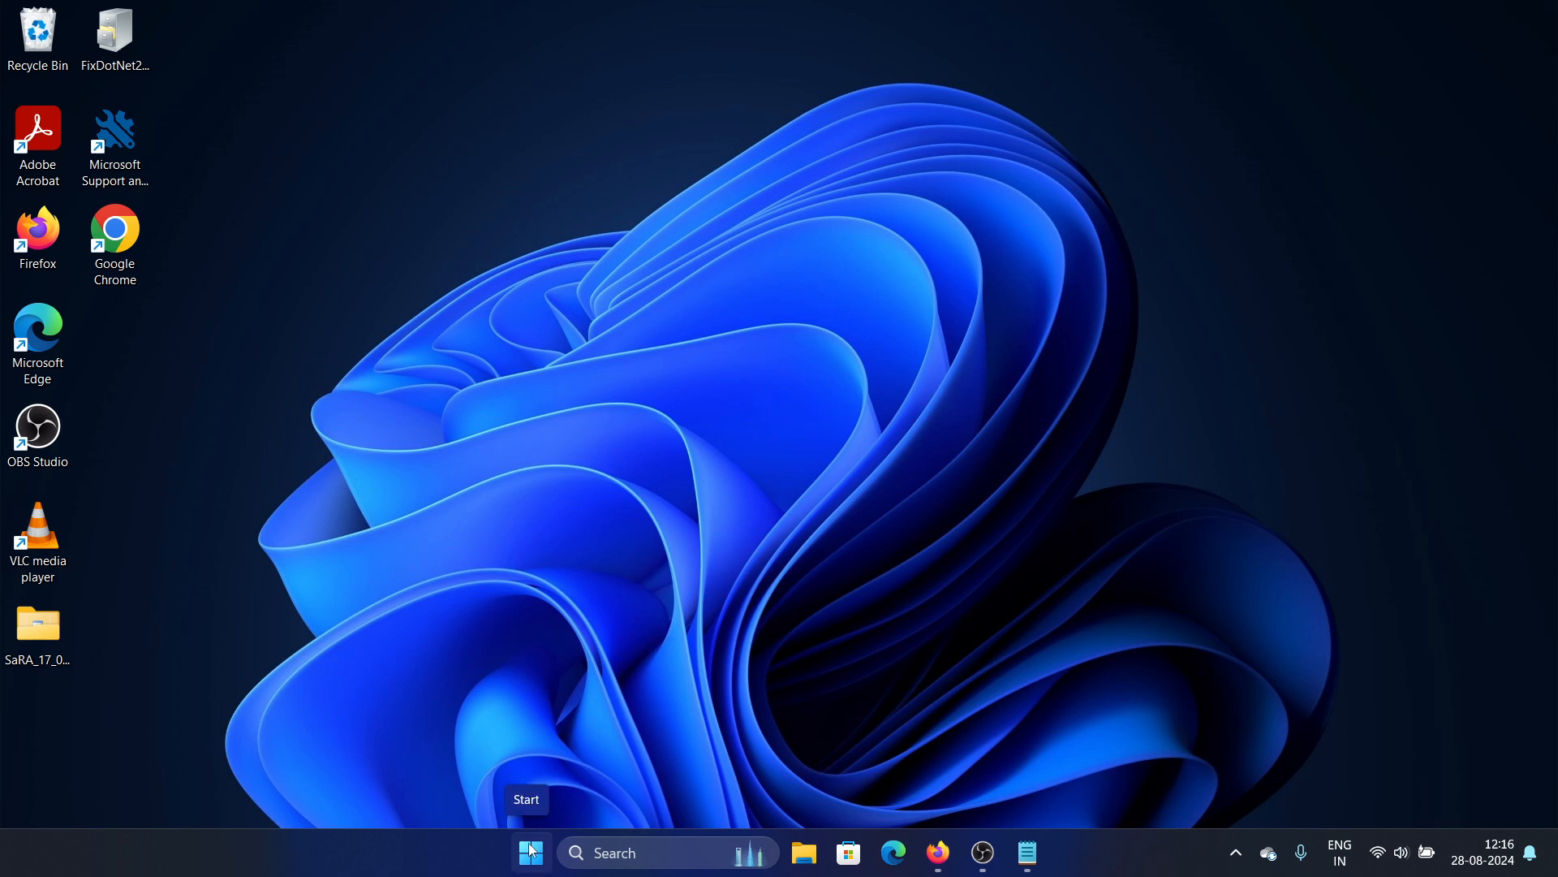
Bring up the Start button's quick-link menu of system tools
right_click(529, 853)
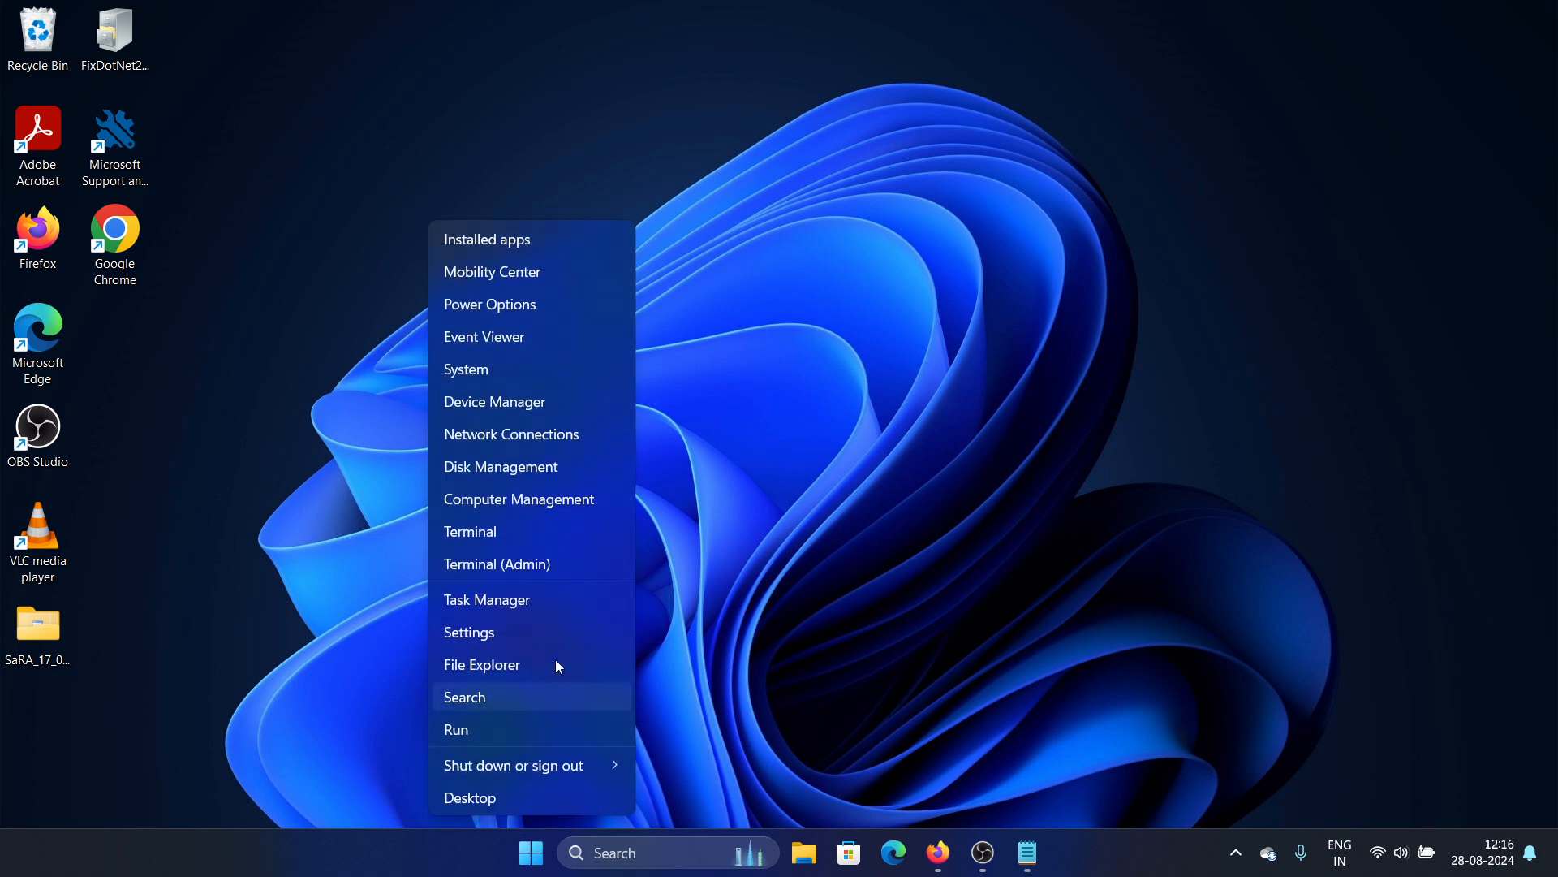
Locate OBS Studio in Installed apps, reveal its Uninstall option, then close Settings
left_click(467, 632)
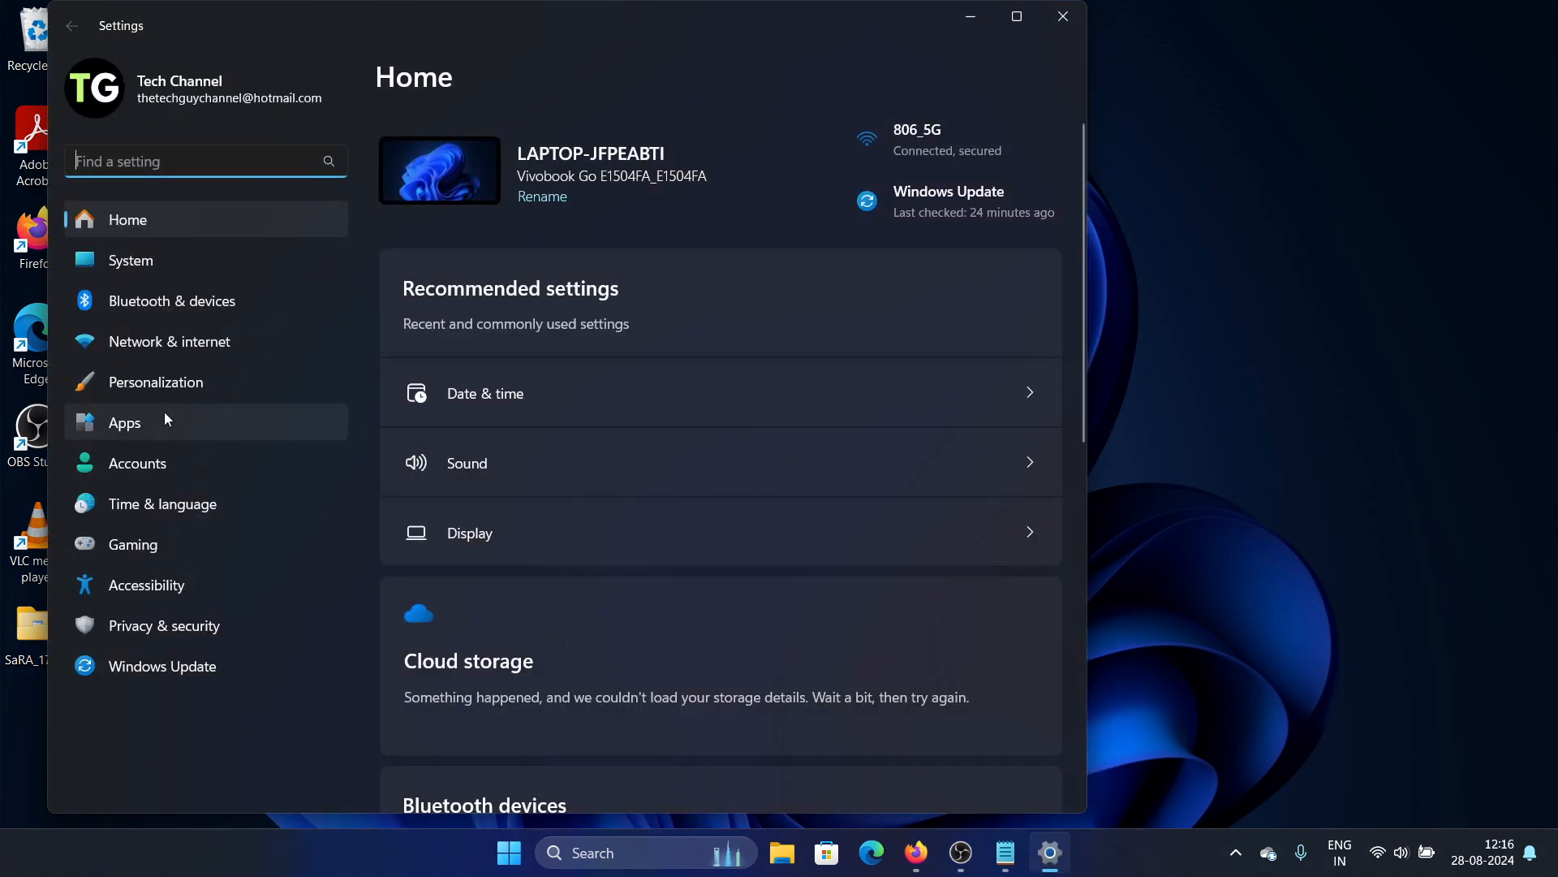
left_click(125, 422)
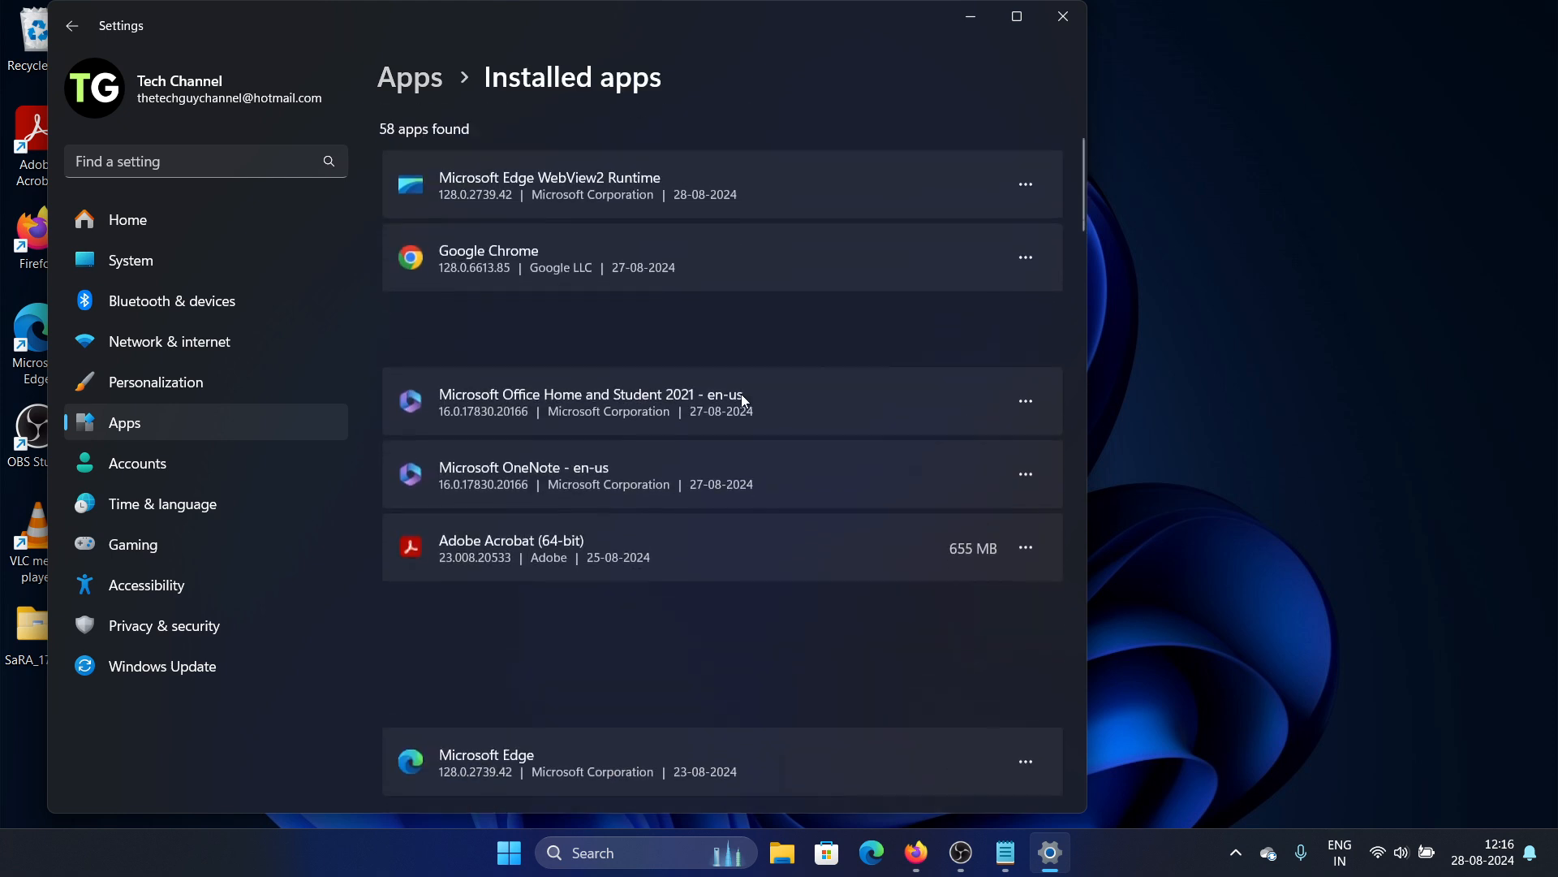
scroll("down", 3)
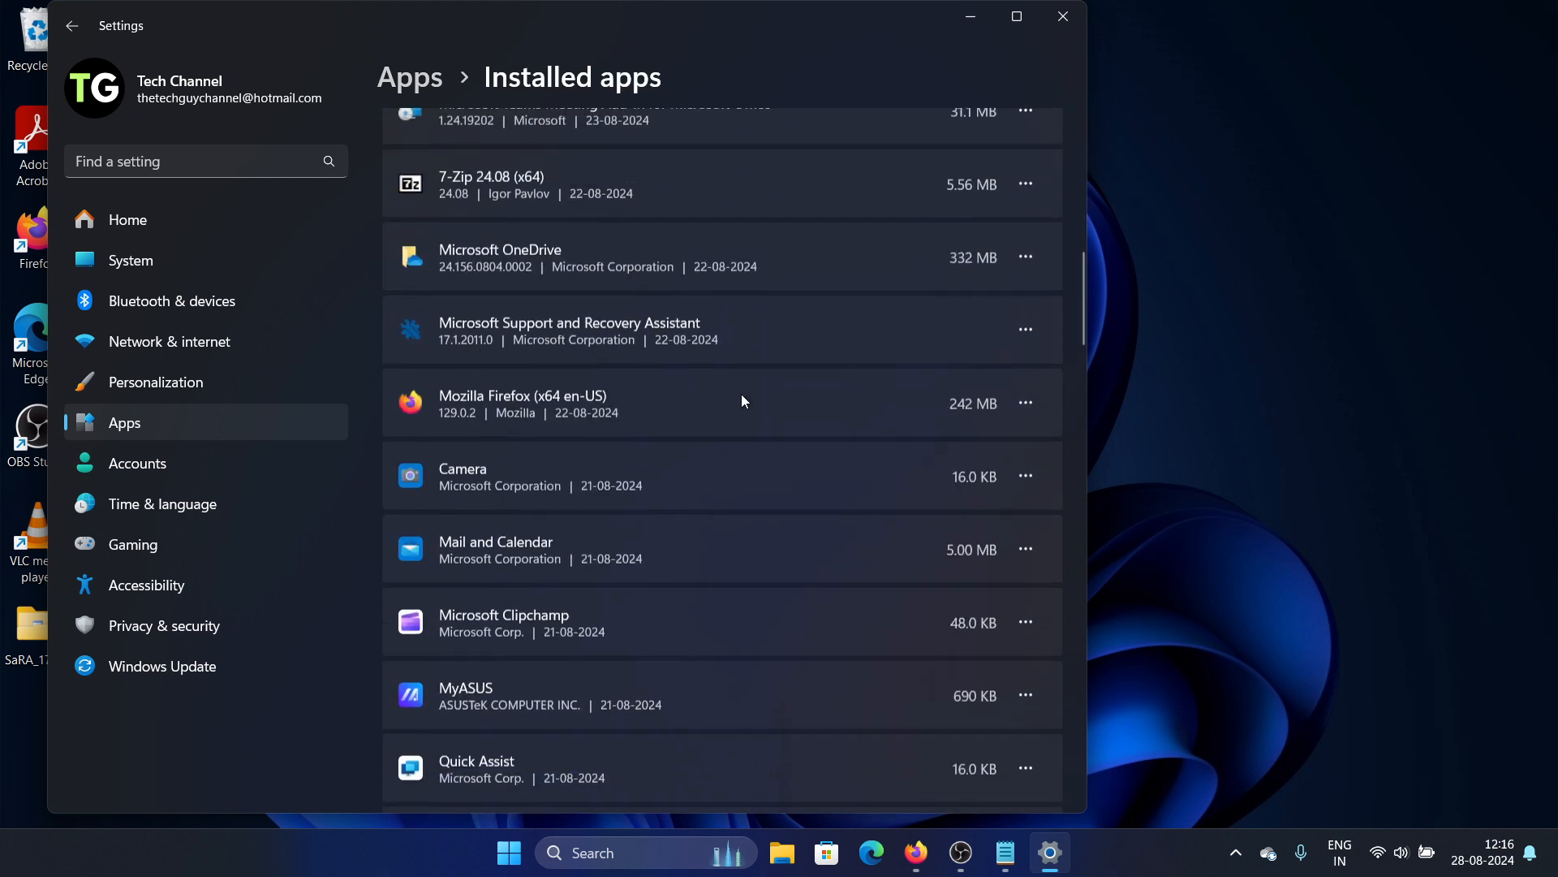
scroll("down", 3)
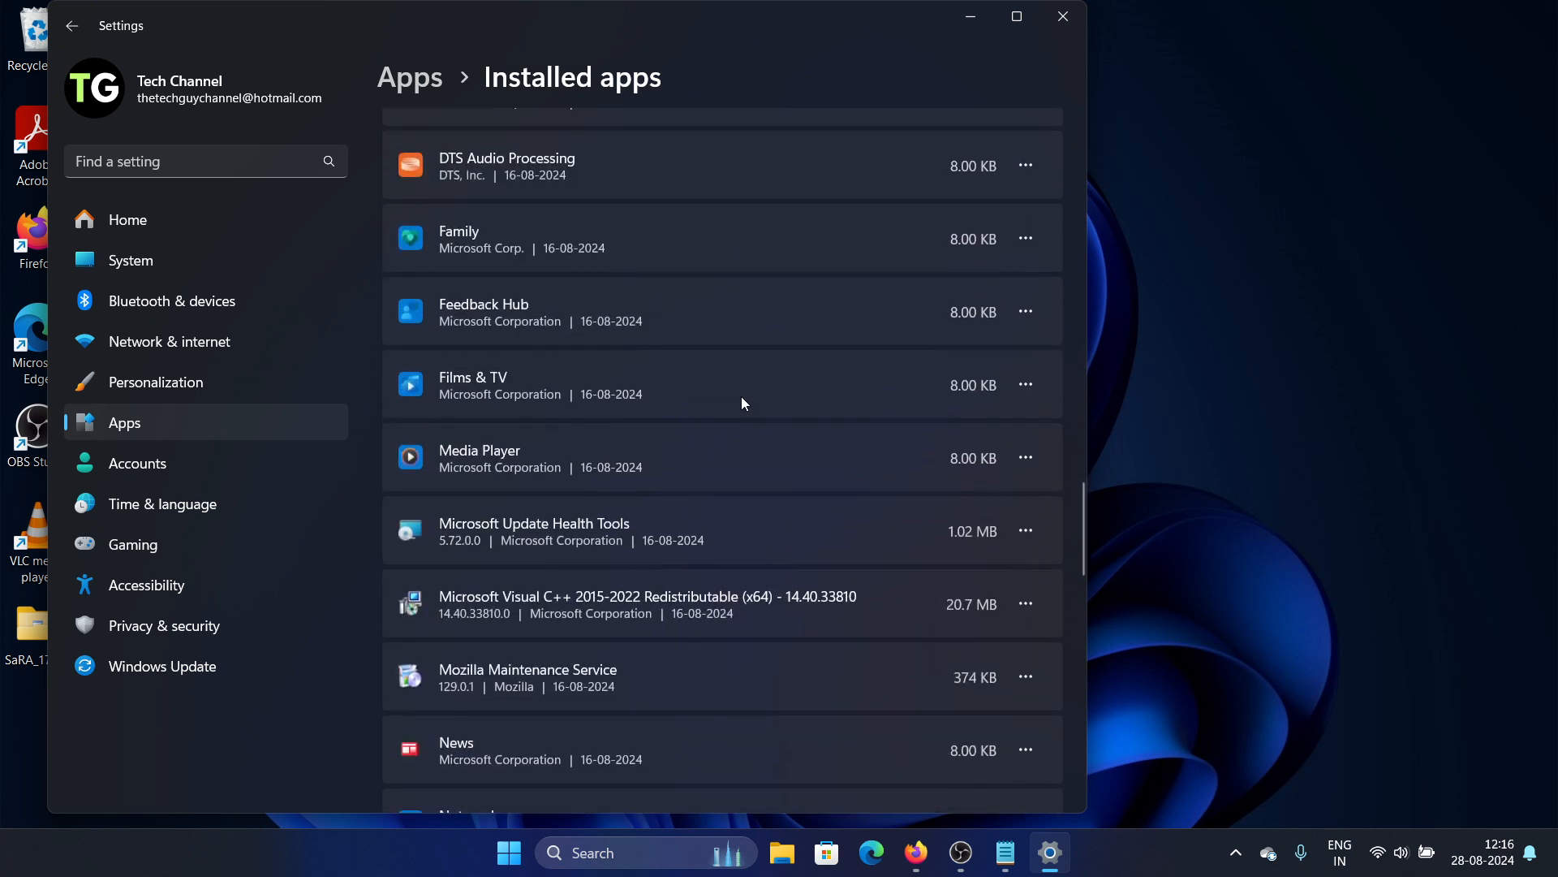
scroll("down", 3)
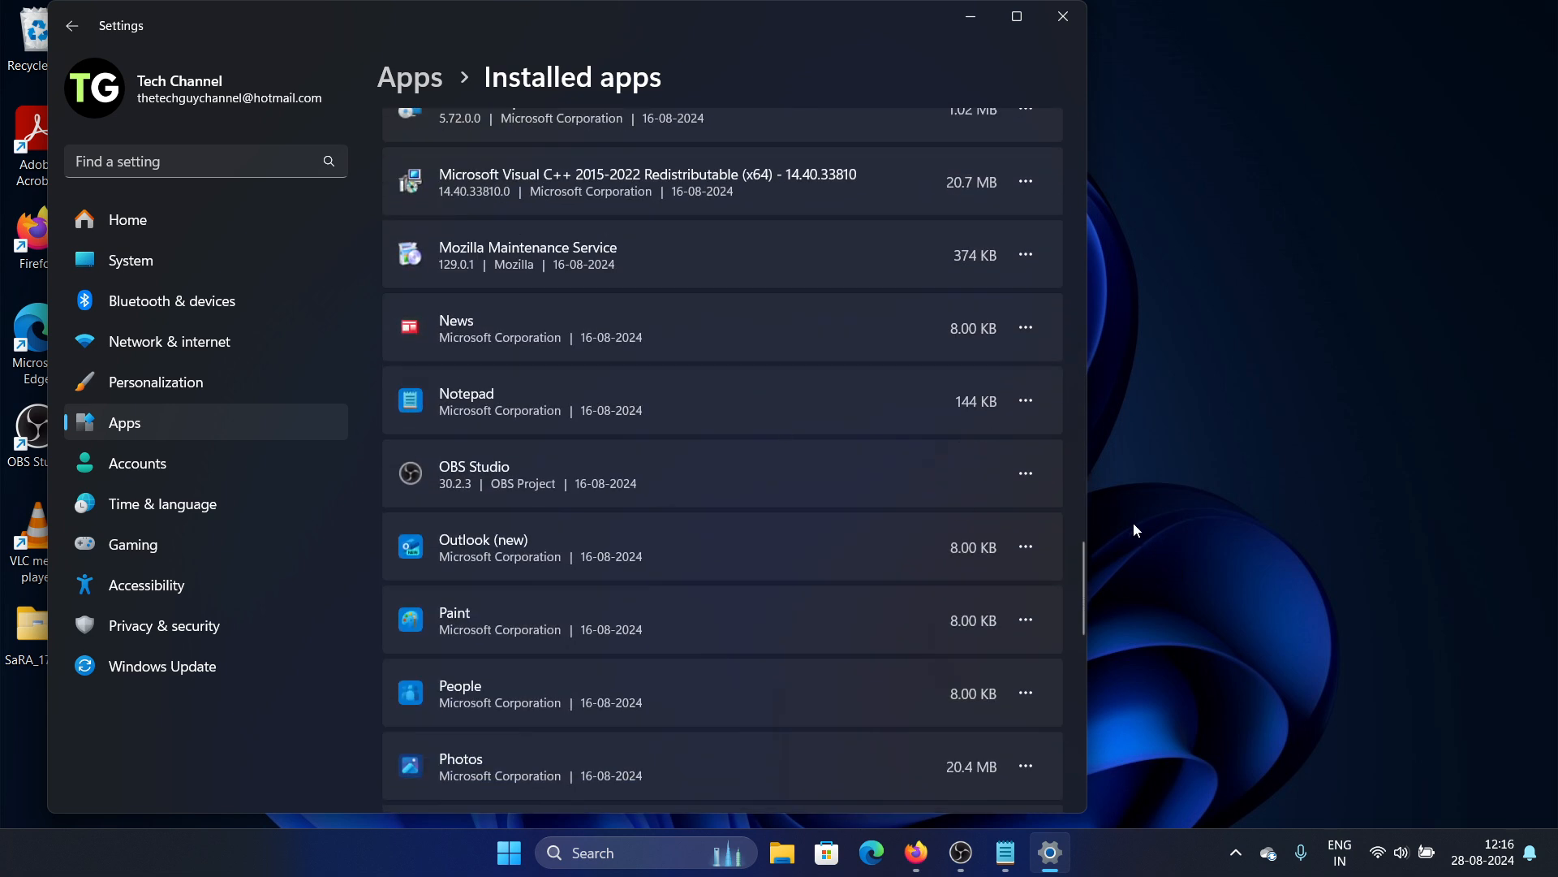
left_click(1026, 472)
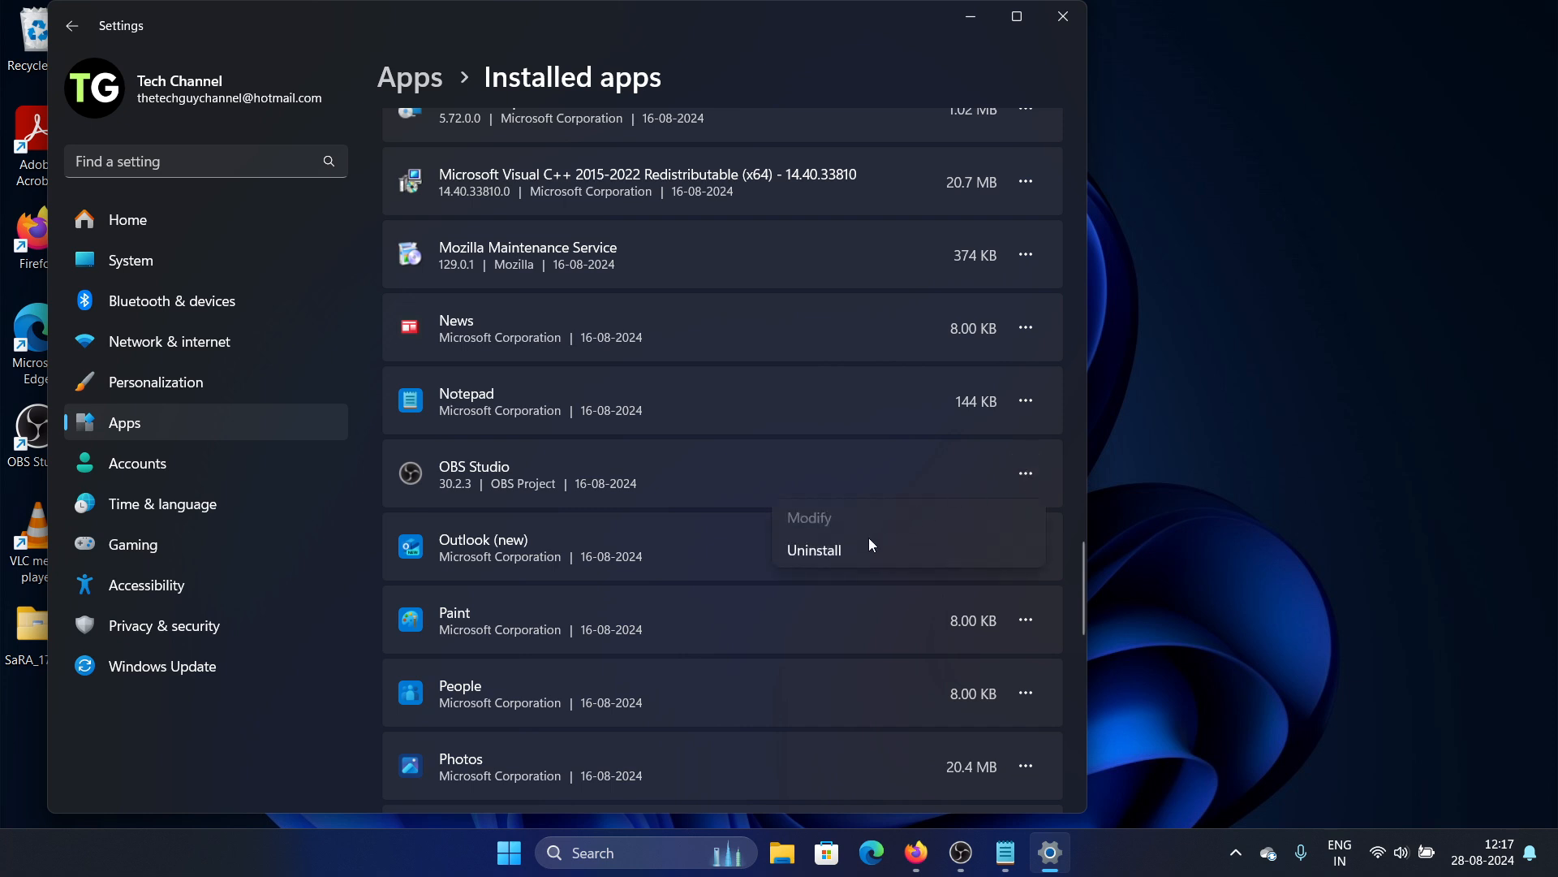
mouse_move(1157, 107)
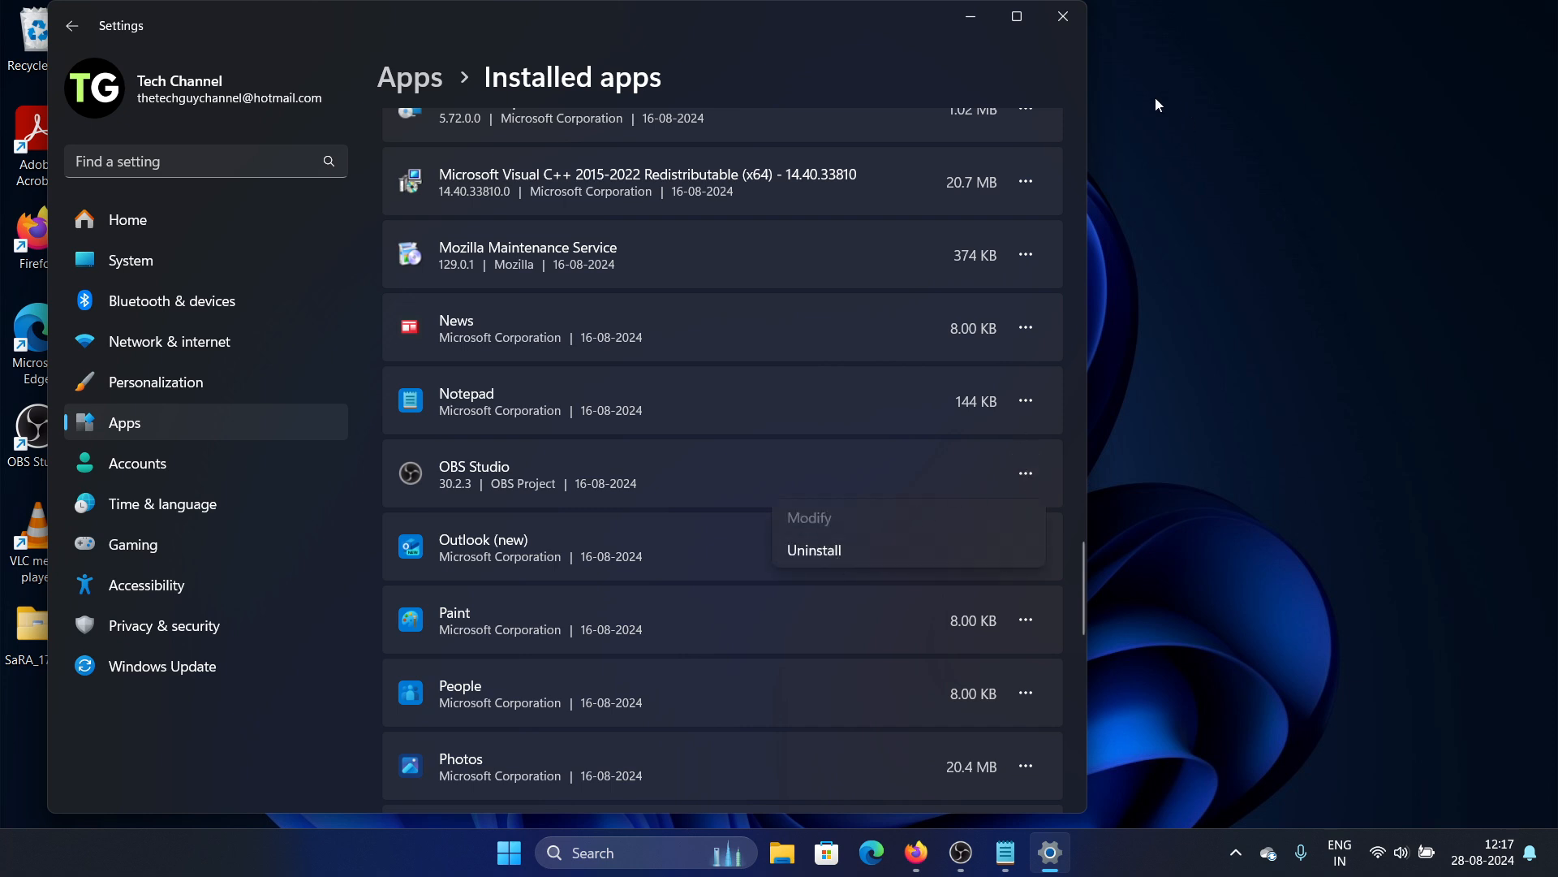
left_click(1062, 17)
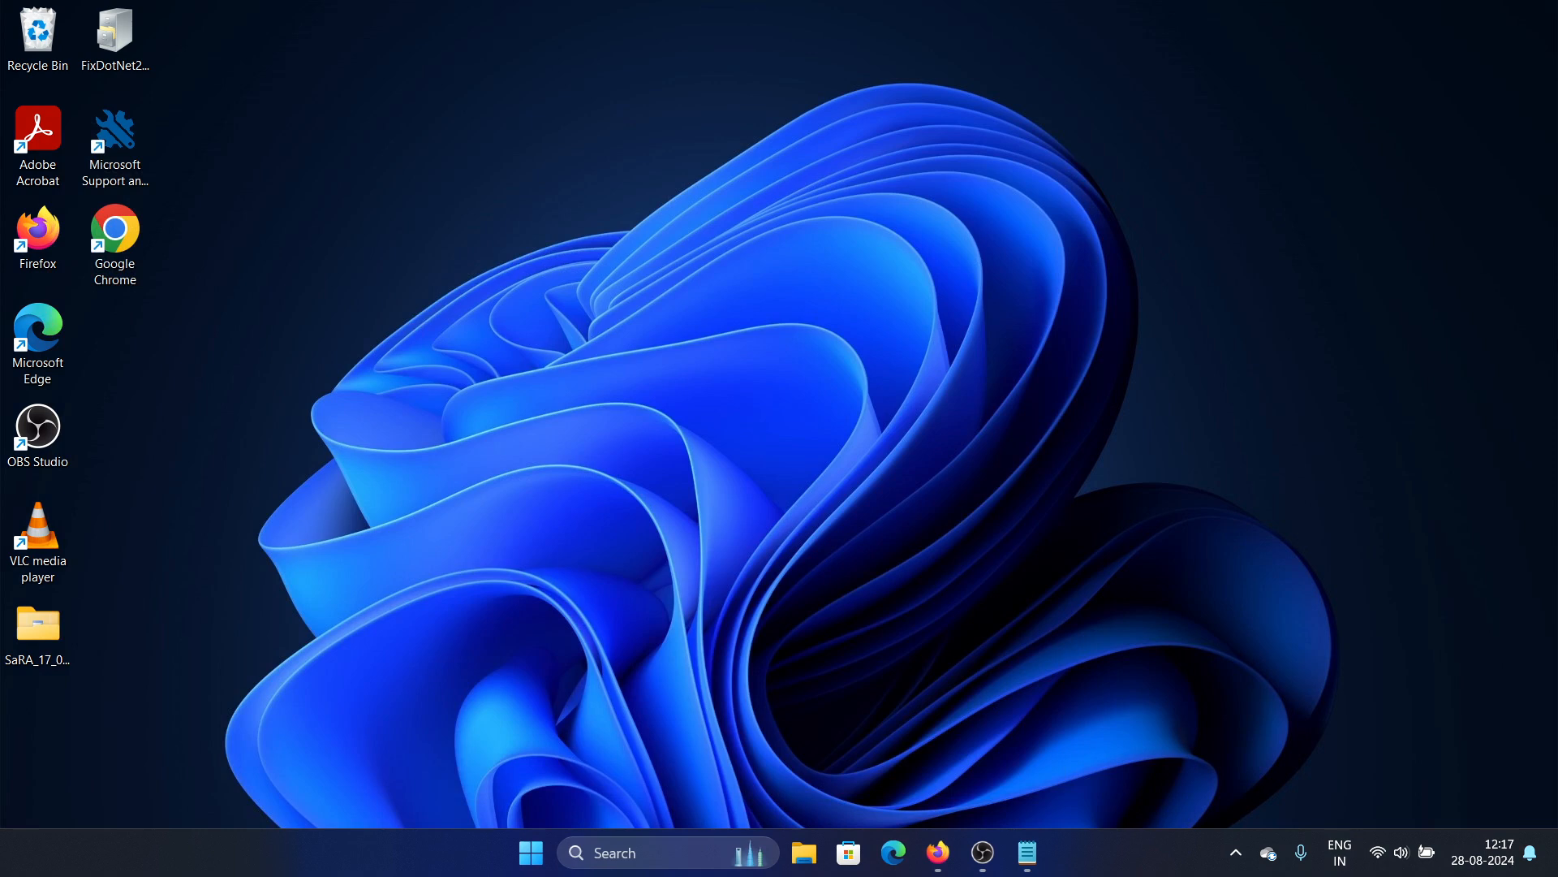
mouse_move(671, 825)
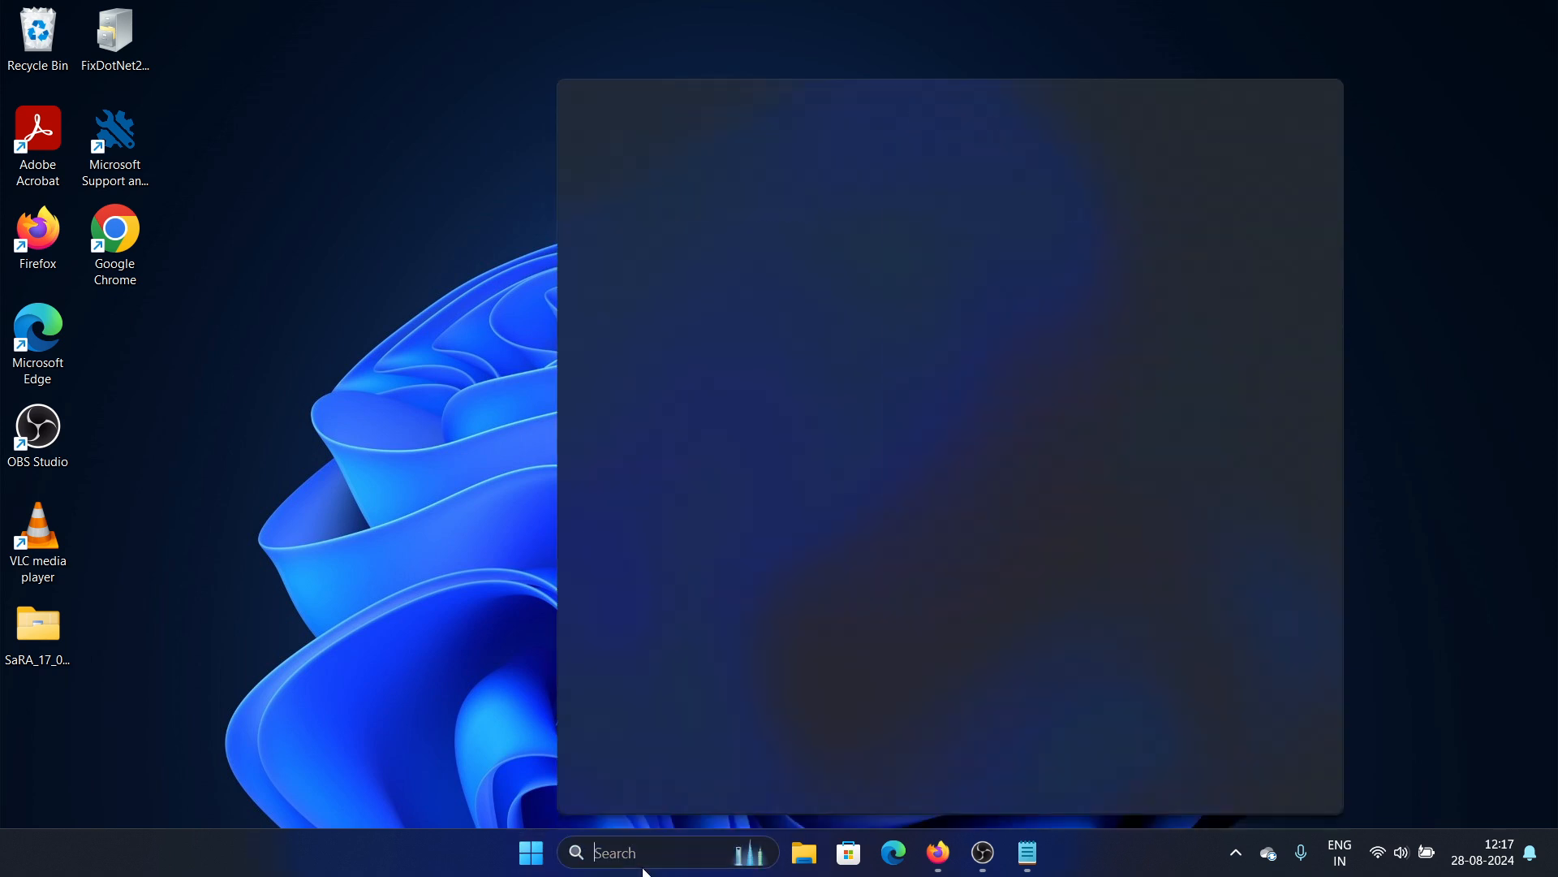
Search Windows for 'services' so the Services app is the best match
type("services")
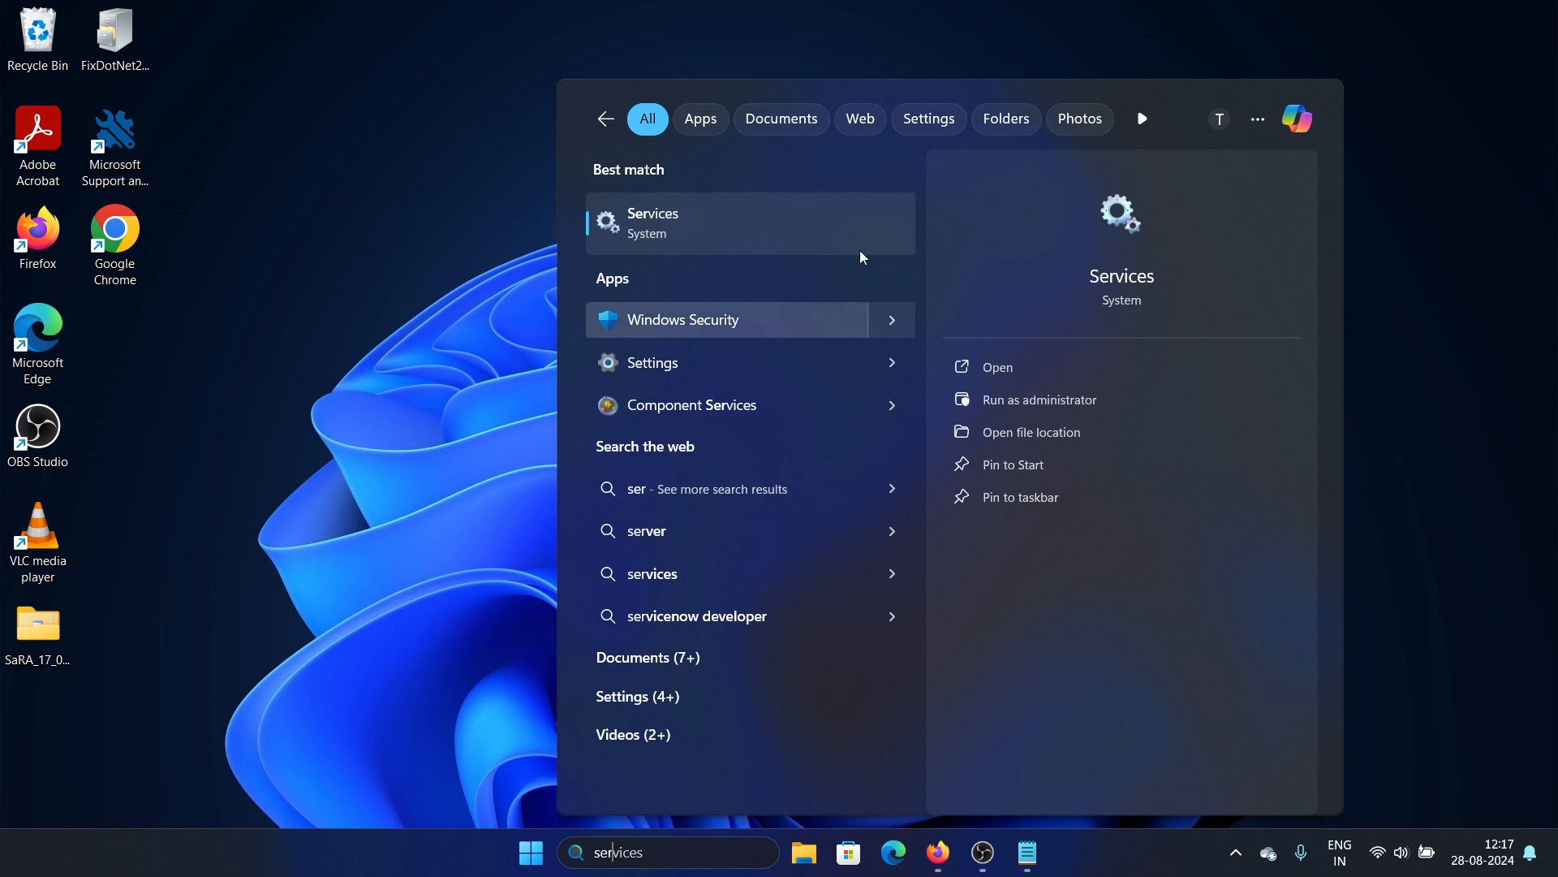
Start the Windows Installer service so it shows Running, then close Services
left_click(995, 367)
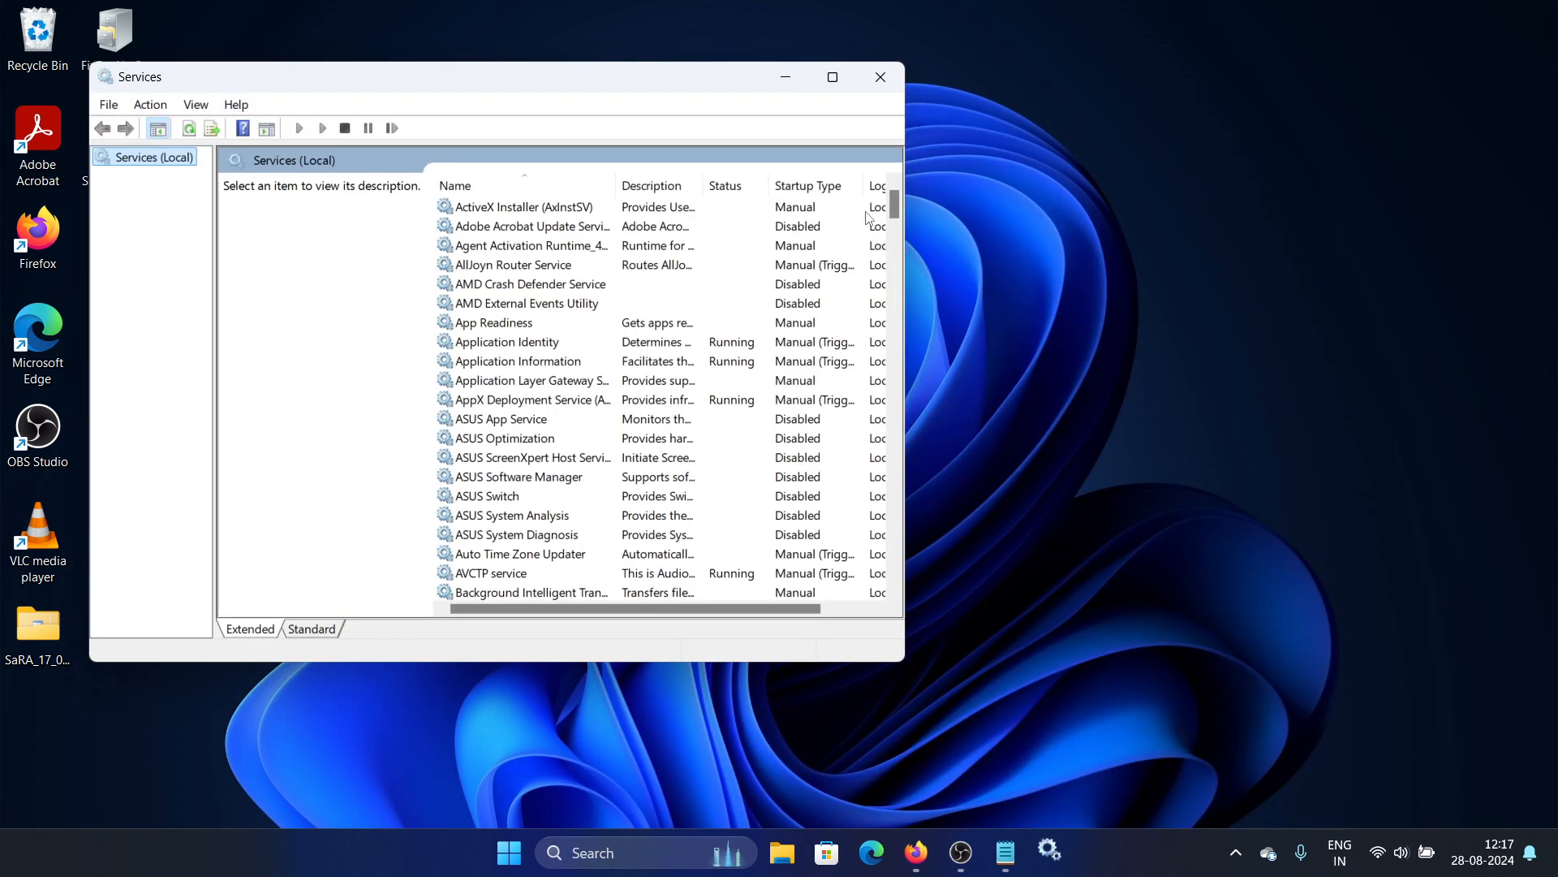
left_click(532, 399)
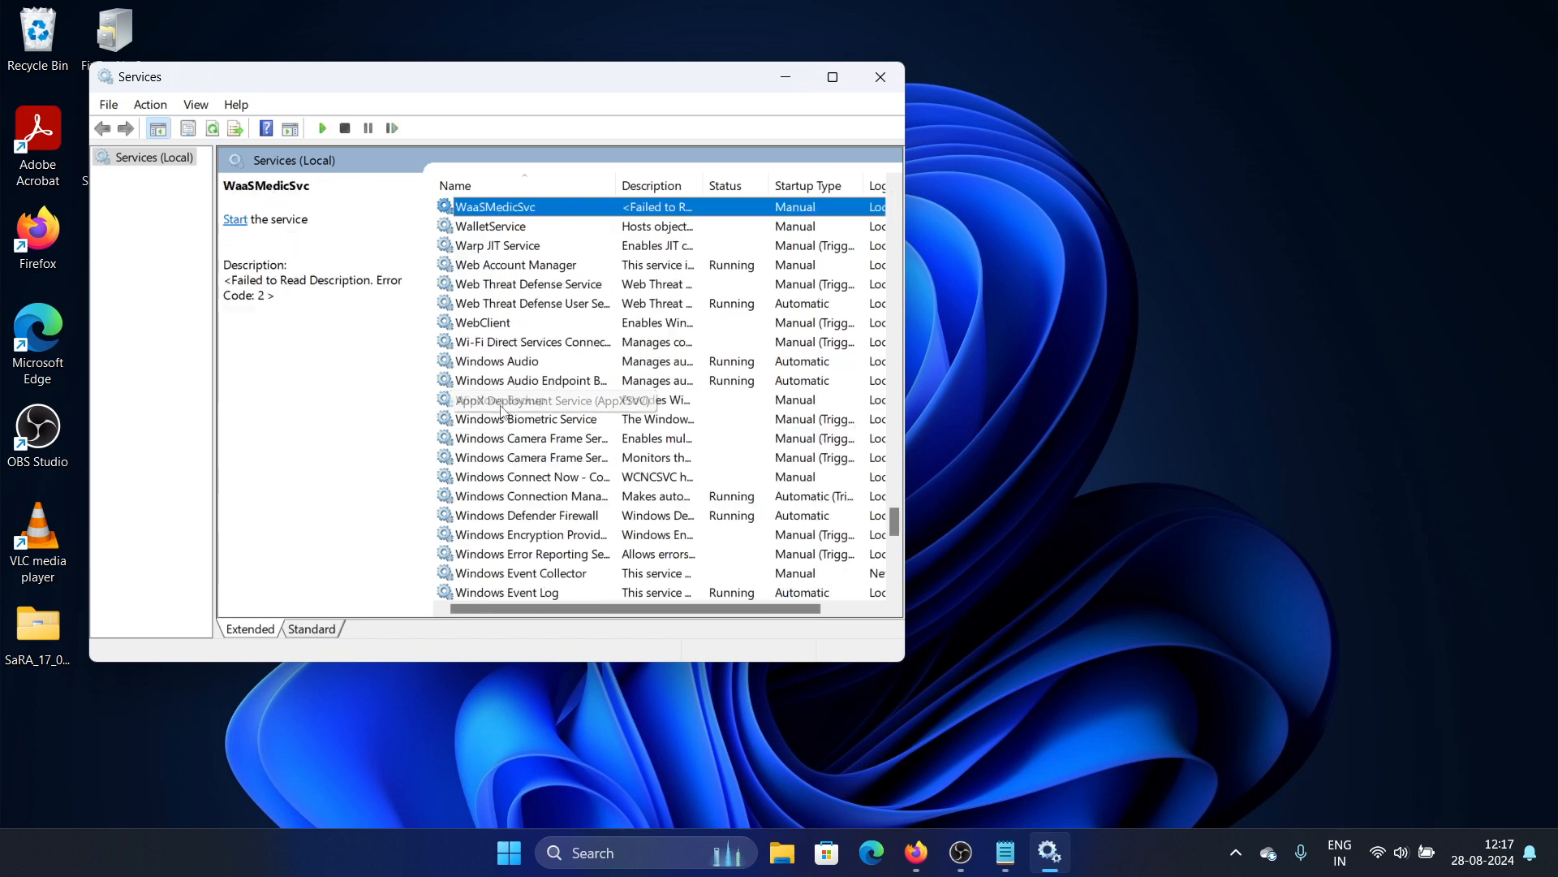
scroll("down", 3)
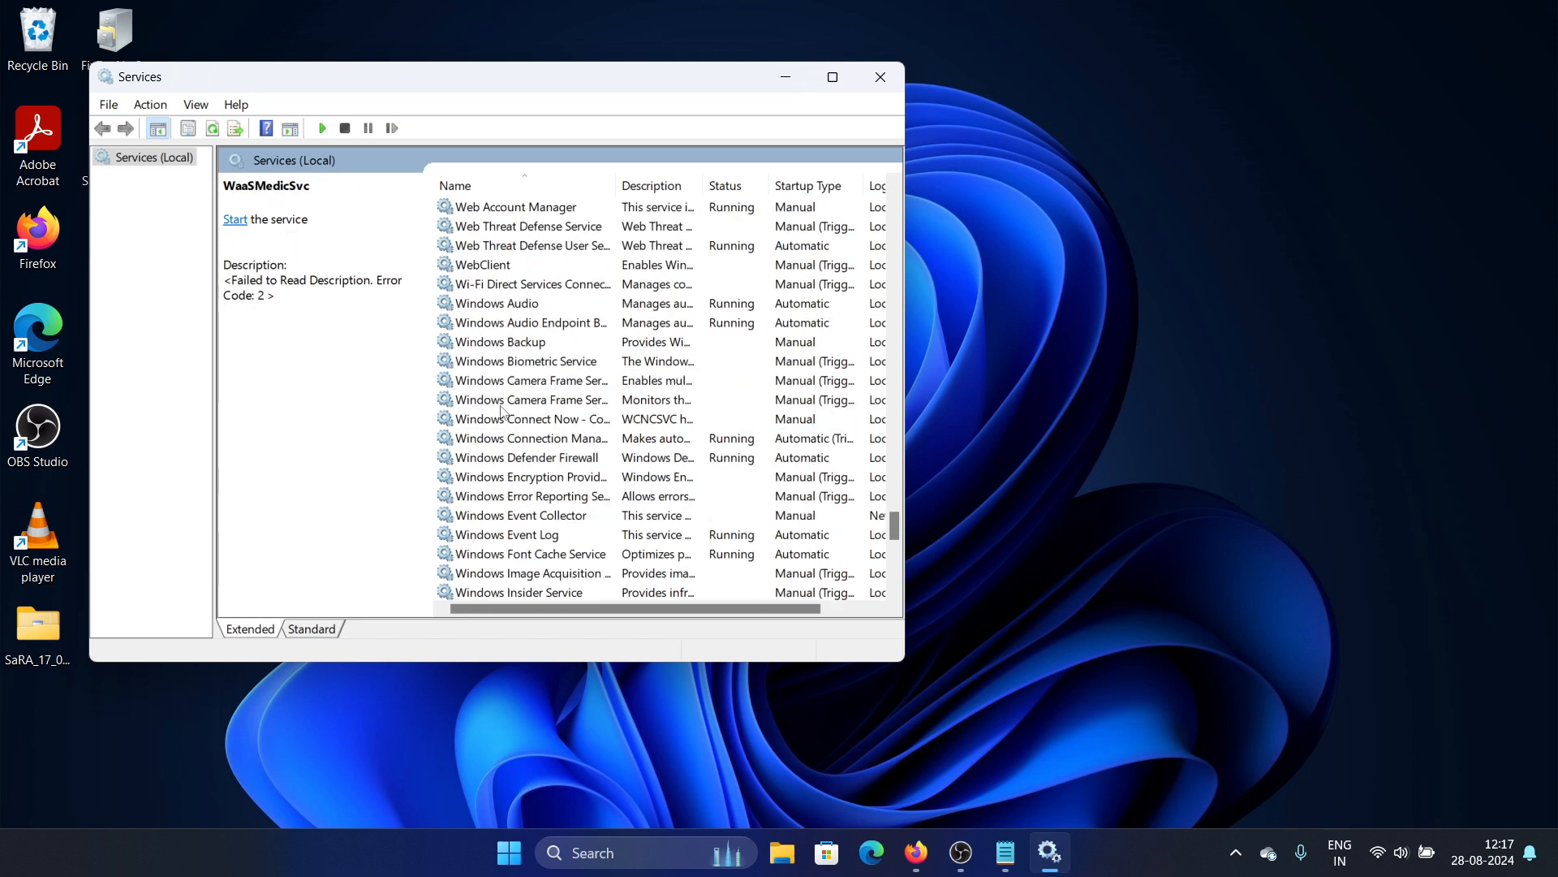
scroll("down", 3)
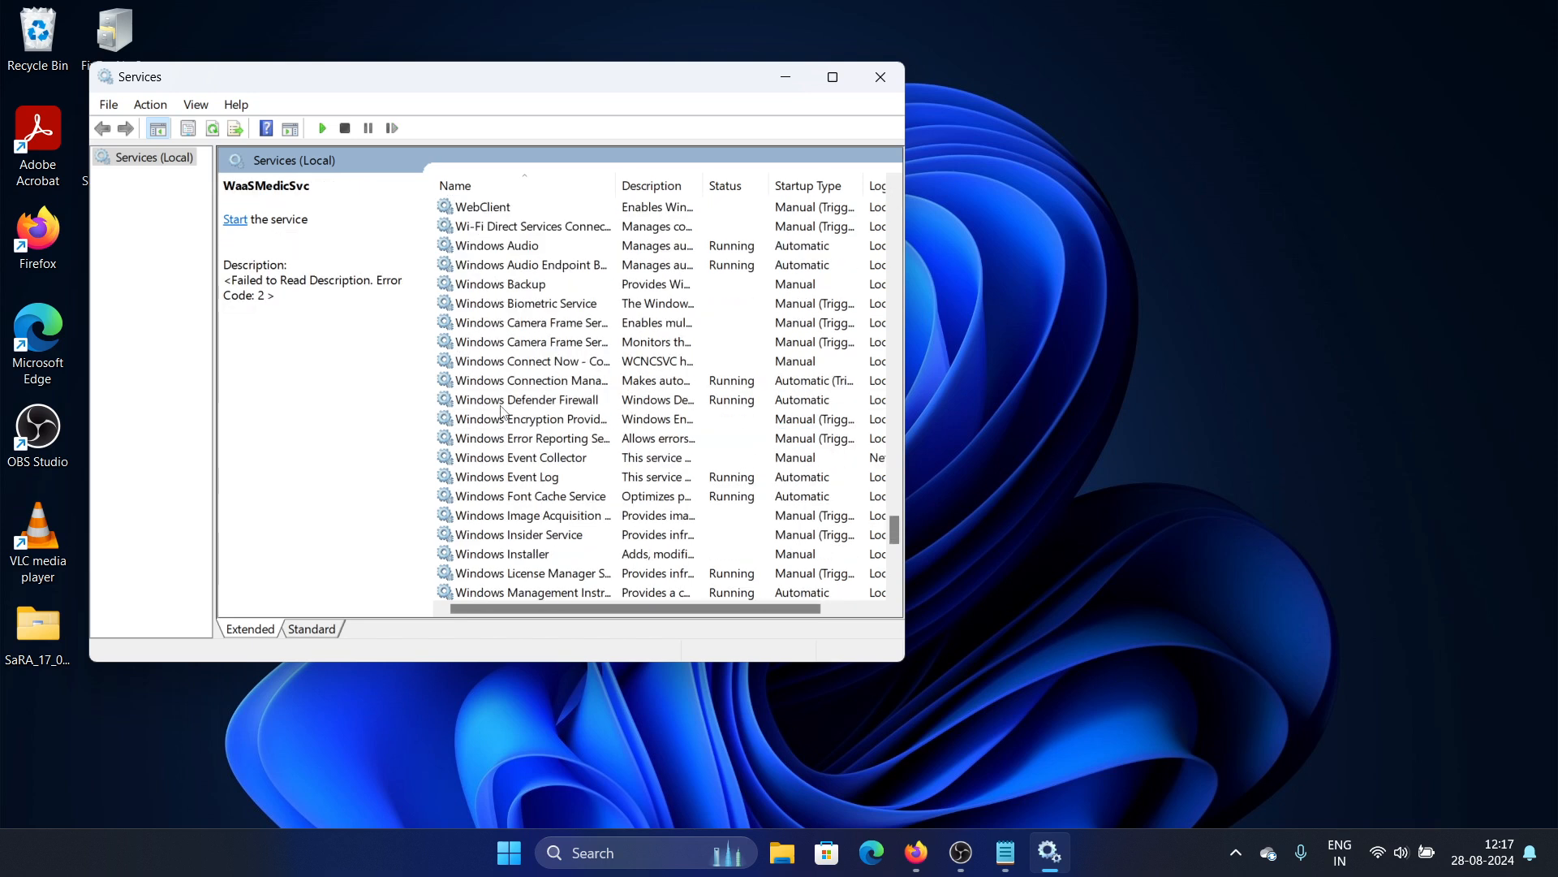
scroll("down", 3)
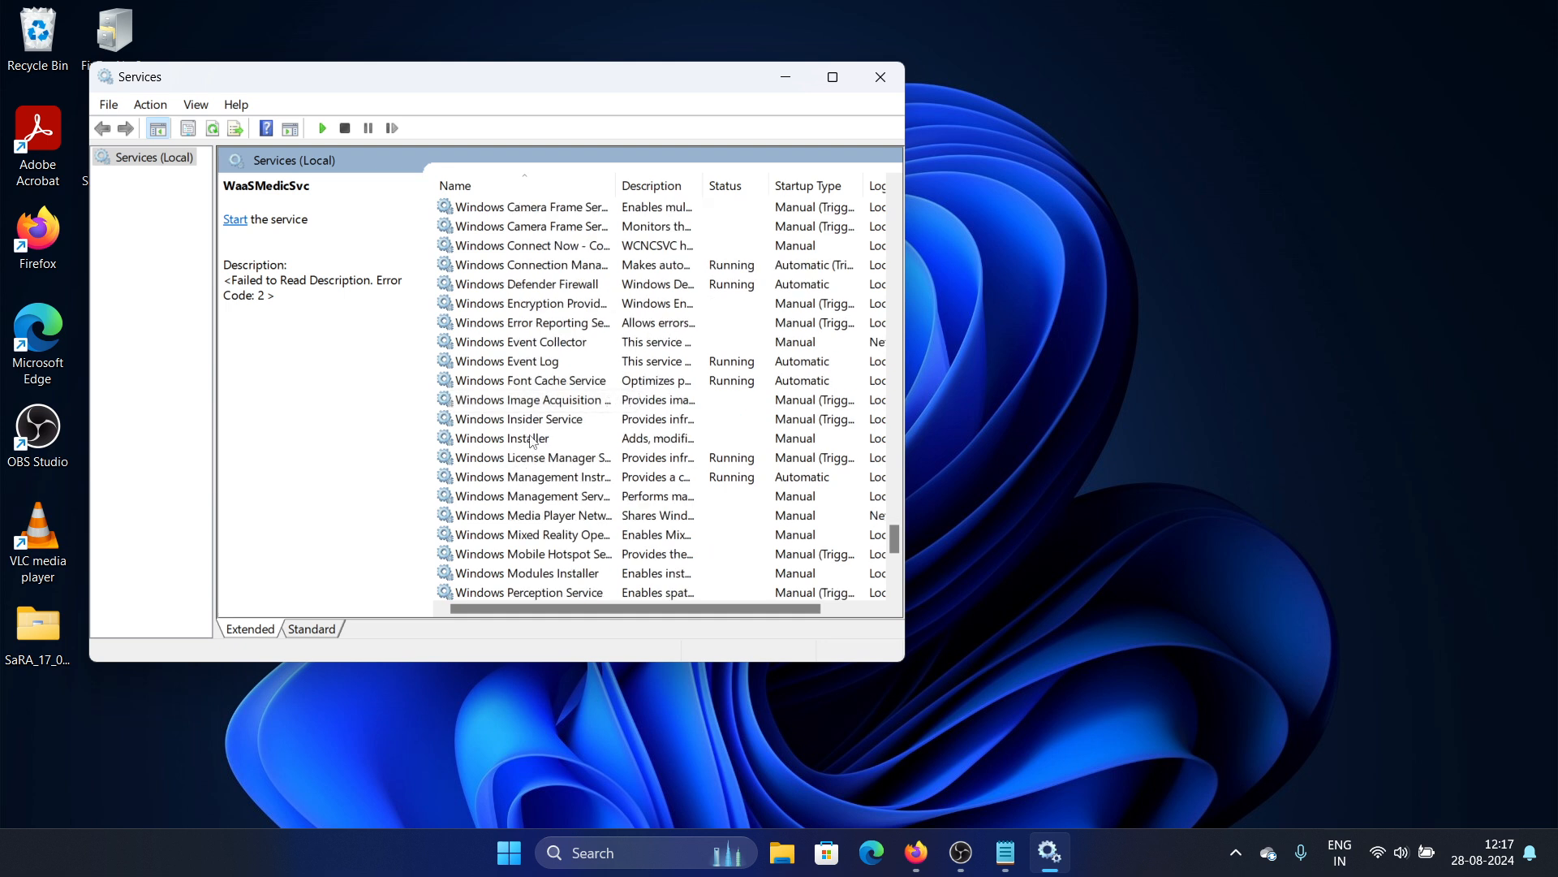
right_click(516, 439)
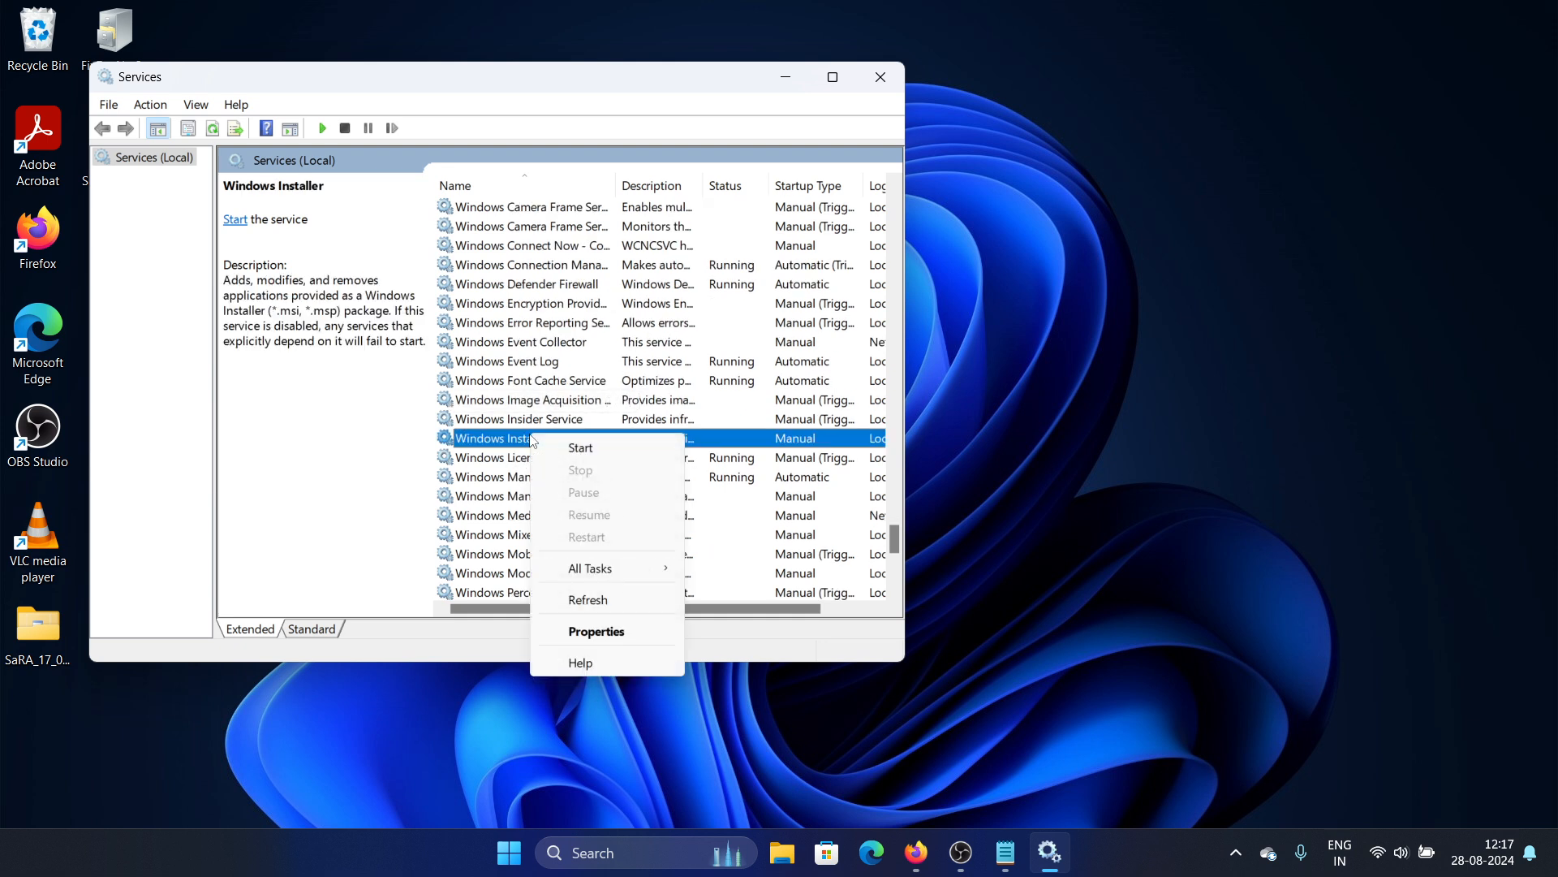
left_click(581, 448)
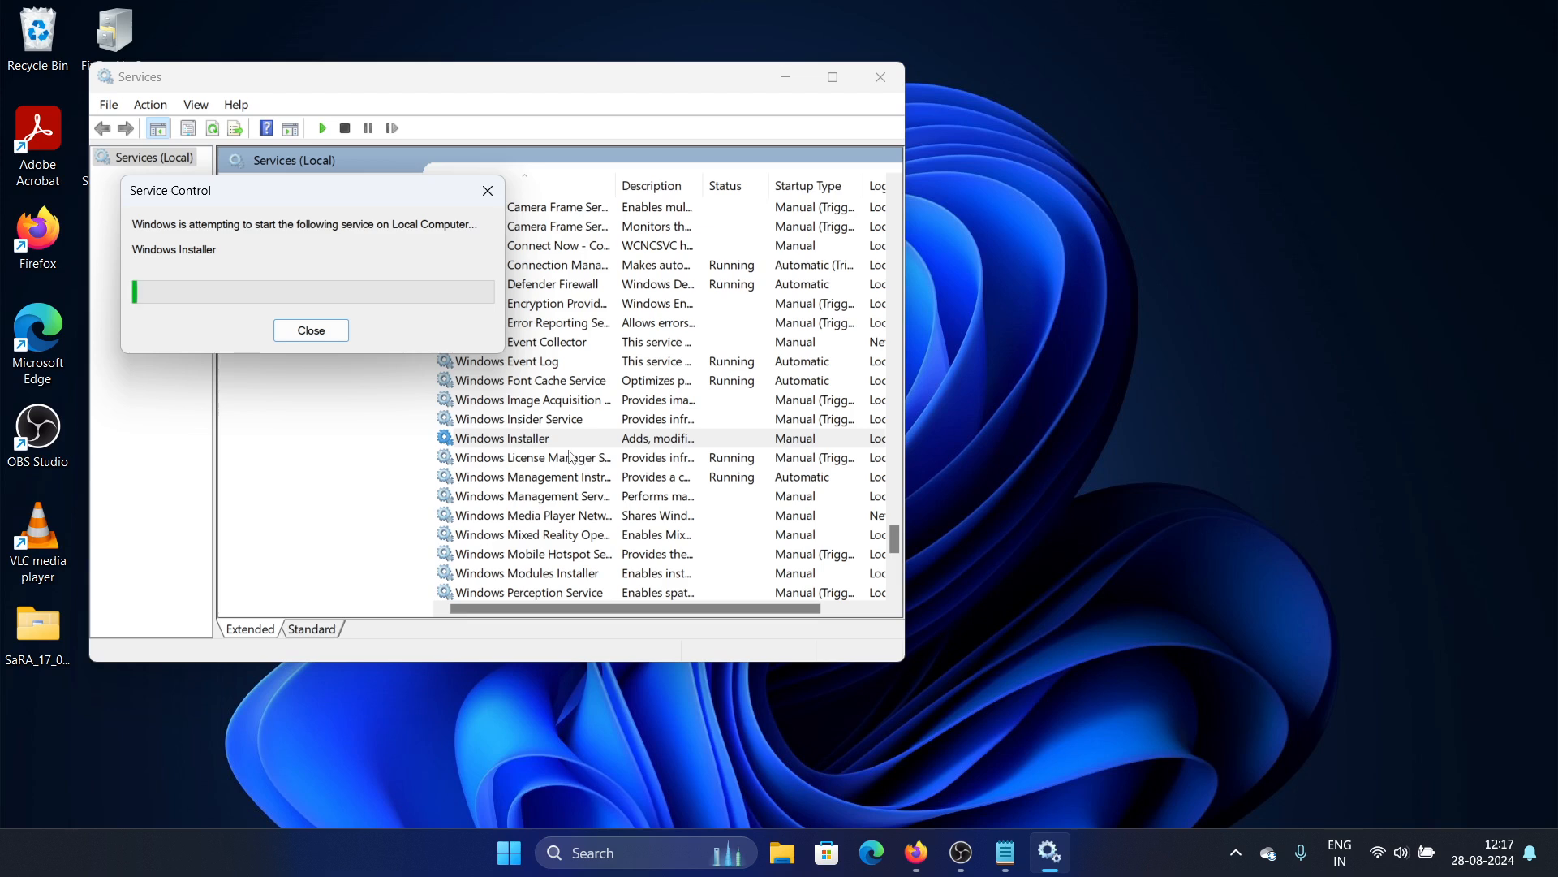
left_click(310, 330)
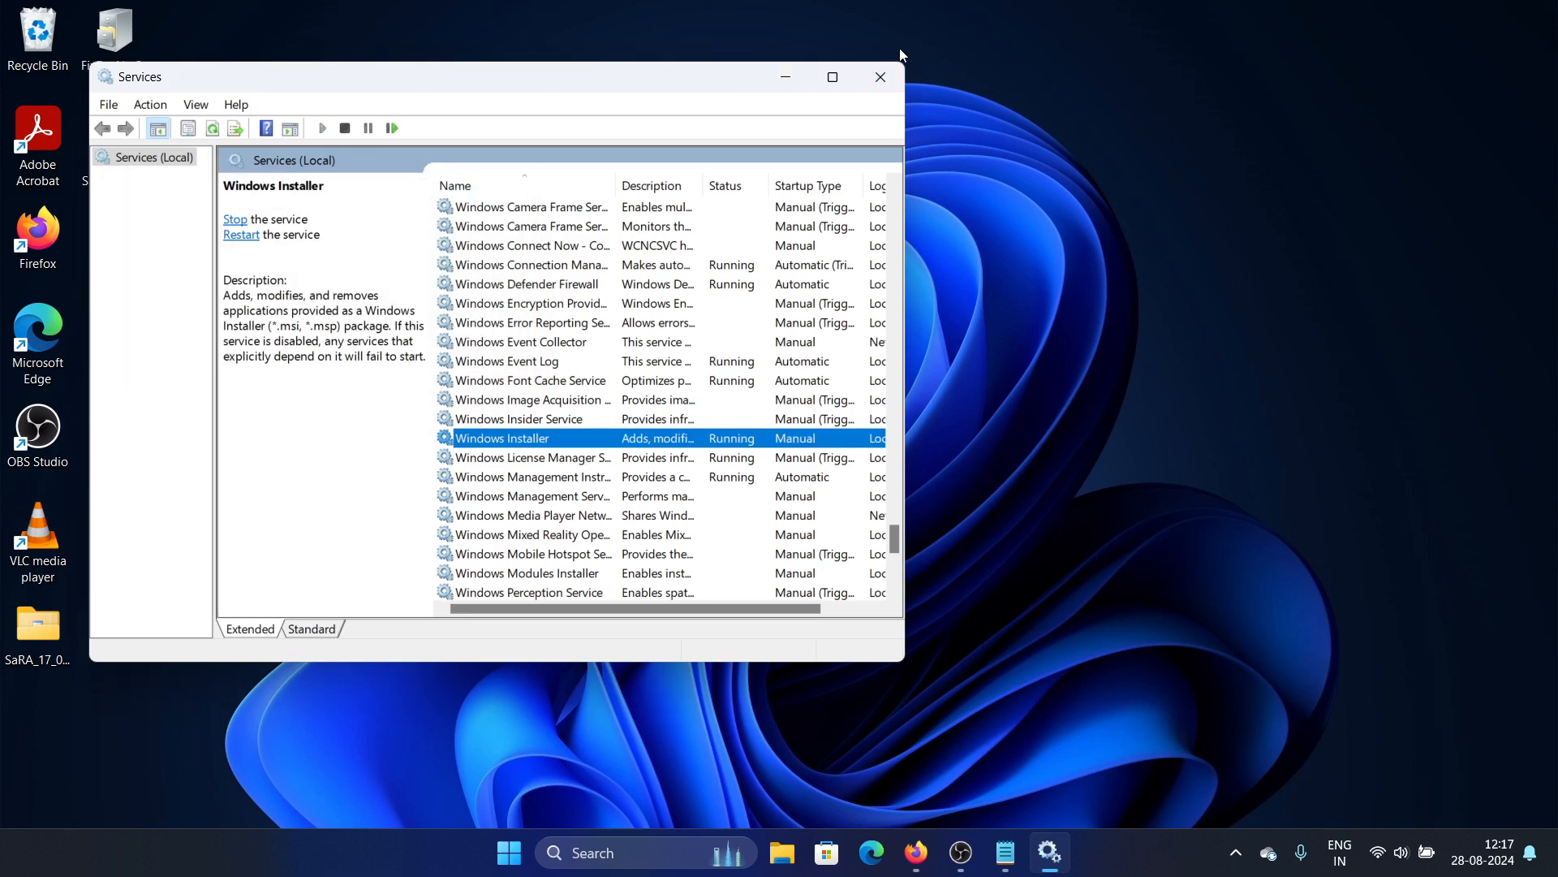
left_click(878, 76)
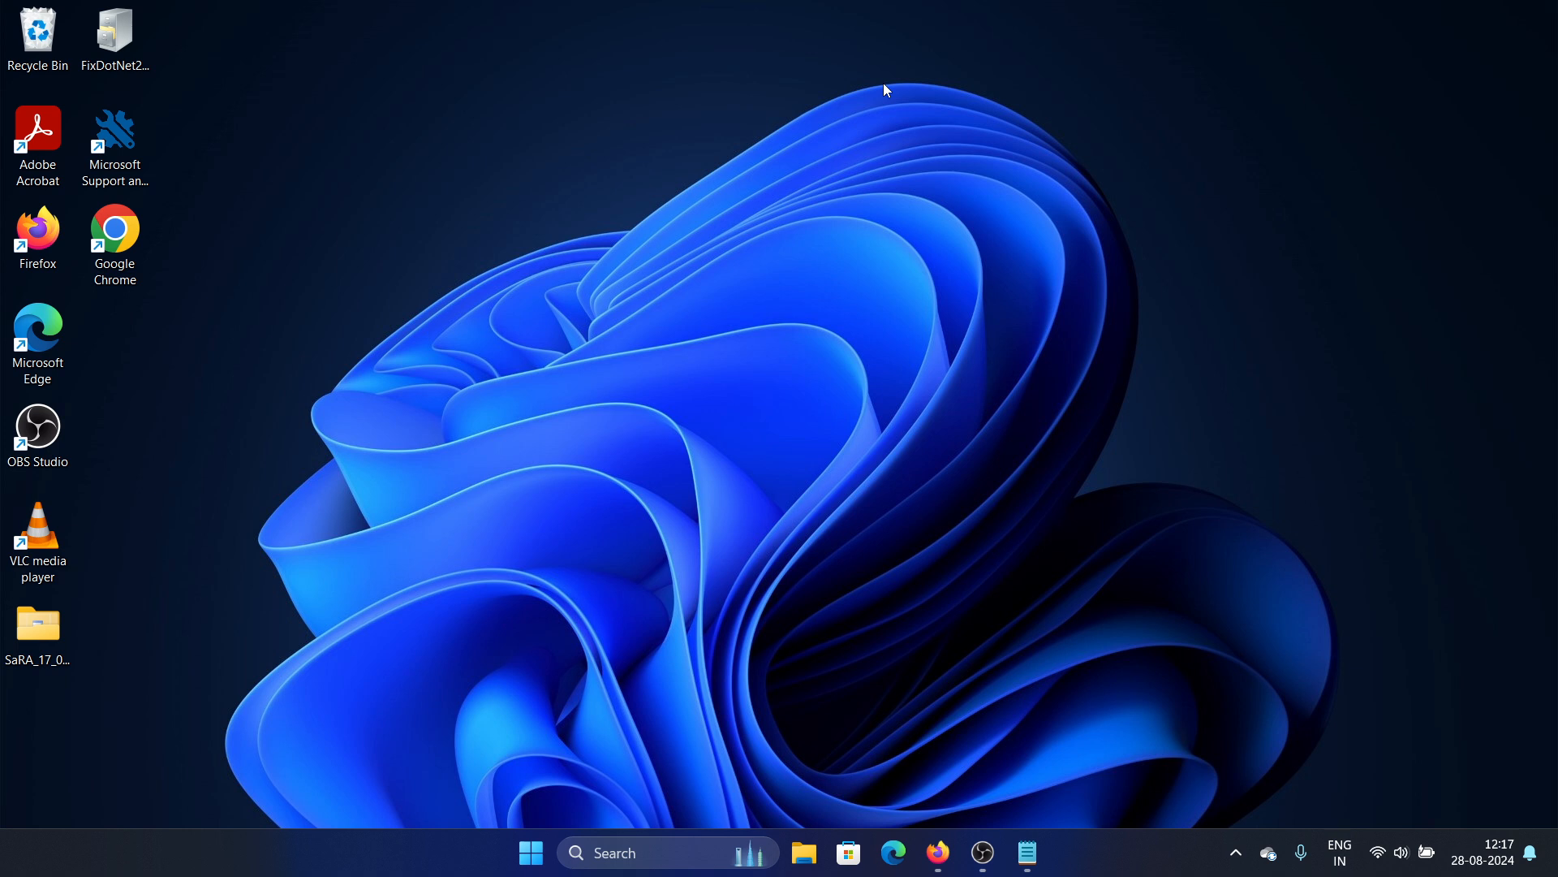
mouse_move(859, 433)
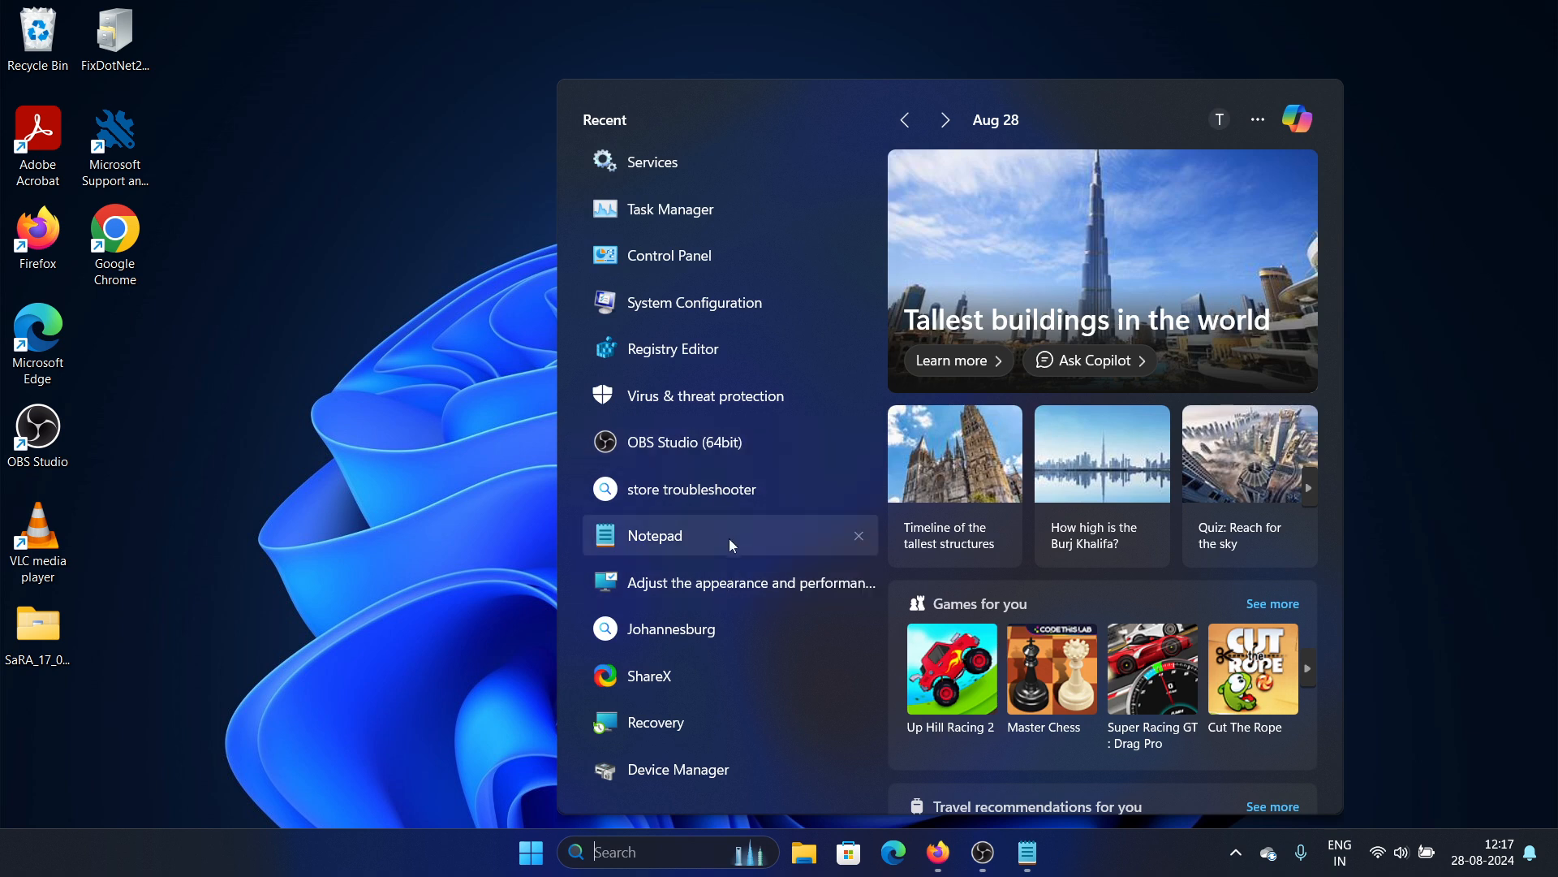
mouse_move(696, 852)
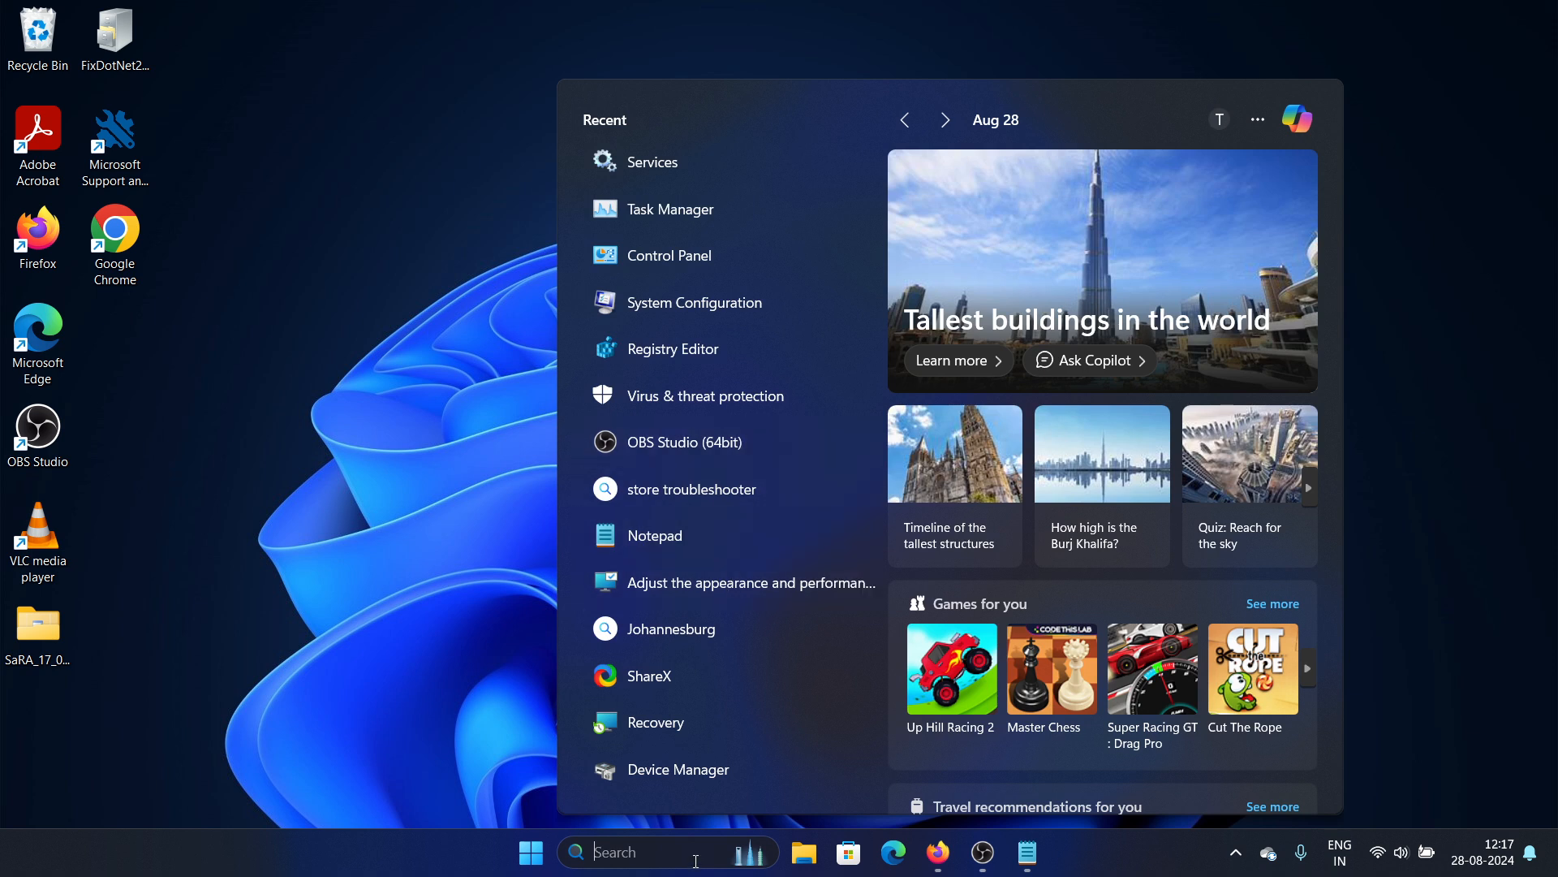
Search for Command Prompt and launch it with Run as administrator
type("command Prompt")
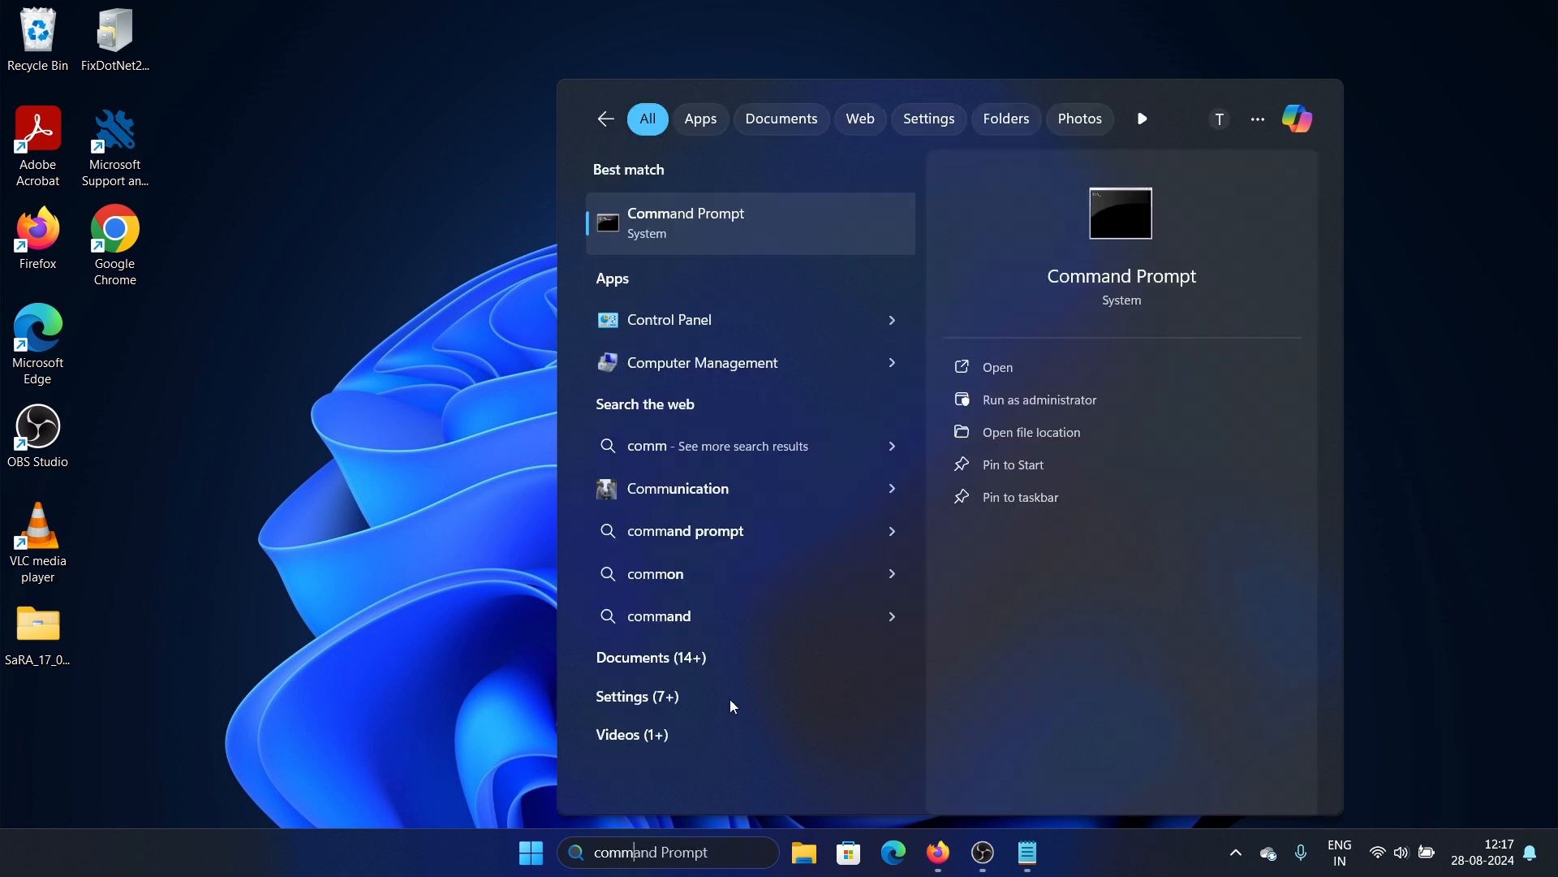
right_click(750, 223)
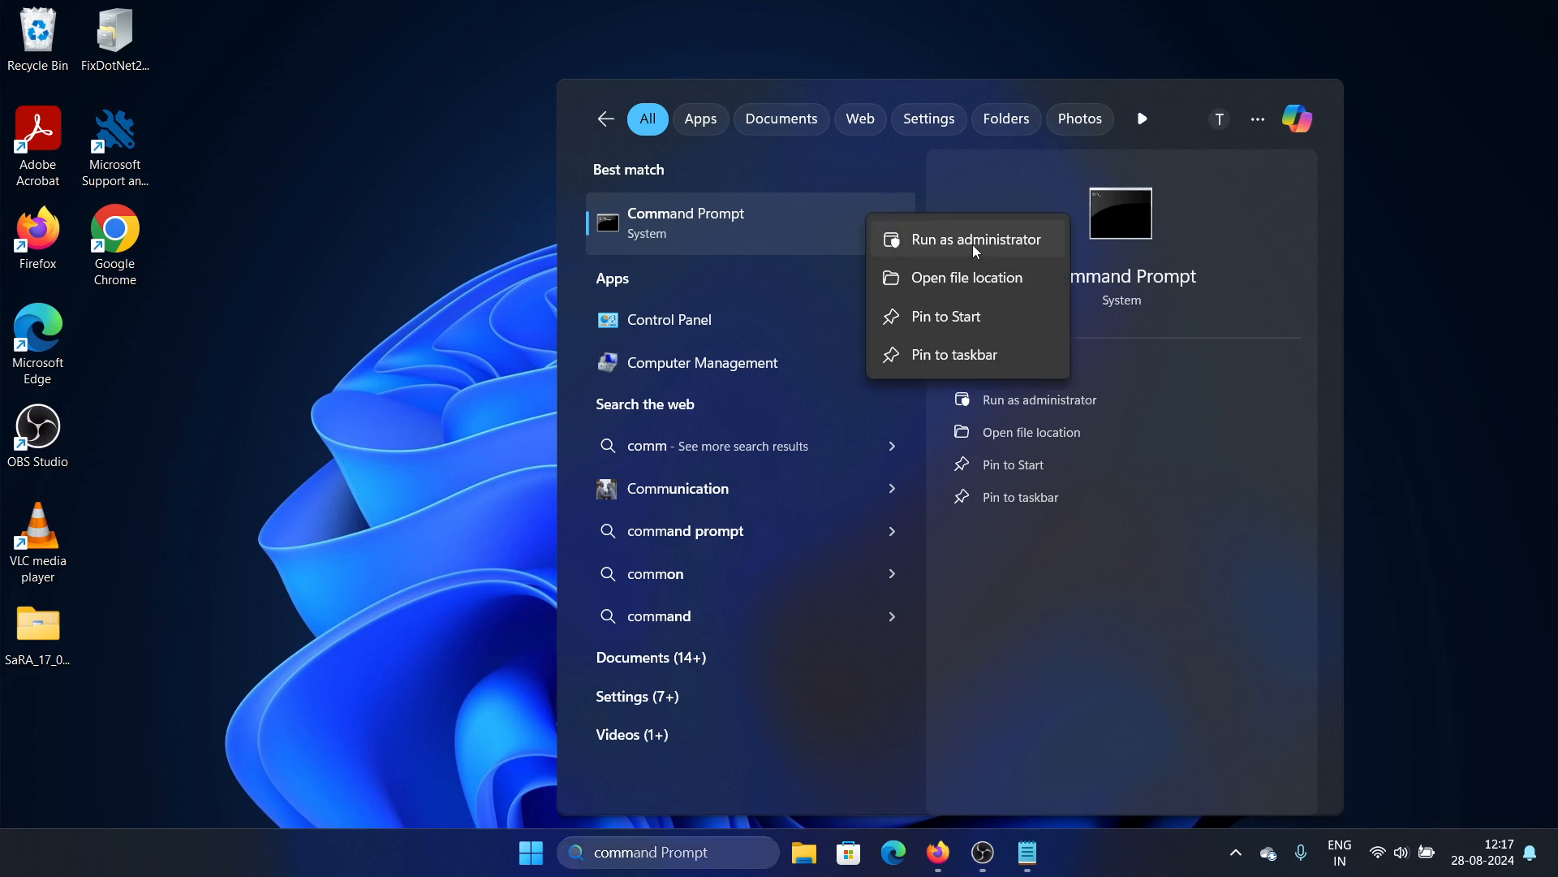
left_click(975, 239)
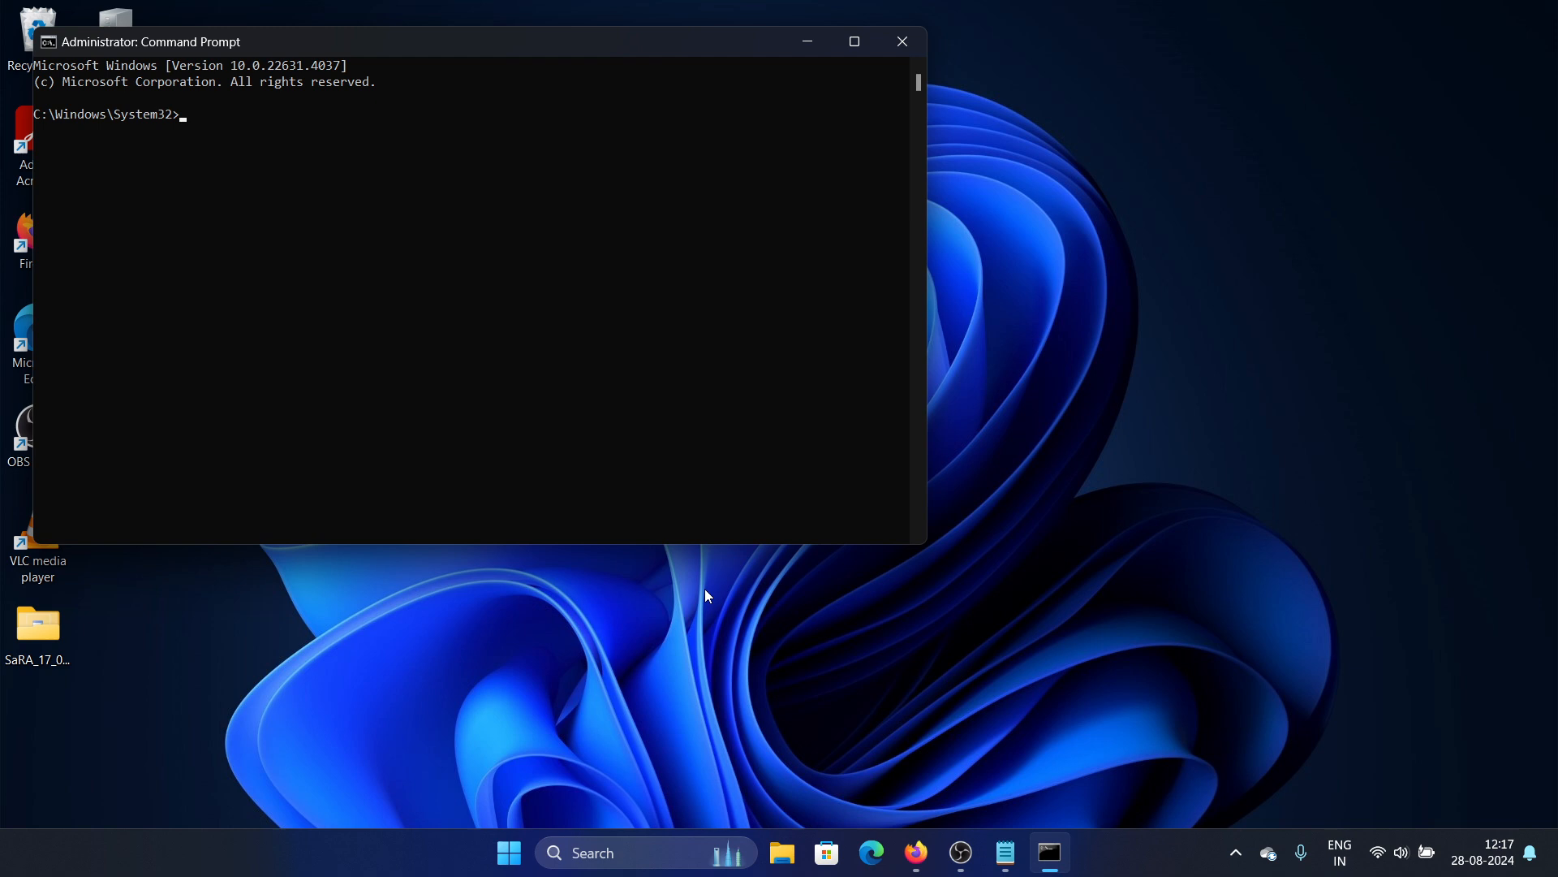
Enter sfc /scannow at the admin prompt, then close the window
type("sfc")
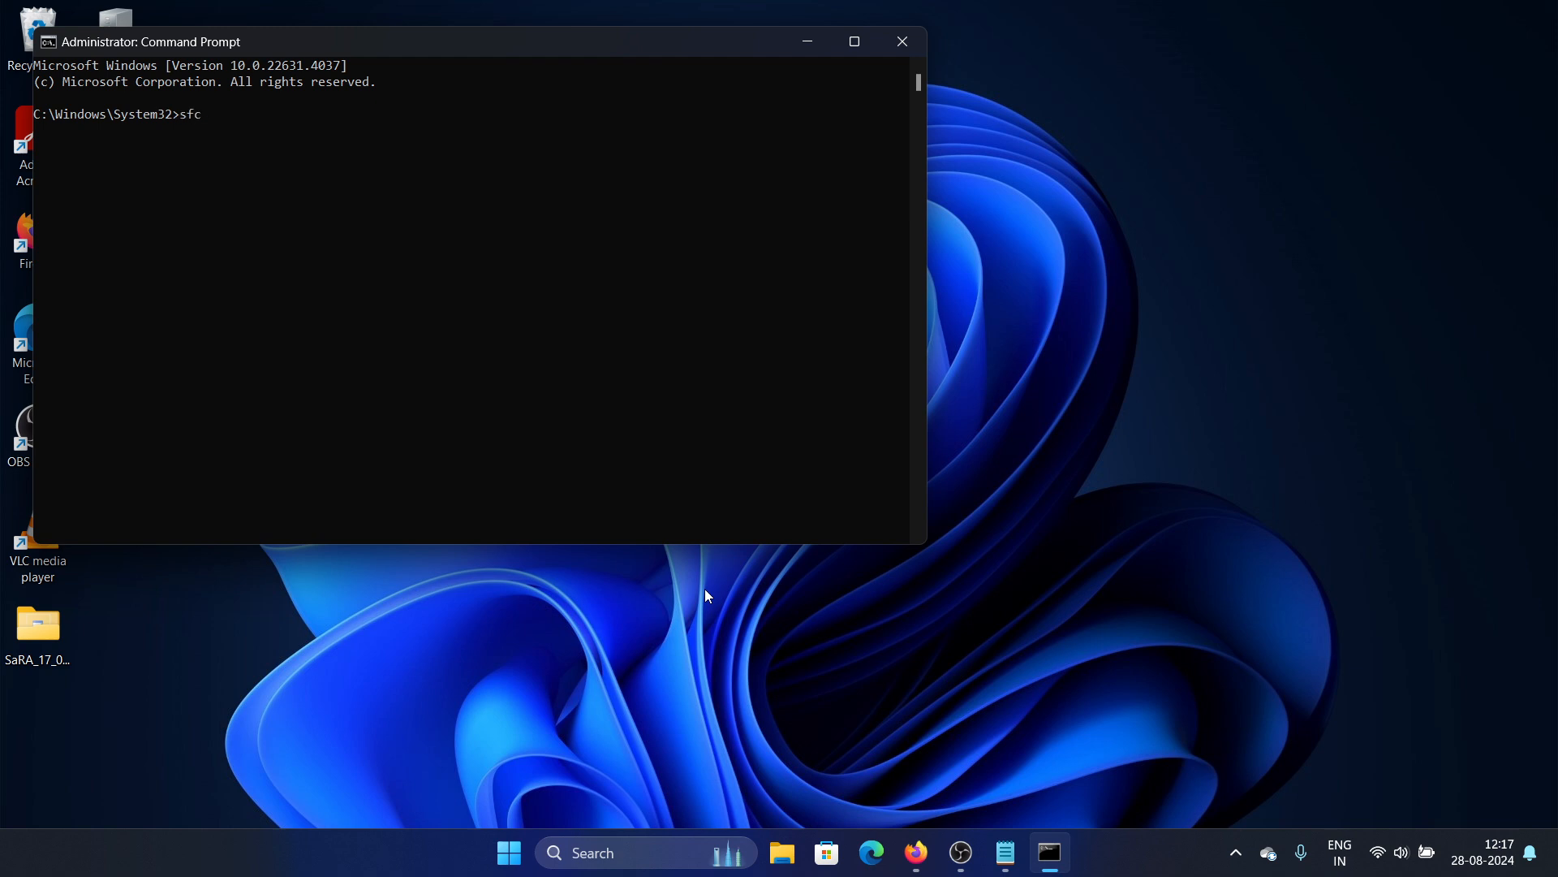
type("/s")
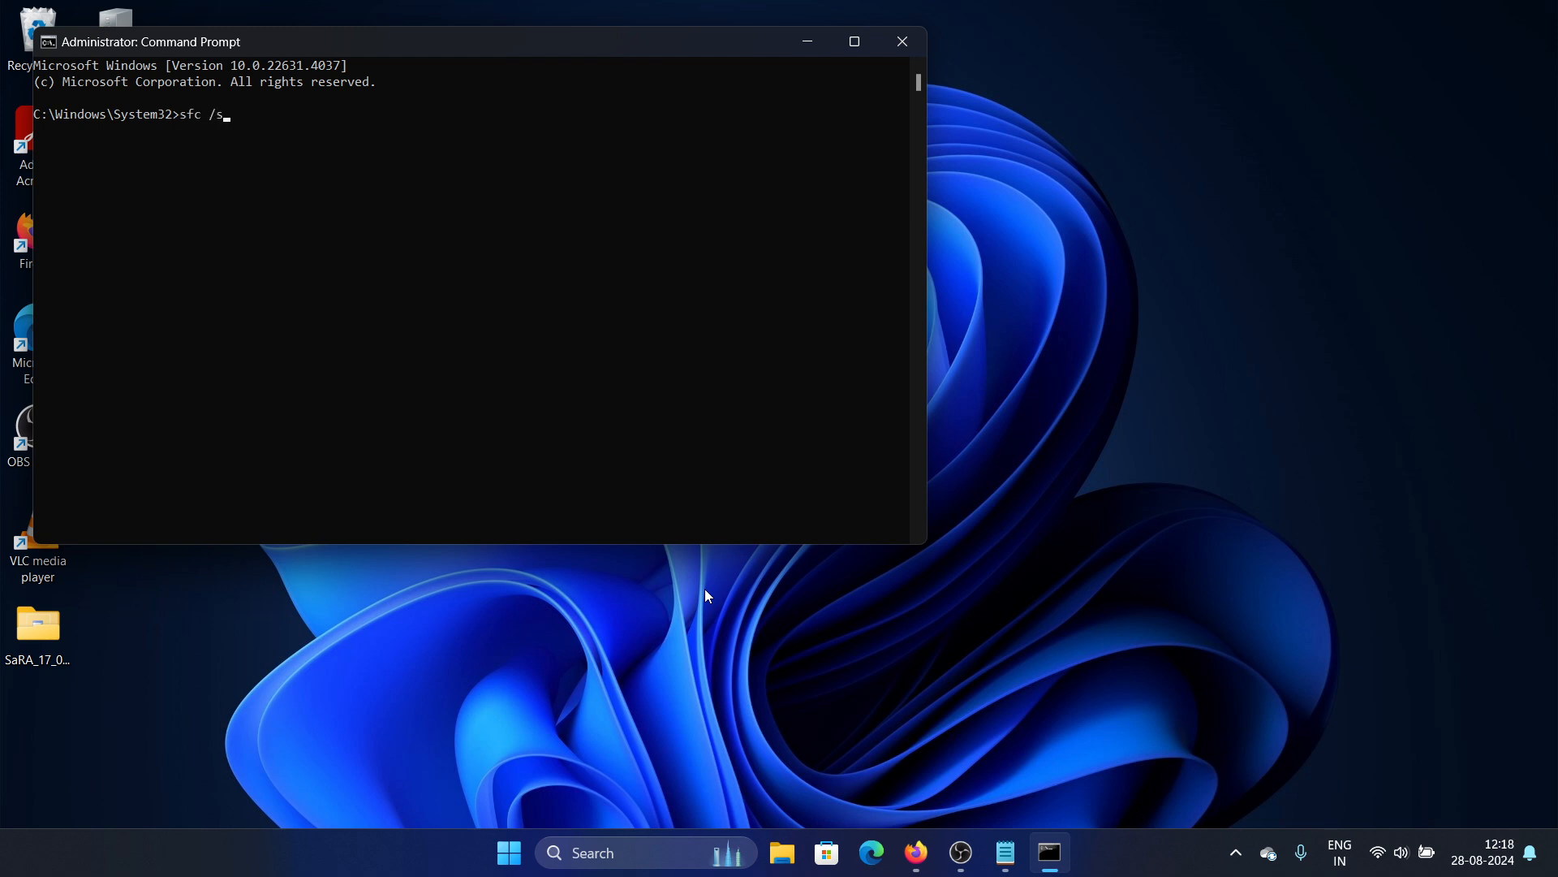
type("canno")
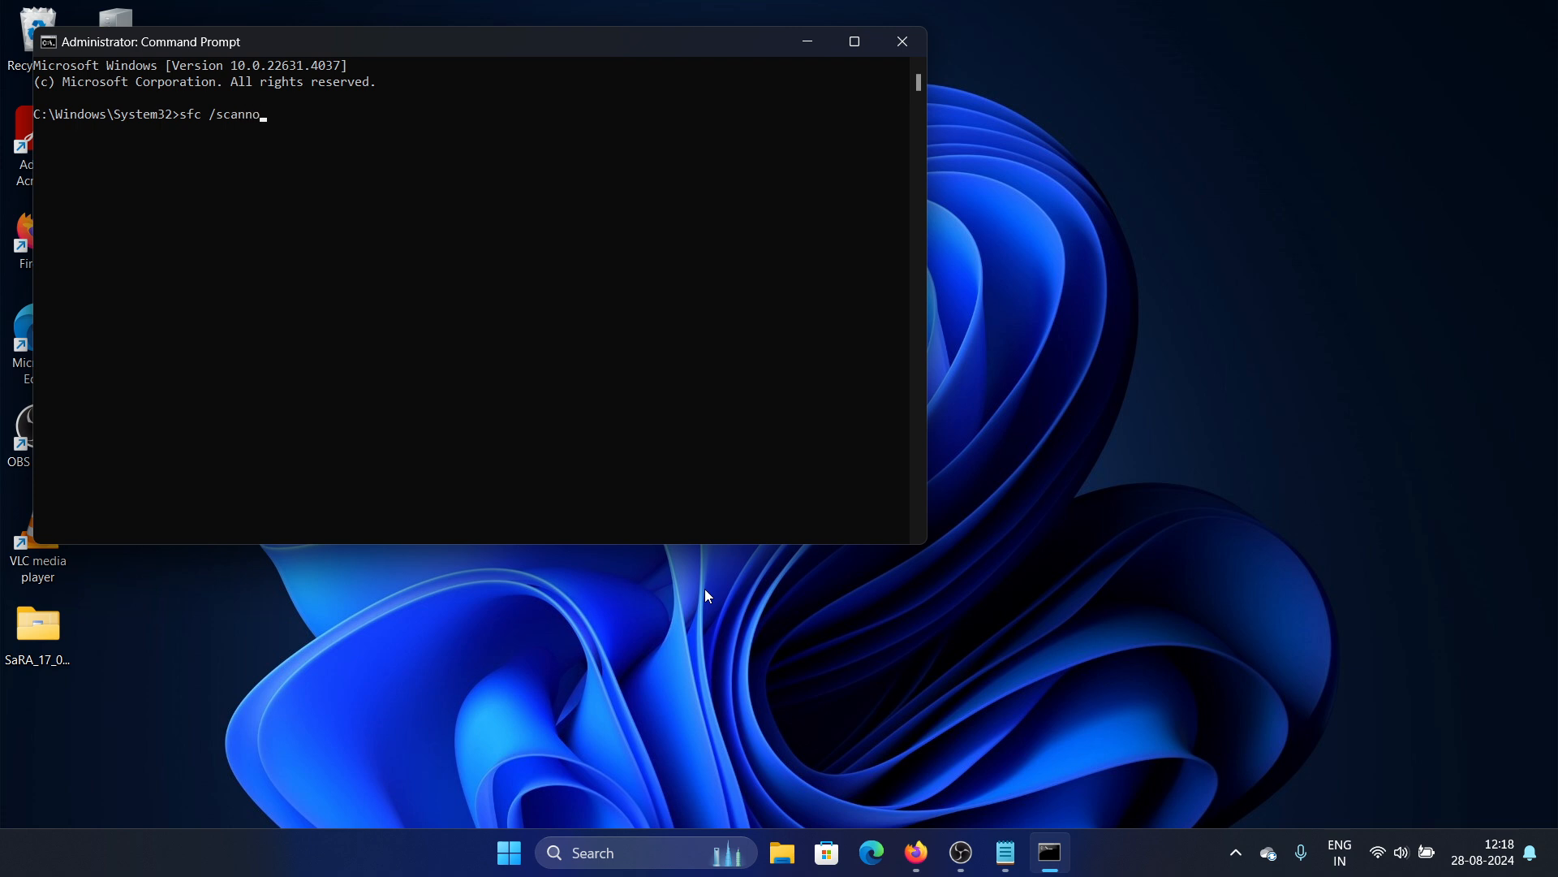
type("w")
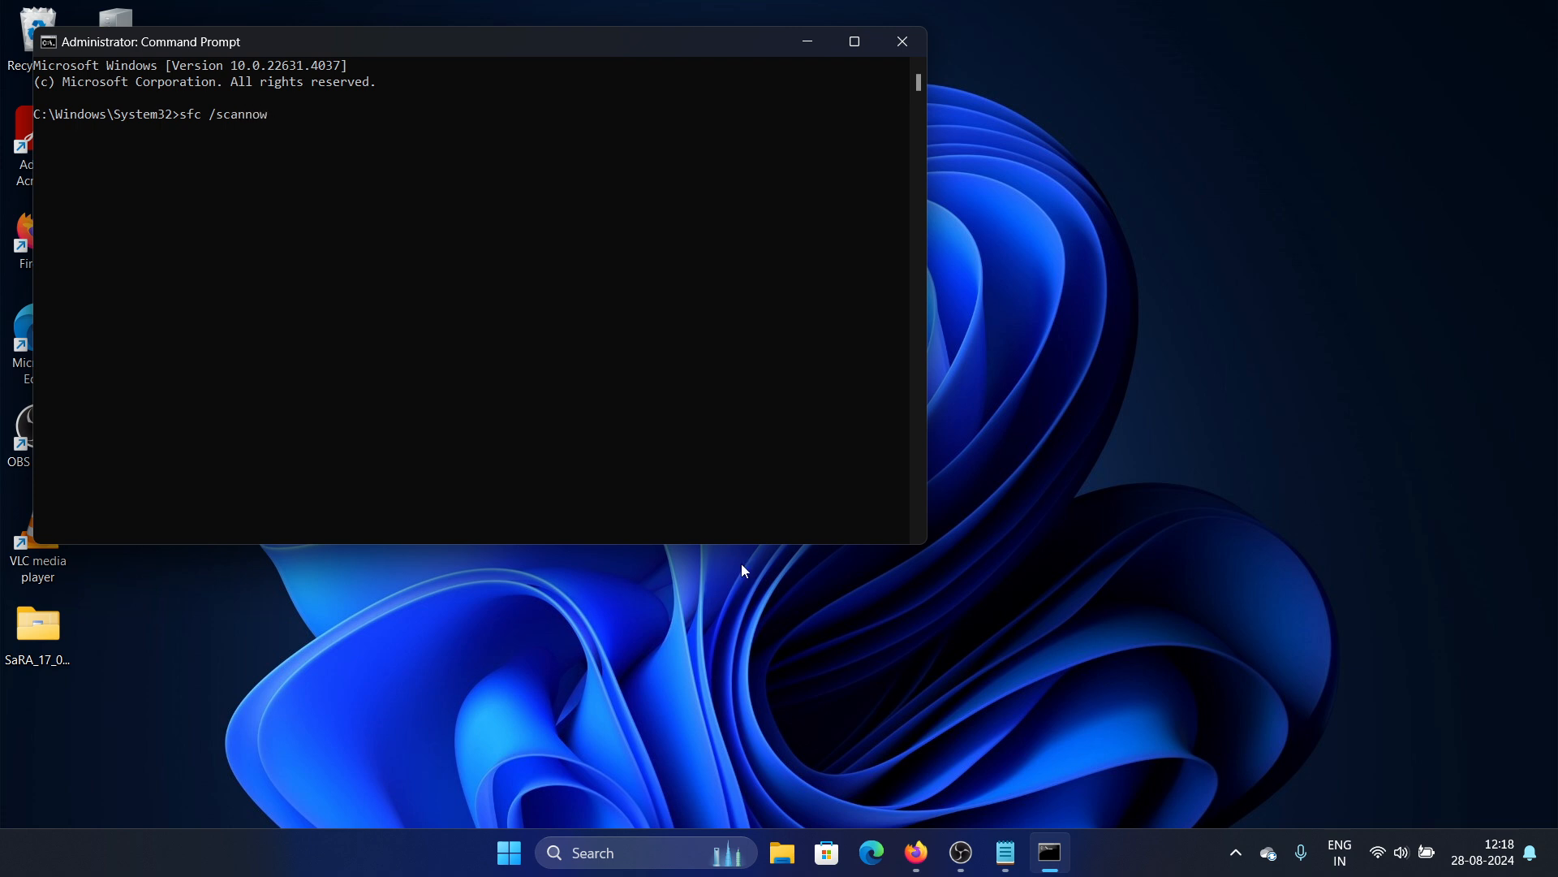
left_click(901, 42)
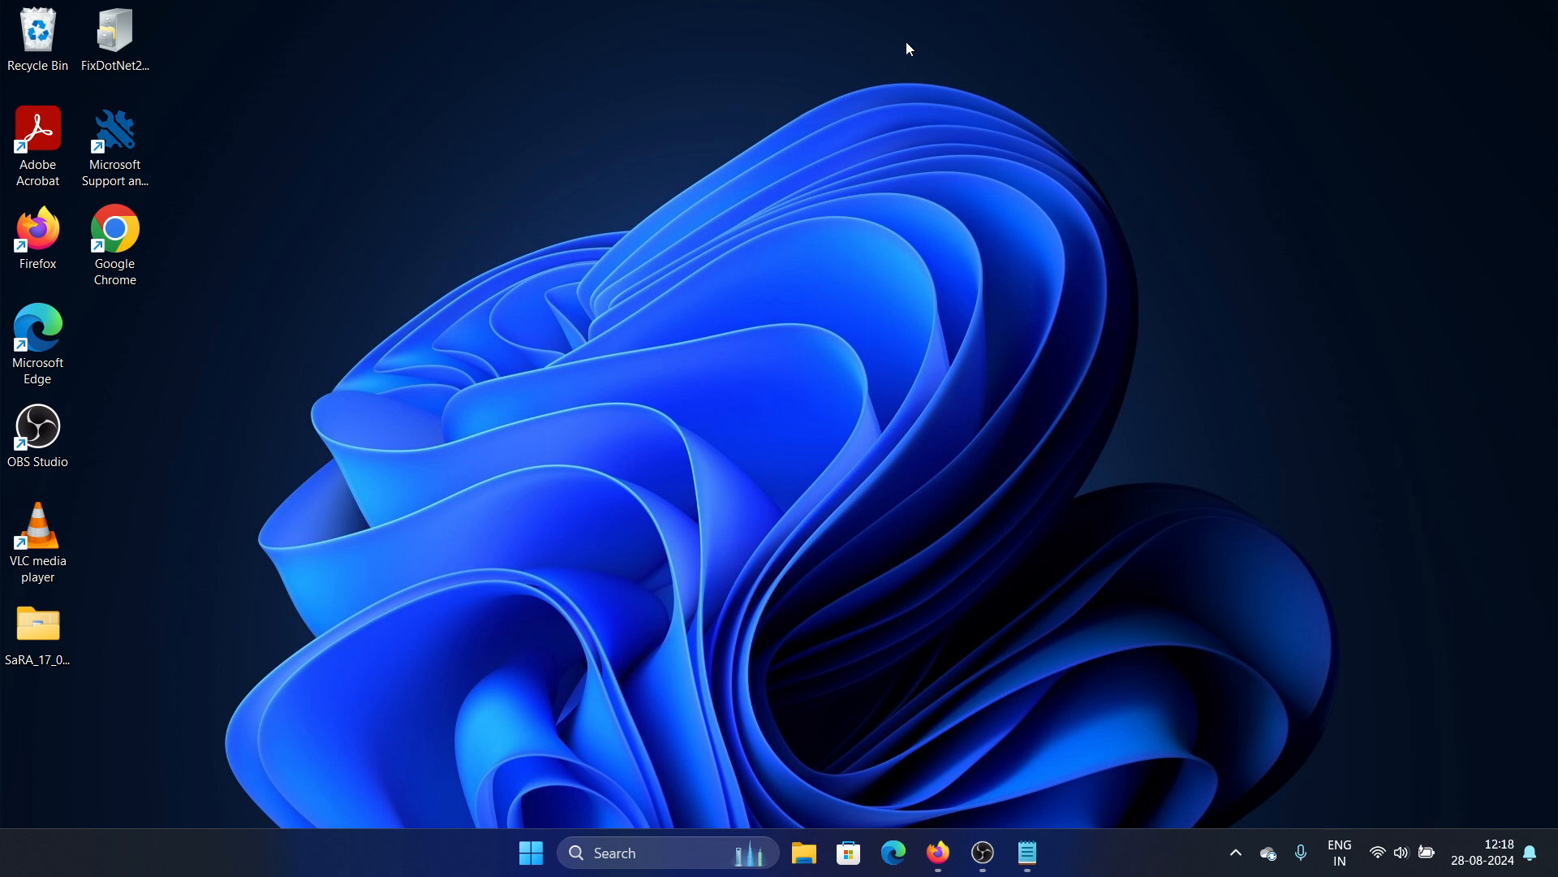
mouse_move(676, 853)
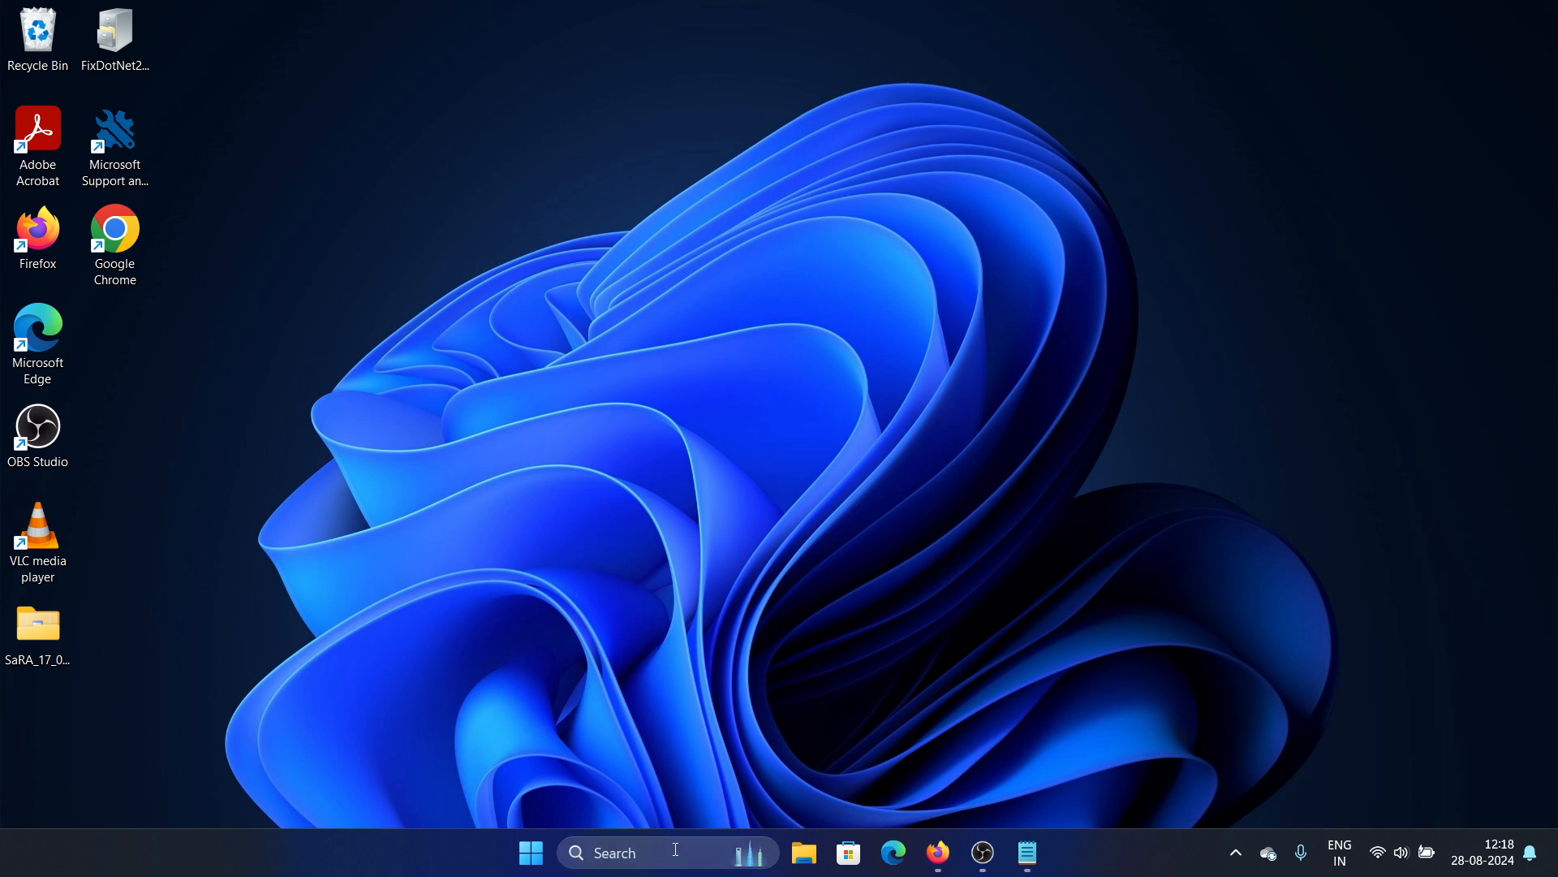
Search again and launch a fresh Command Prompt as administrator
left_click(617, 853)
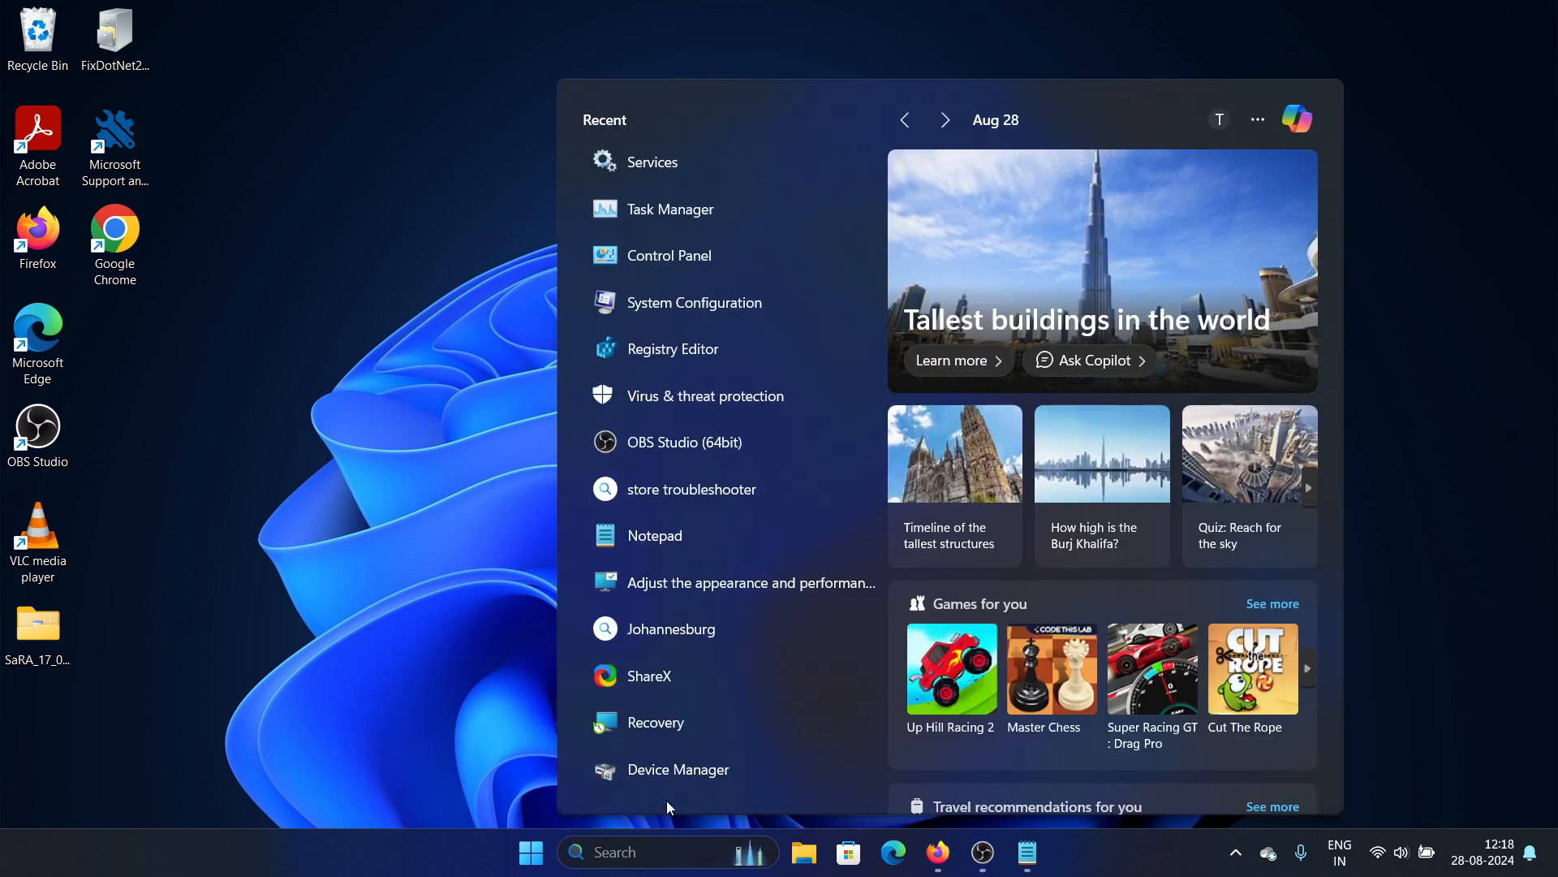
type("control Panel")
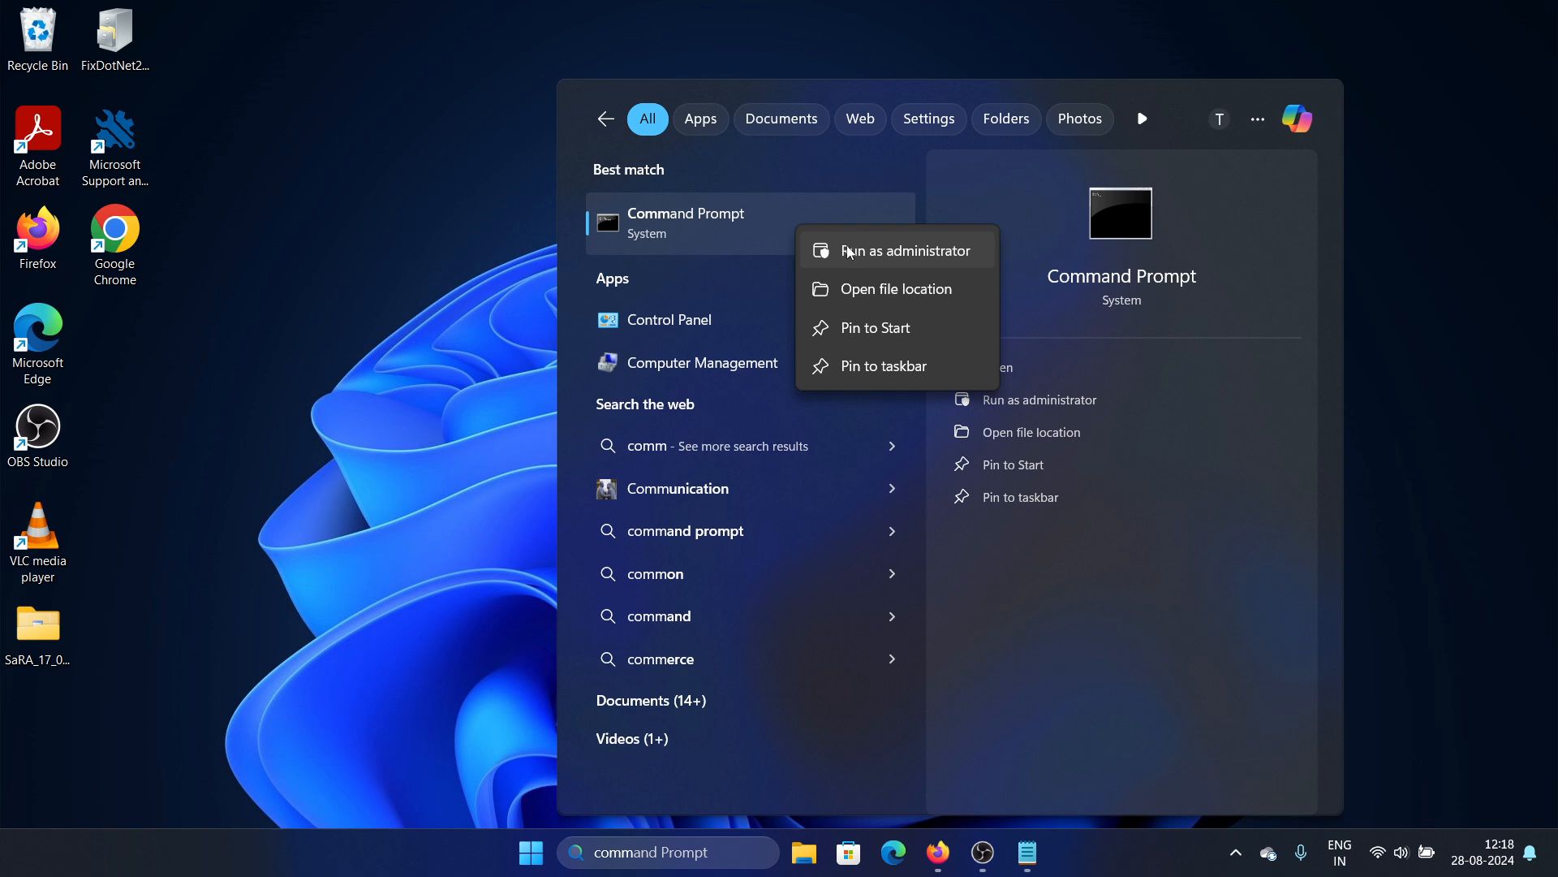
left_click(904, 250)
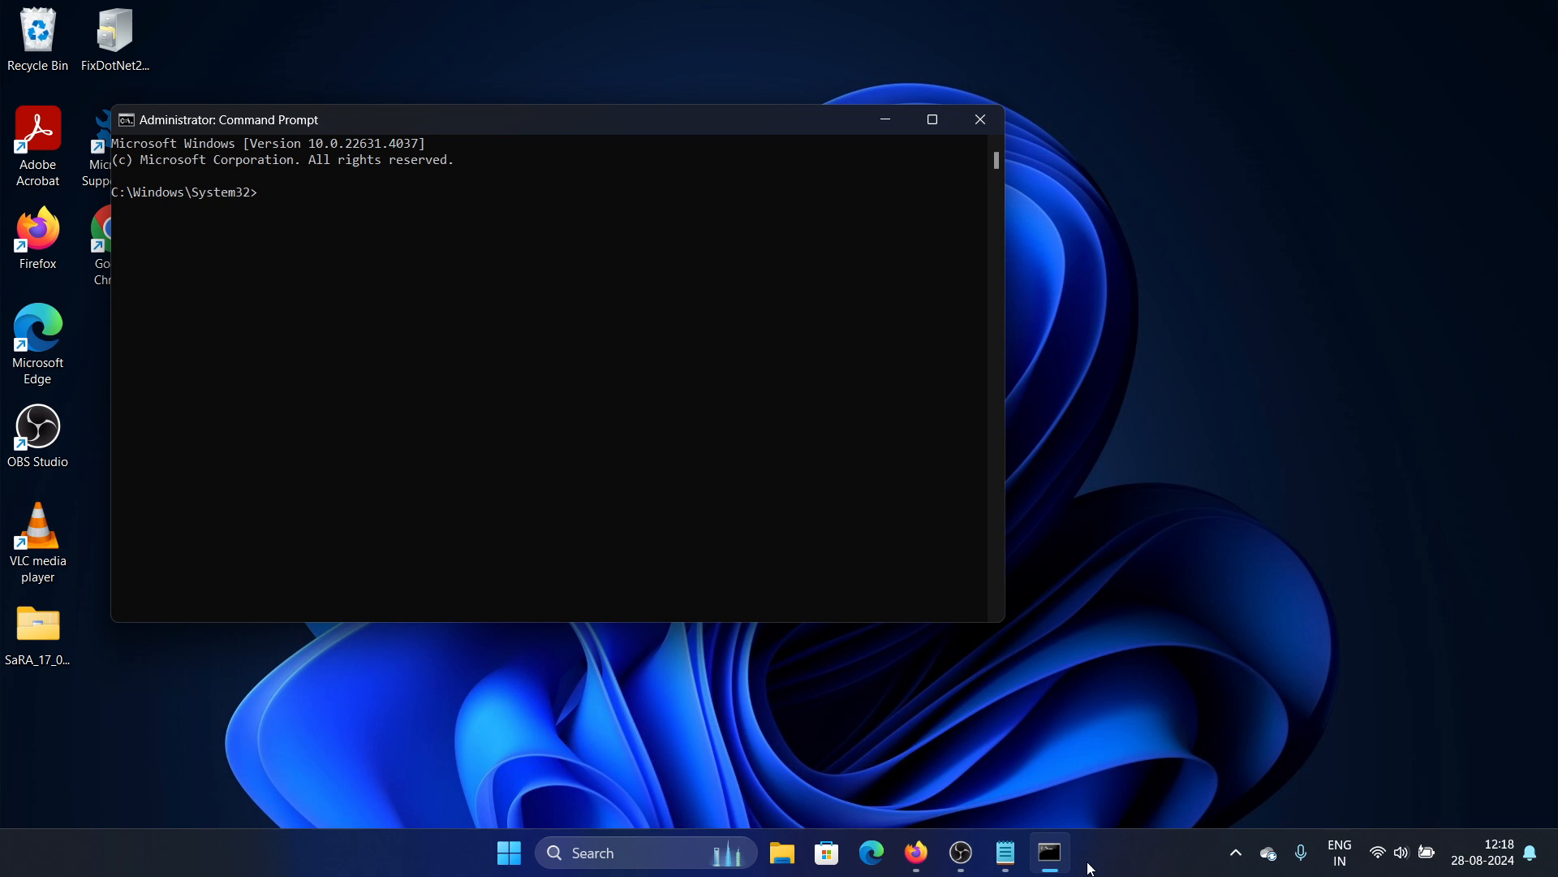
Review the Msiexec and TEMP fix notes in Notepad, then close the admin Command Prompt
left_click(1004, 853)
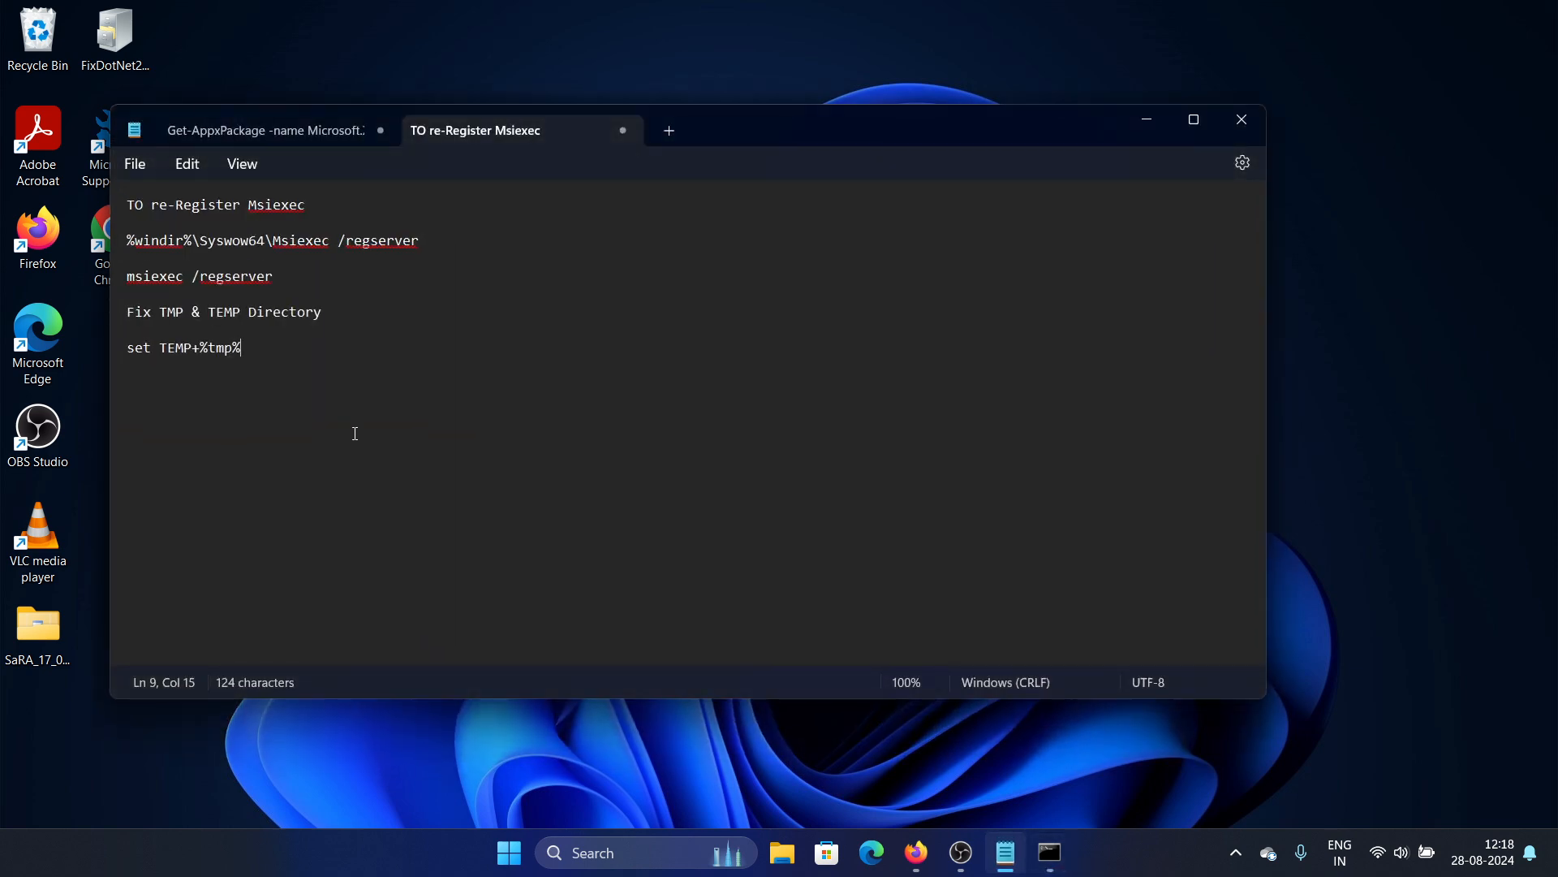
mouse_move(802, 324)
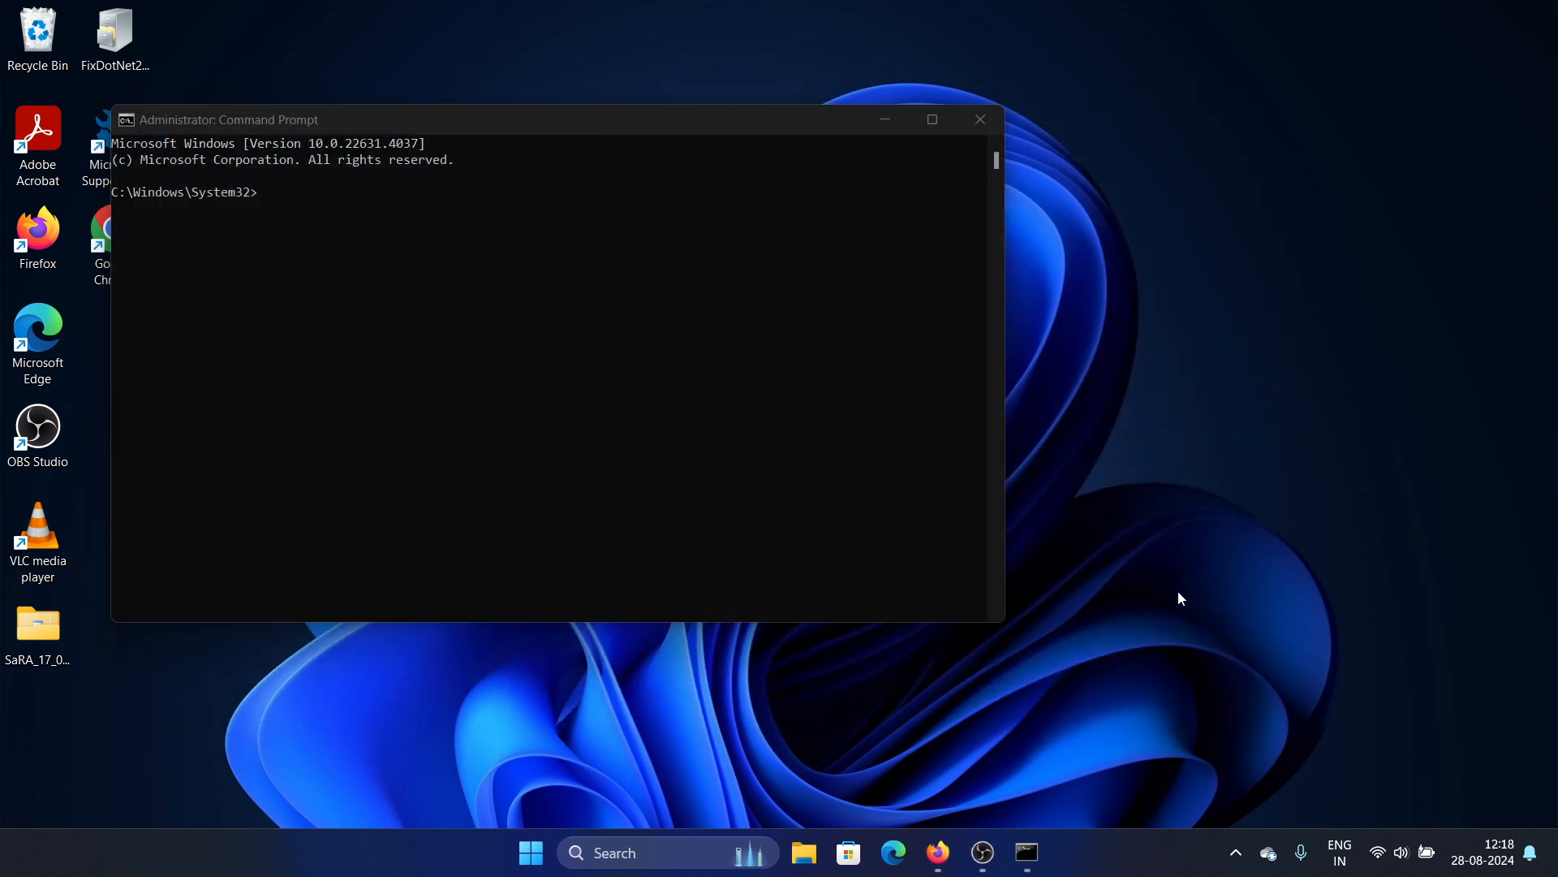
left_click(981, 118)
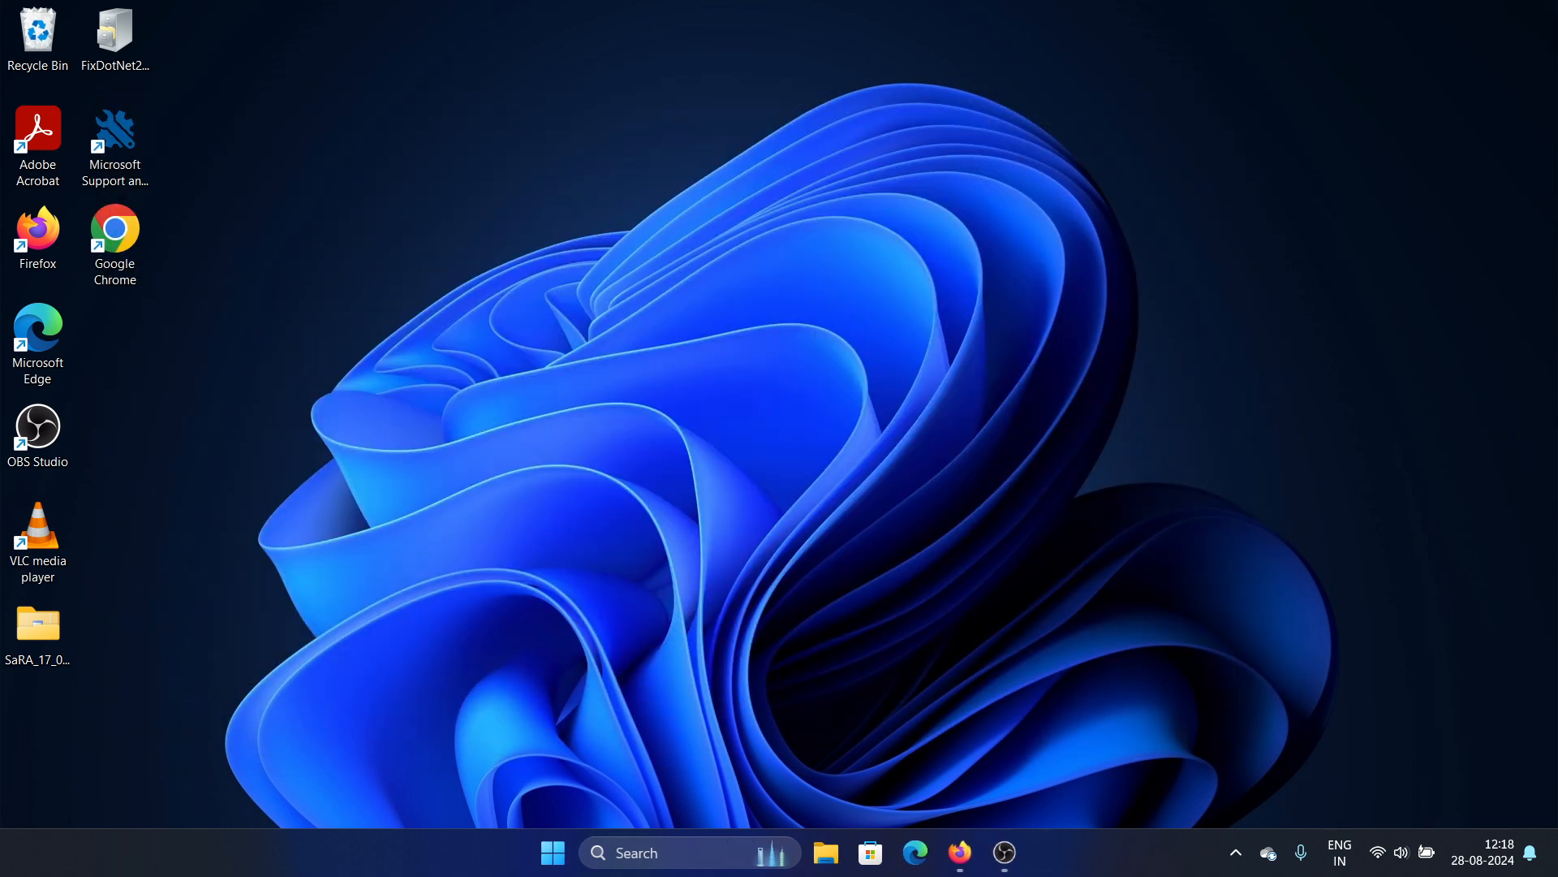